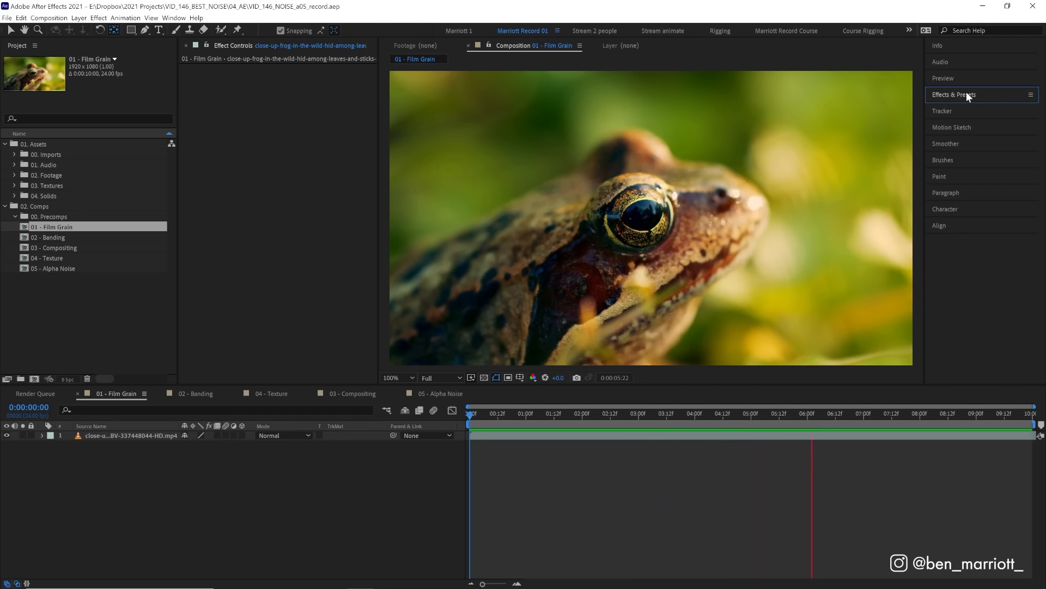
Apply Add Grain to the frog clip with Viewing Mode Final Output and Intensity 0.5.
left_click(953, 94)
type("grai")
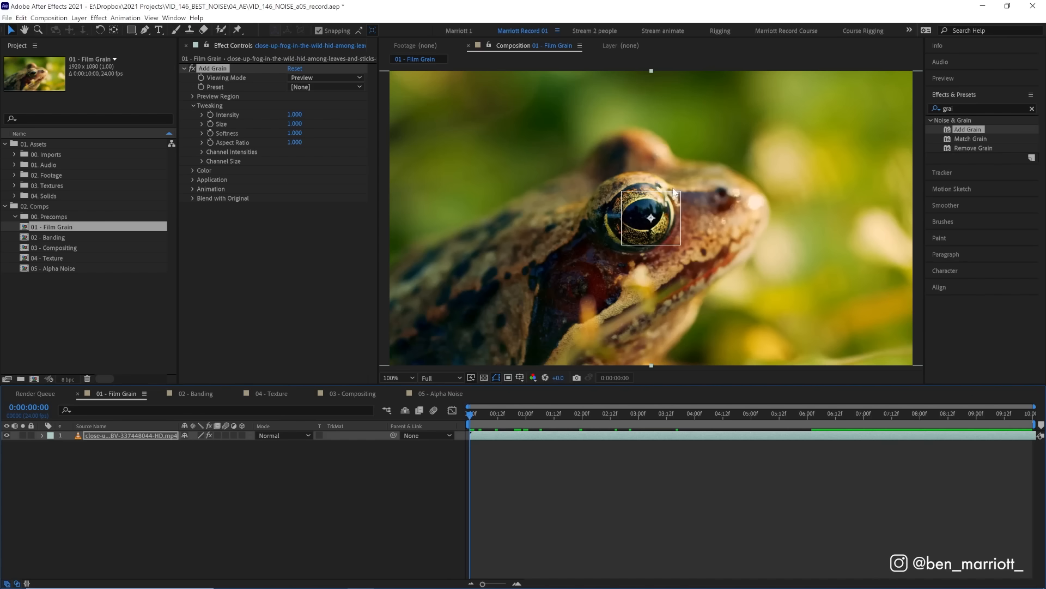
mouse_move(285, 112)
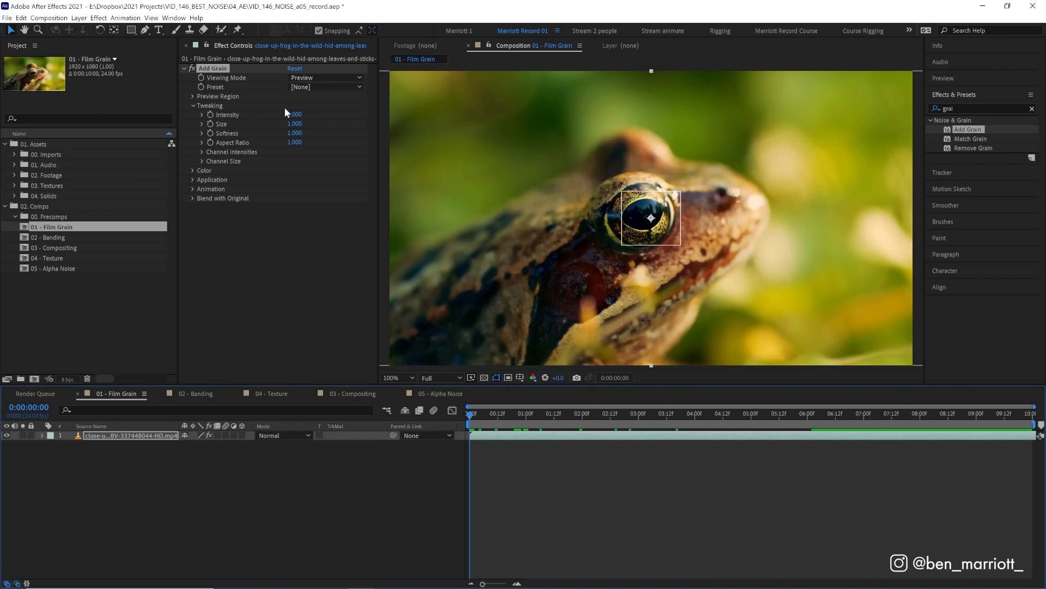
left_click(326, 77)
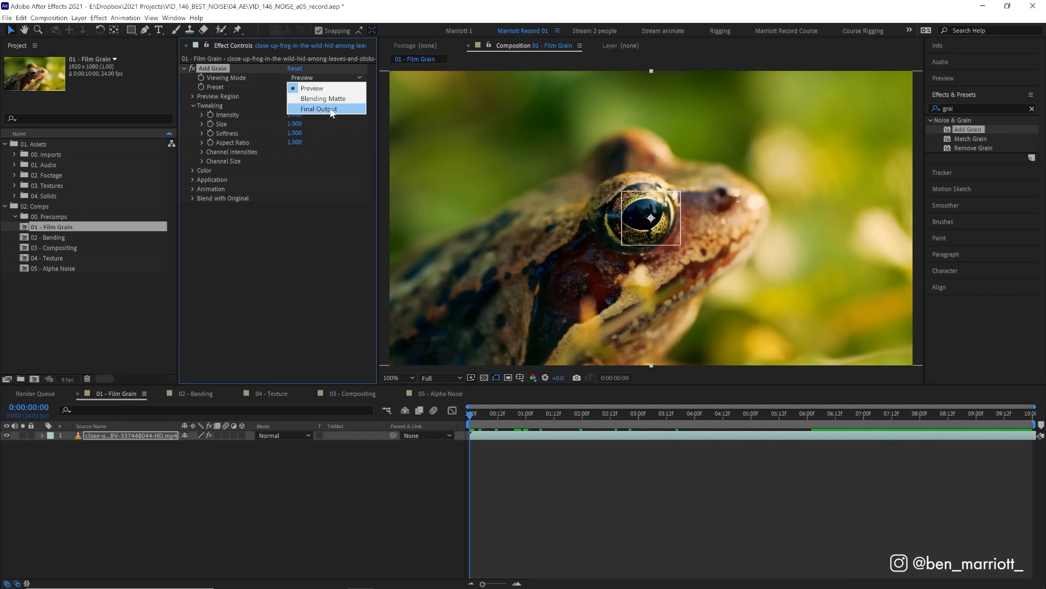
left_click(319, 109)
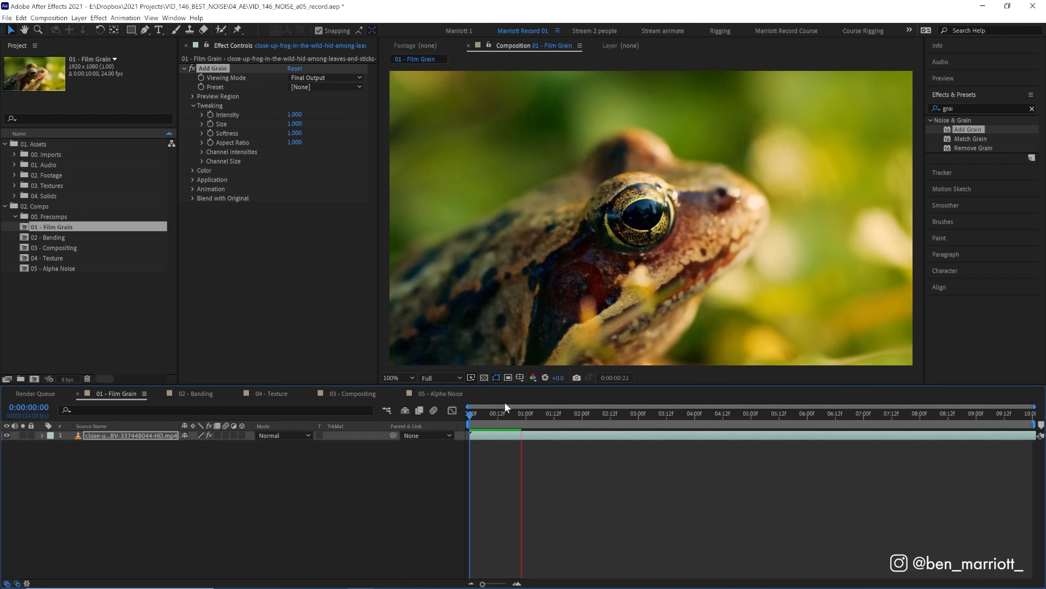
left_click(541, 413)
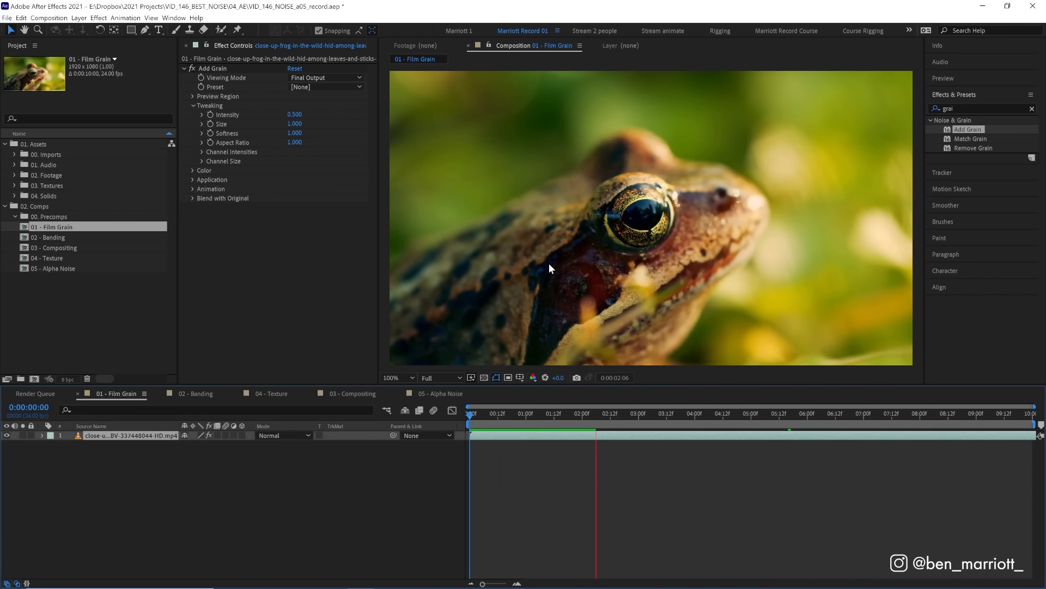
Remove Add Grain and start editing the Noise amount on the new Effects adjustment layer.
left_click(608, 409)
type("noise")
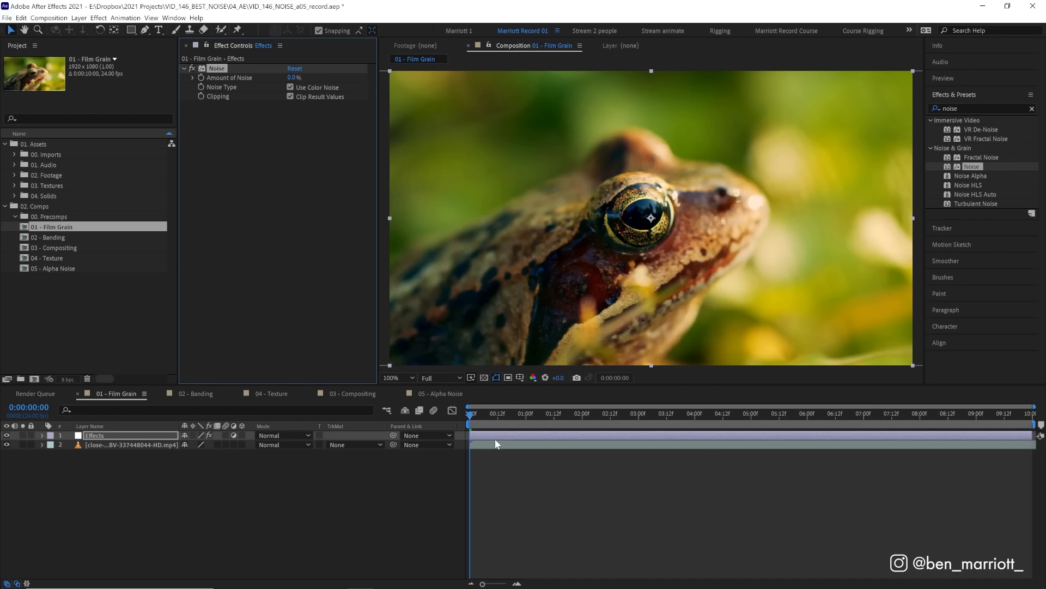
mouse_move(538, 442)
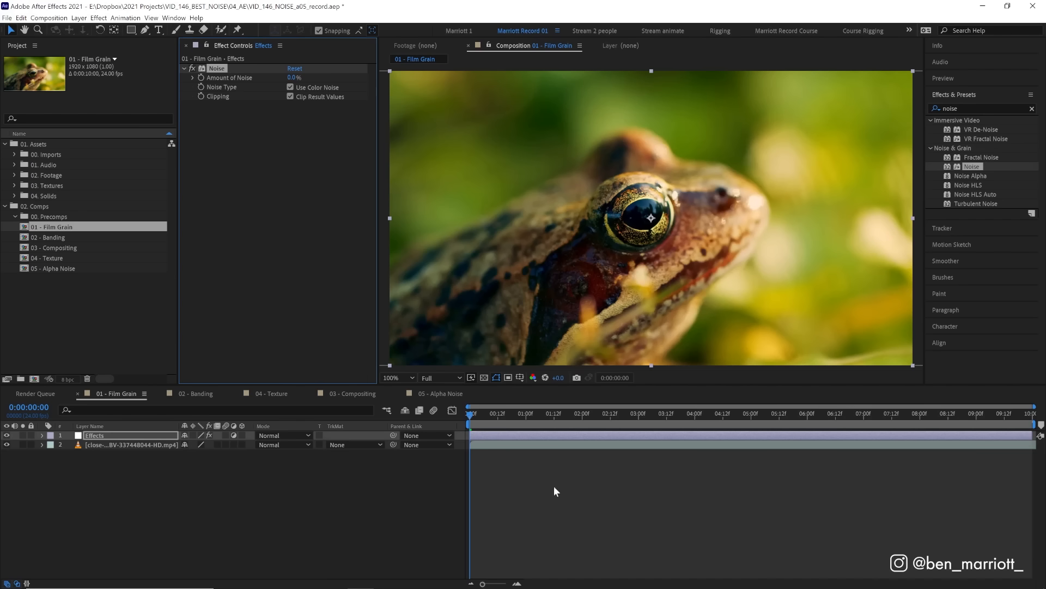
mouse_move(411, 249)
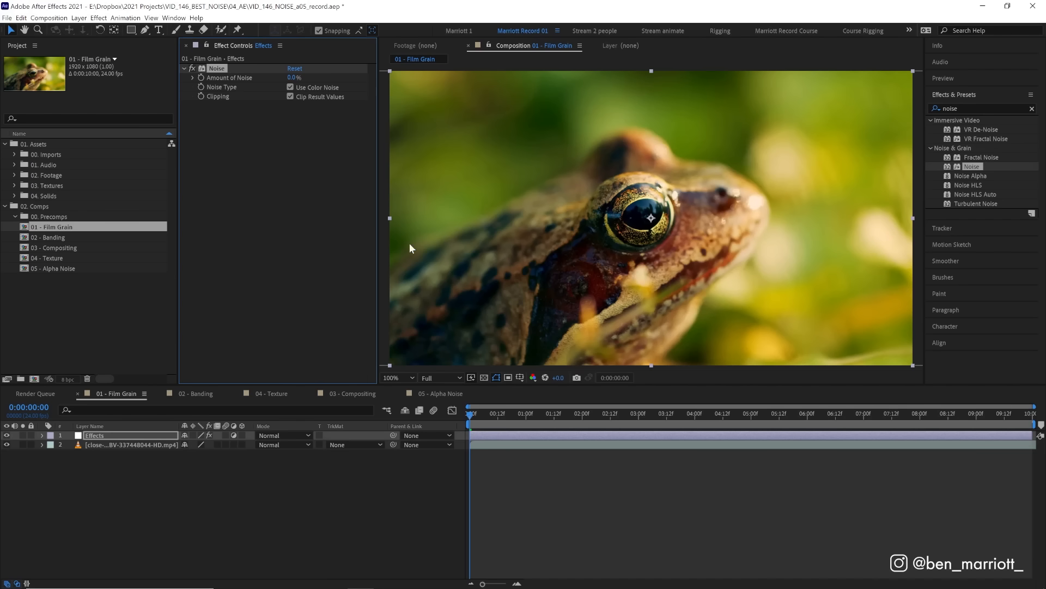
mouse_move(465, 470)
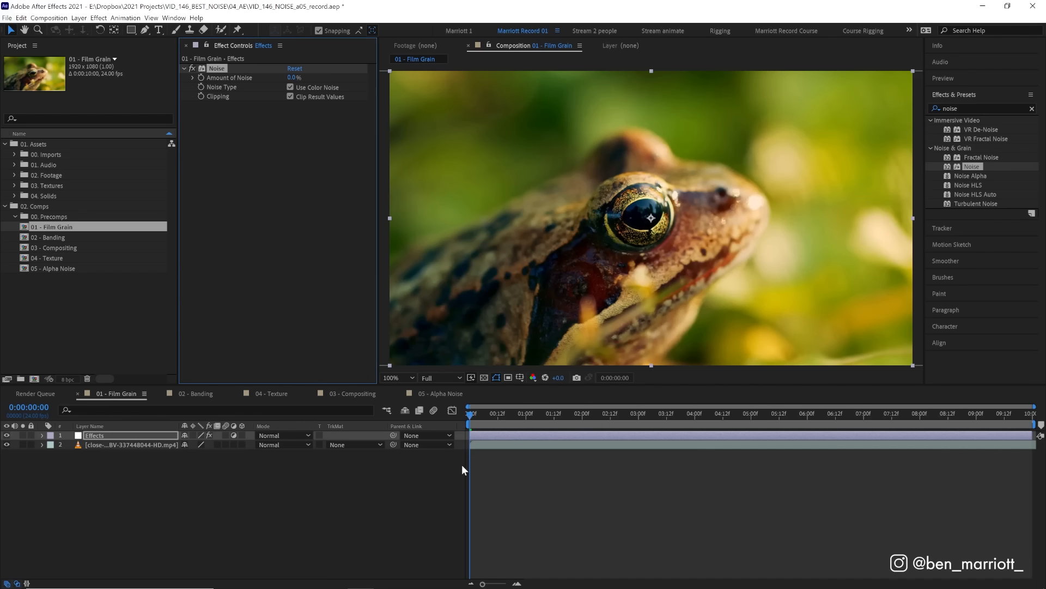
mouse_move(677, 468)
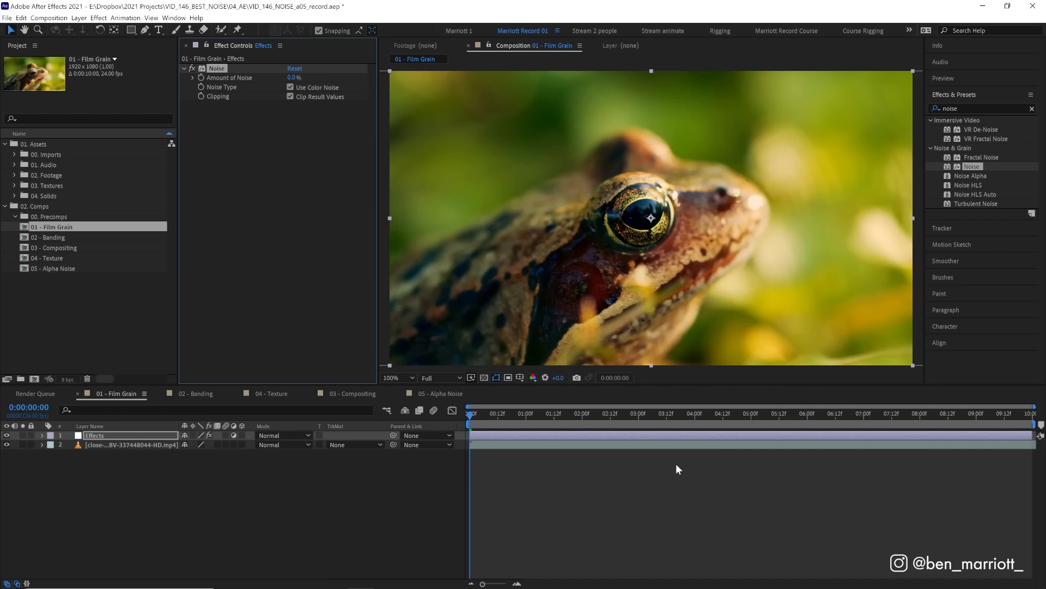
left_click(296, 78)
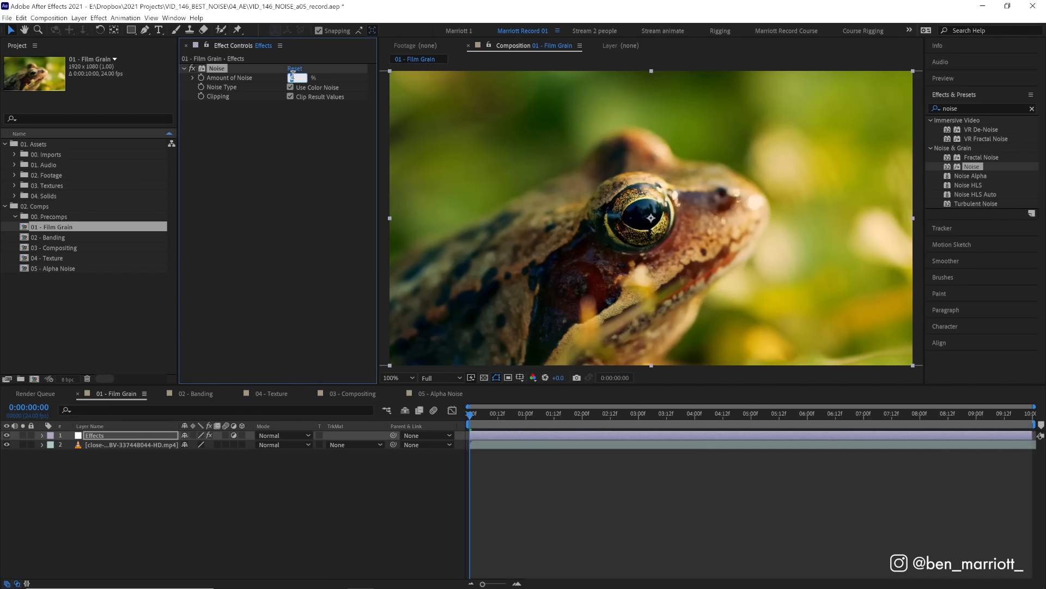
Confirm Noise at 10% and preview it softened by a 6.3 Gaussian Blur.
key("Enter")
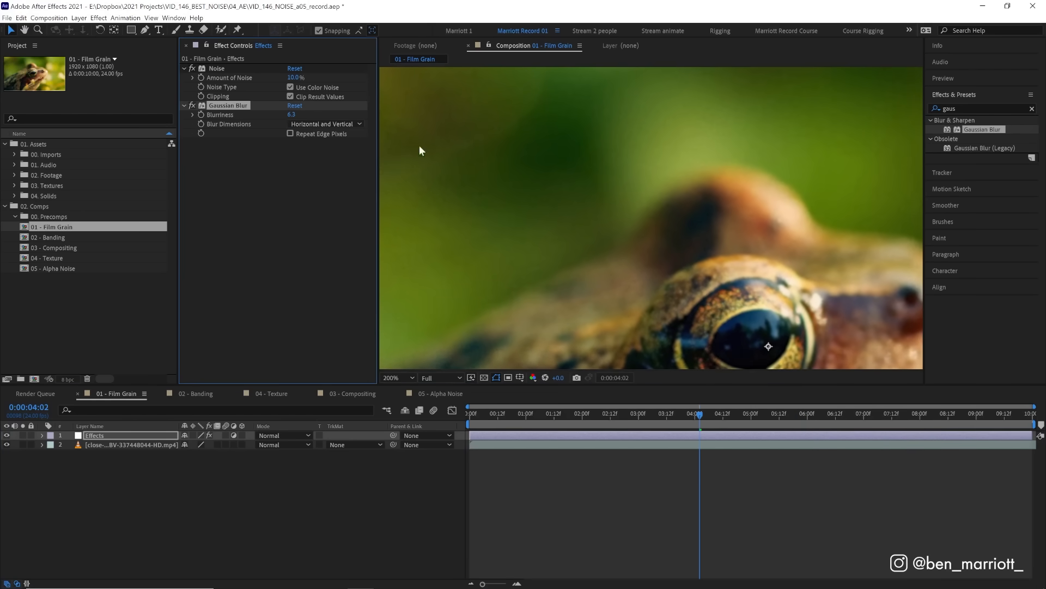
key("space")
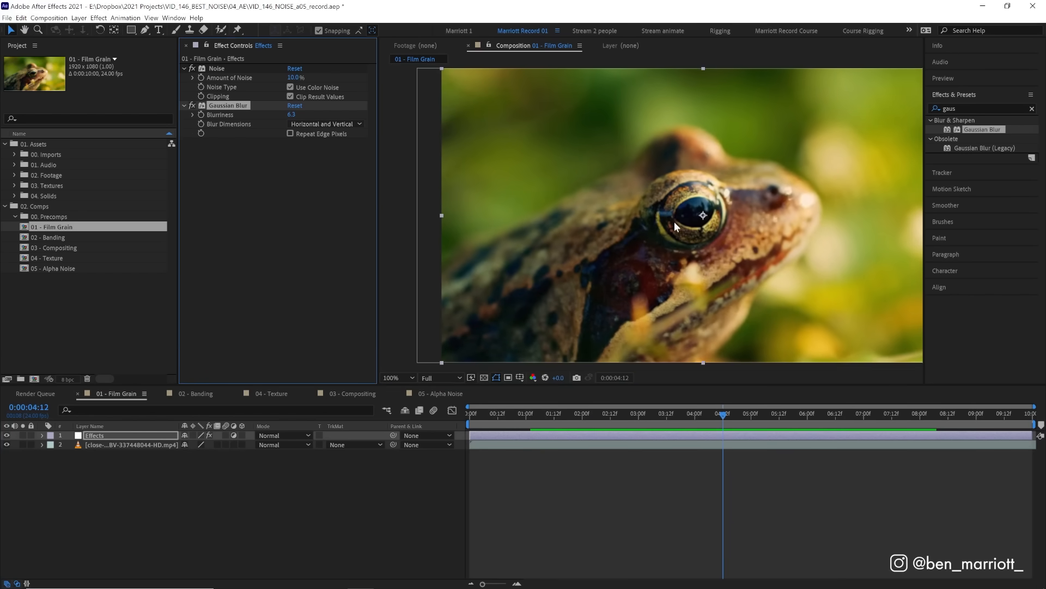
mouse_move(701, 231)
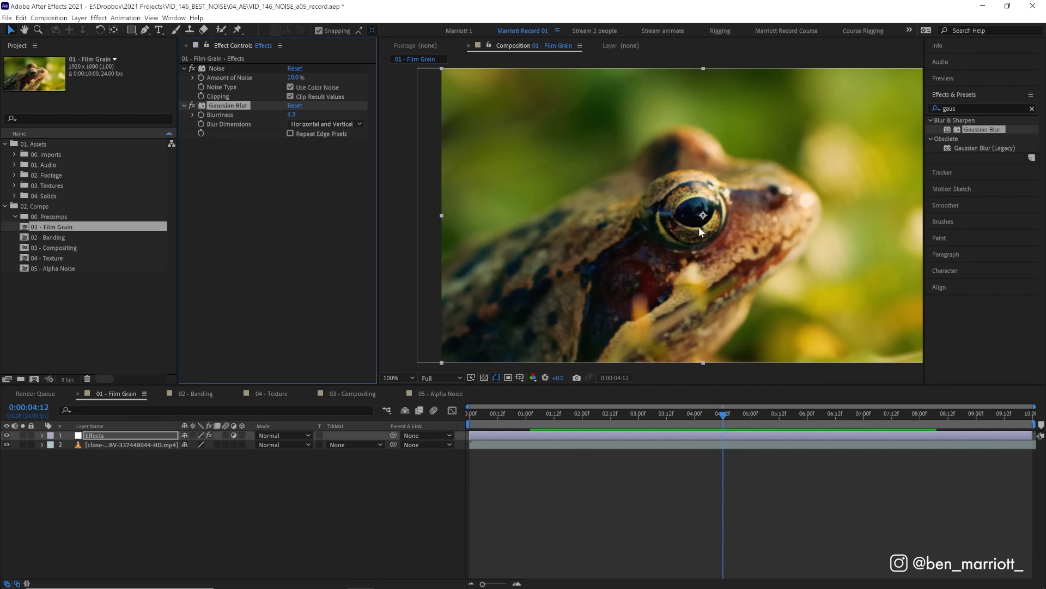
mouse_move(719, 225)
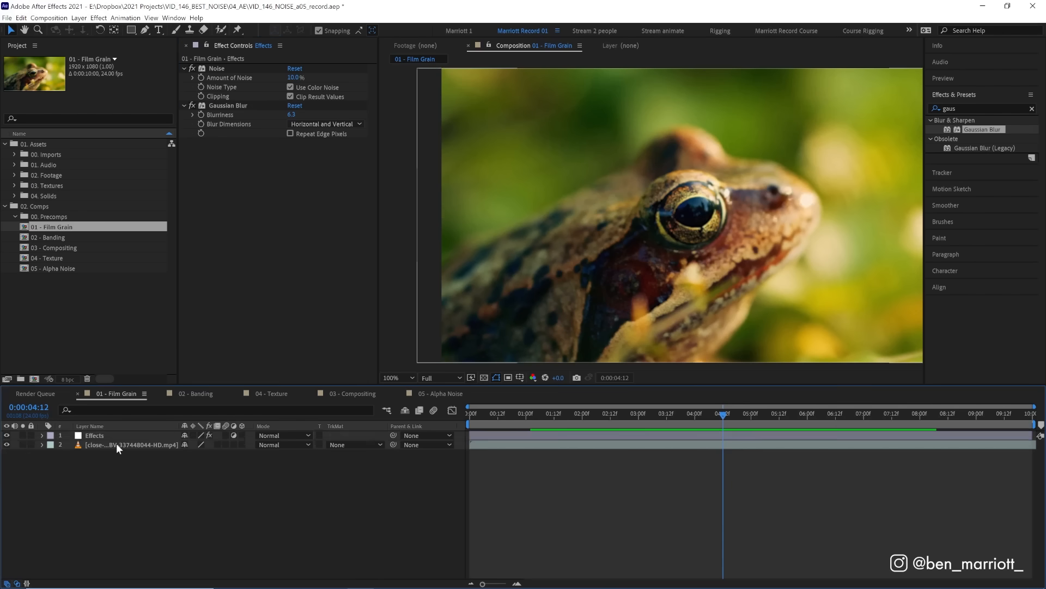
Delete the Effects layer and create a grey 128 solid 'Nosie Overlay' blended as Overlay.
left_click(94, 435)
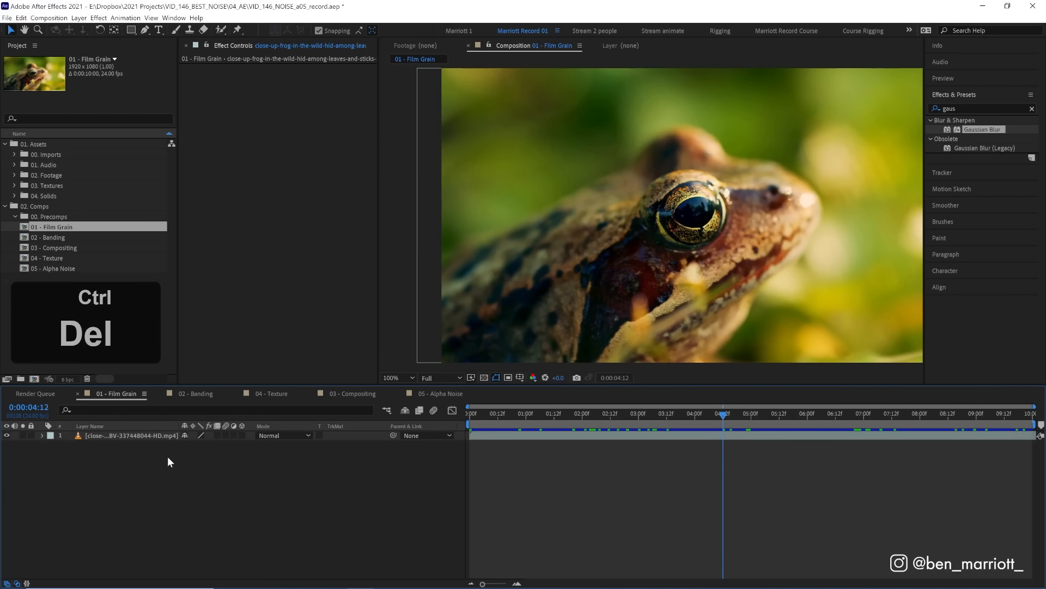
key("ctrl+y")
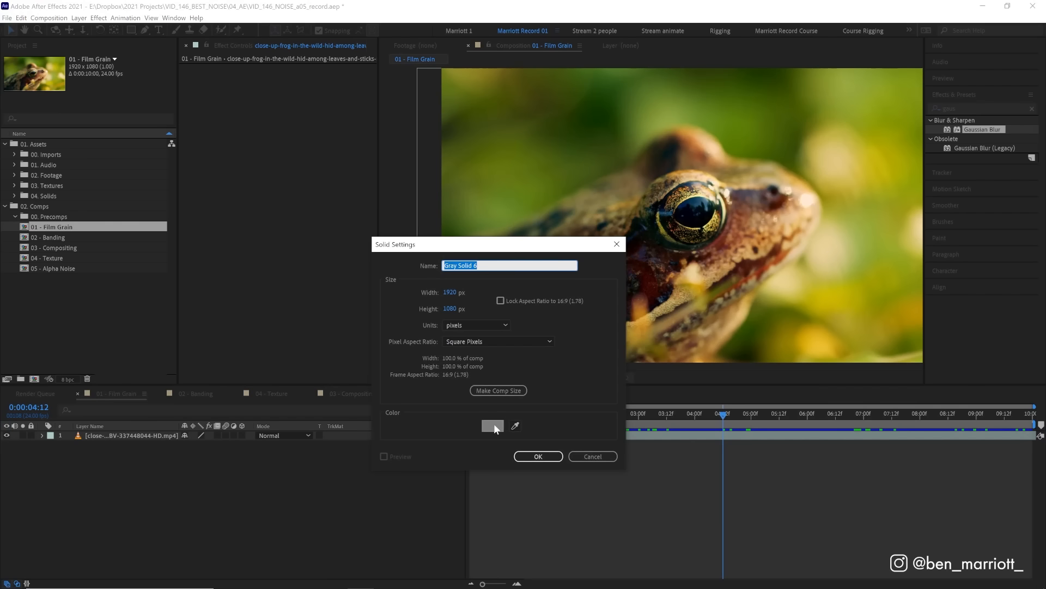
left_click(491, 426)
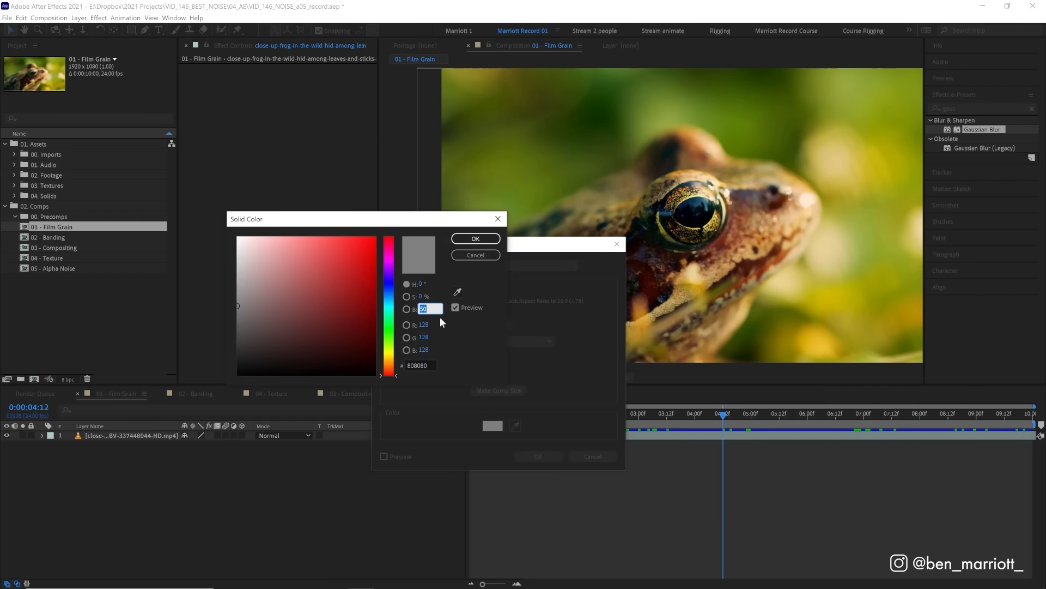
left_click(476, 239)
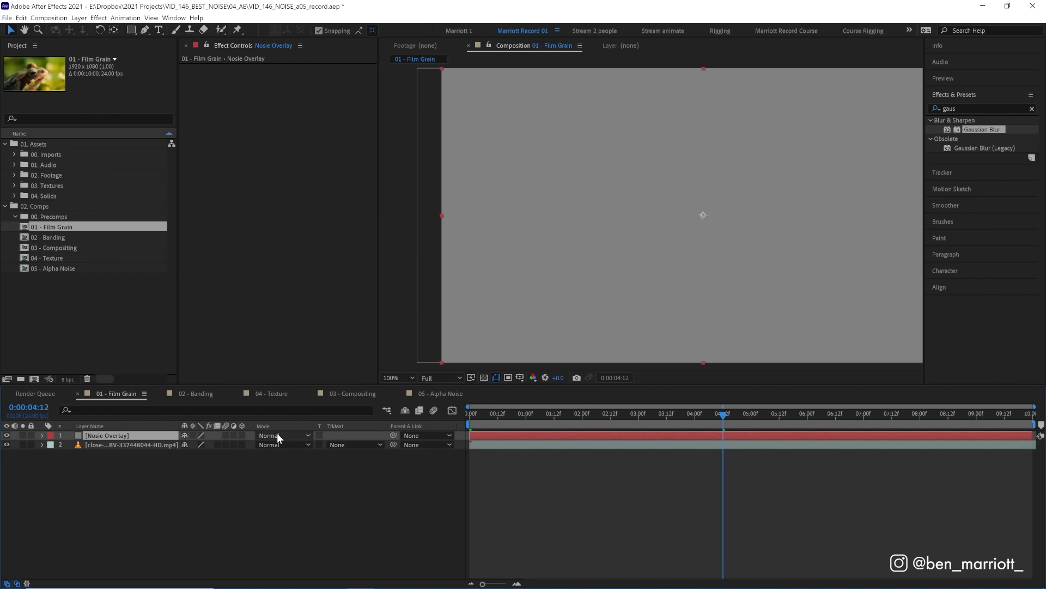
left_click(274, 435)
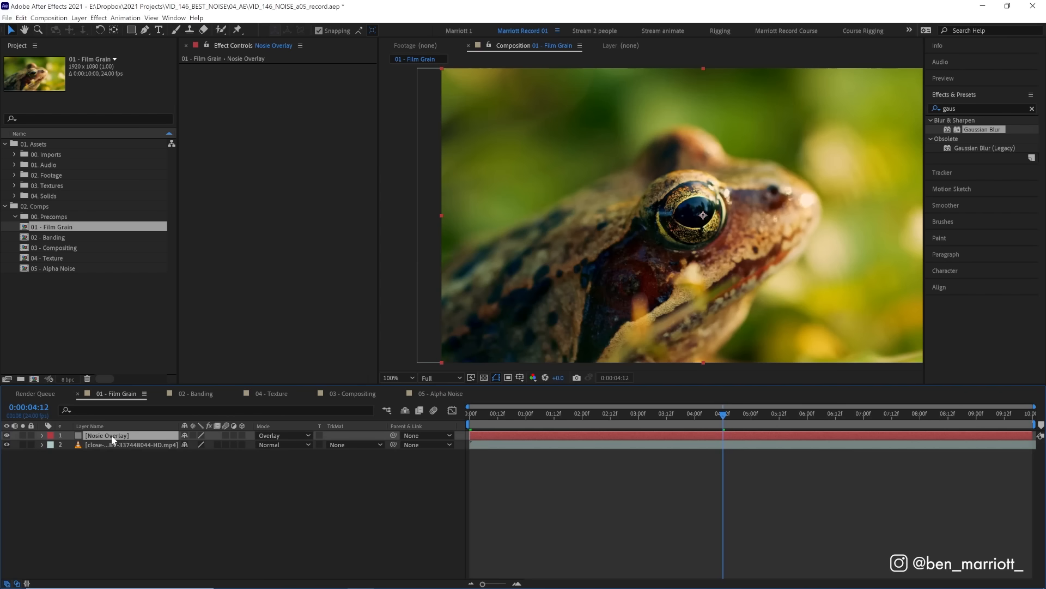
mouse_move(111, 468)
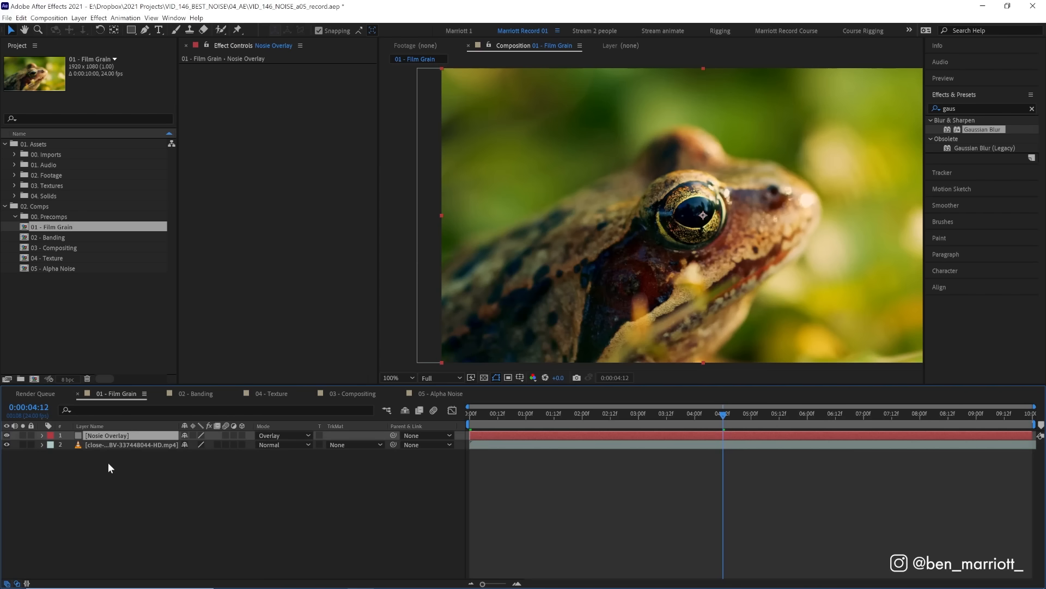
mouse_move(114, 439)
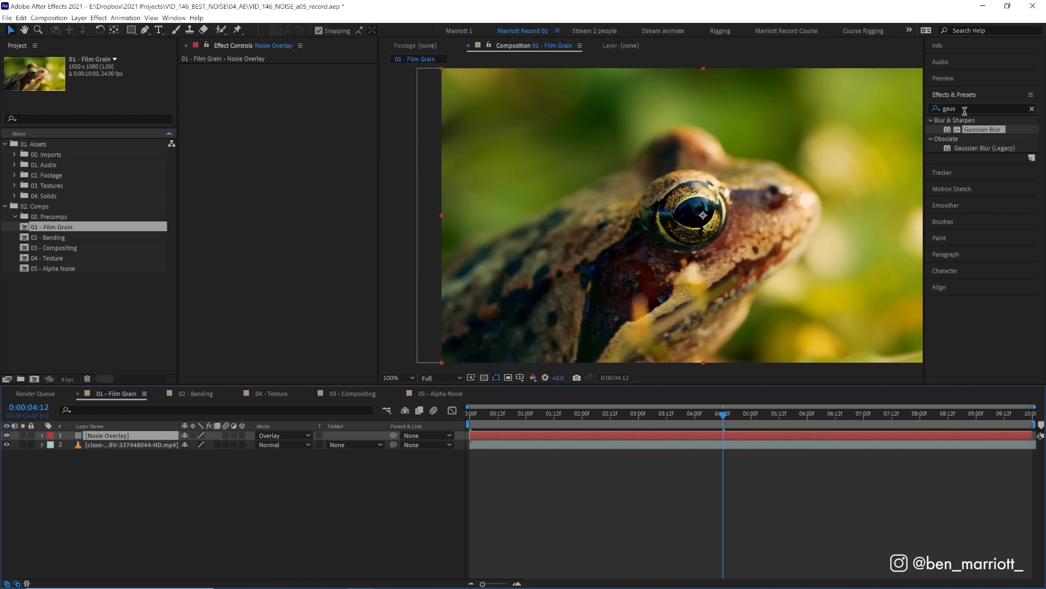
Give the Nosie Overlay solid Noise at 20% and a Gaussian Blur of 5.
type("nois")
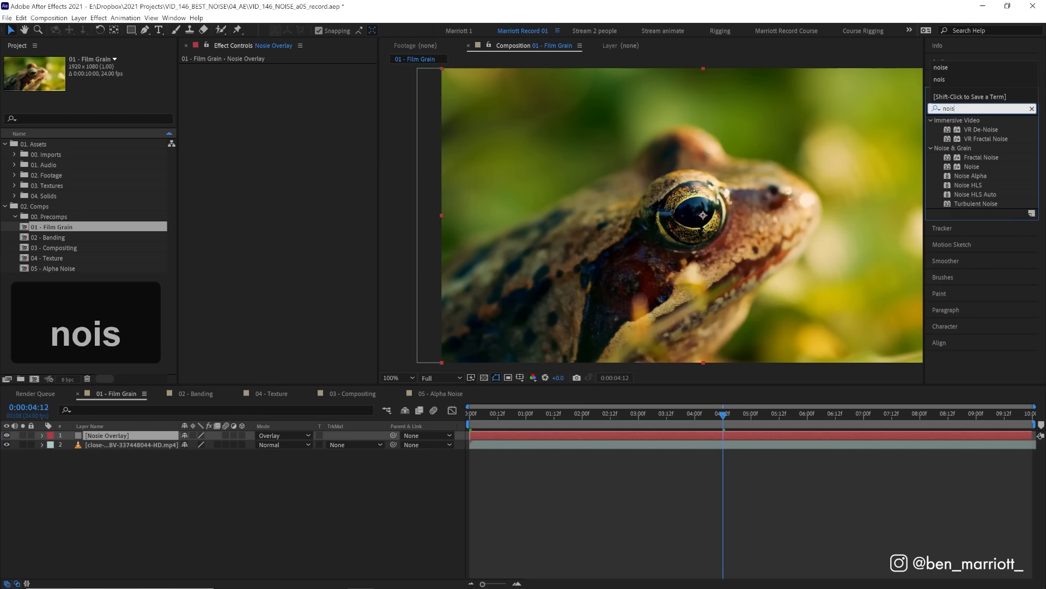
double_click(971, 165)
type("ga")
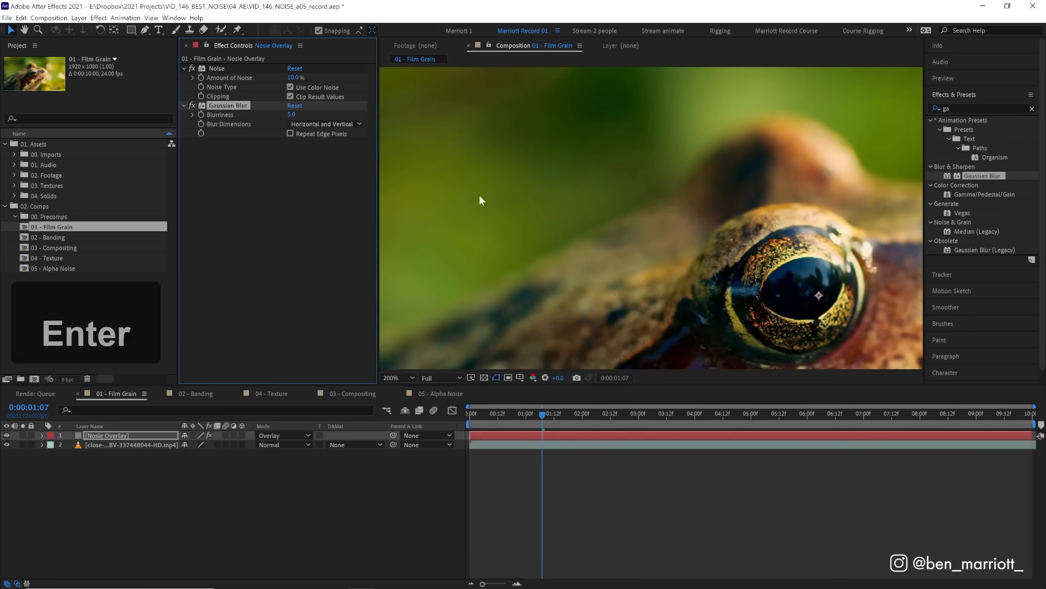
key("space")
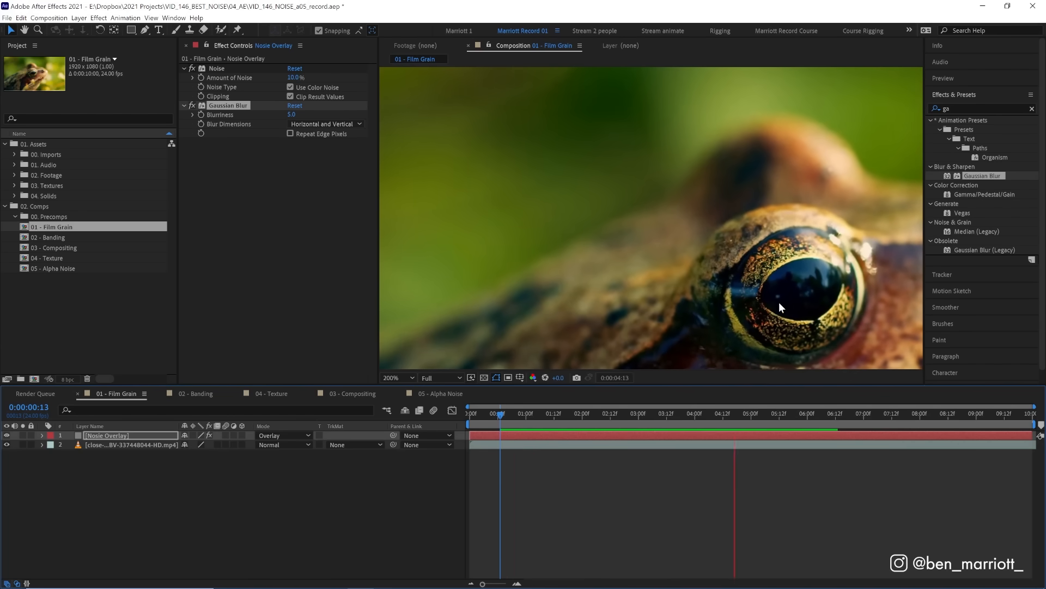
type("20")
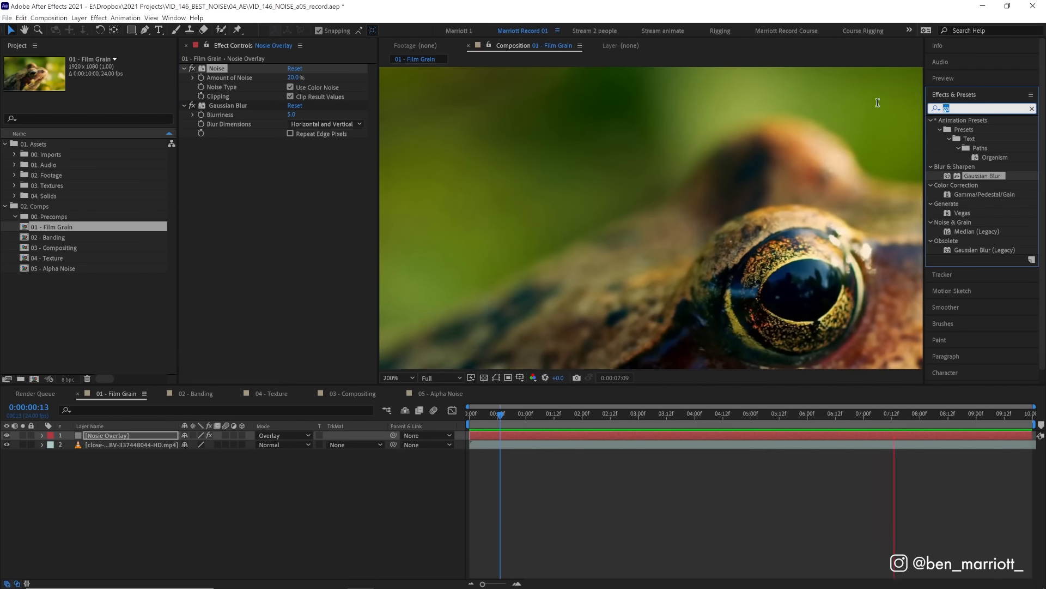
Add Posterize Time to the solid with Frame Rate 12.
type("poster")
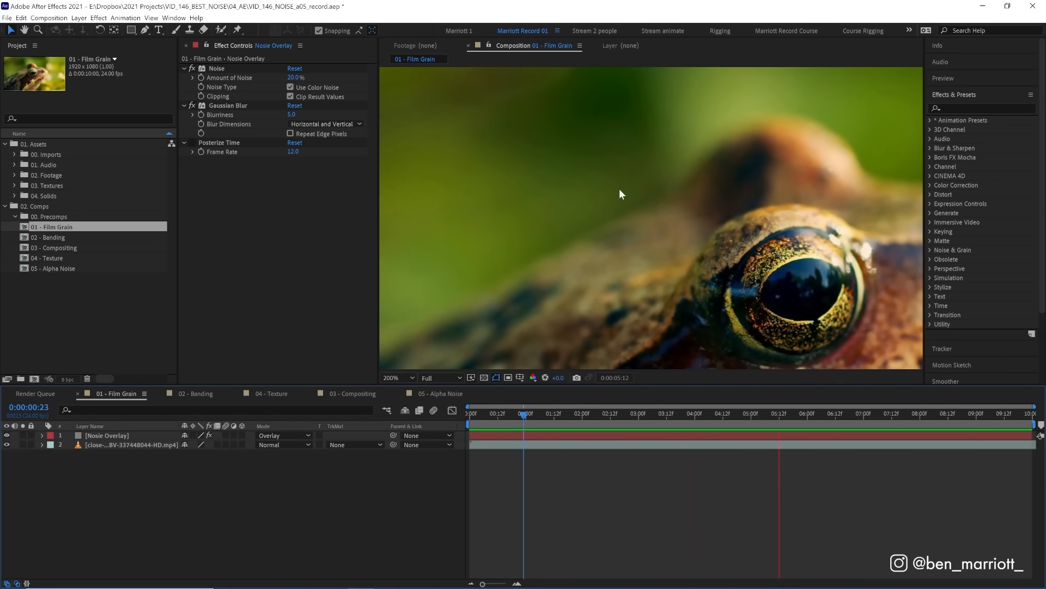
left_click(568, 414)
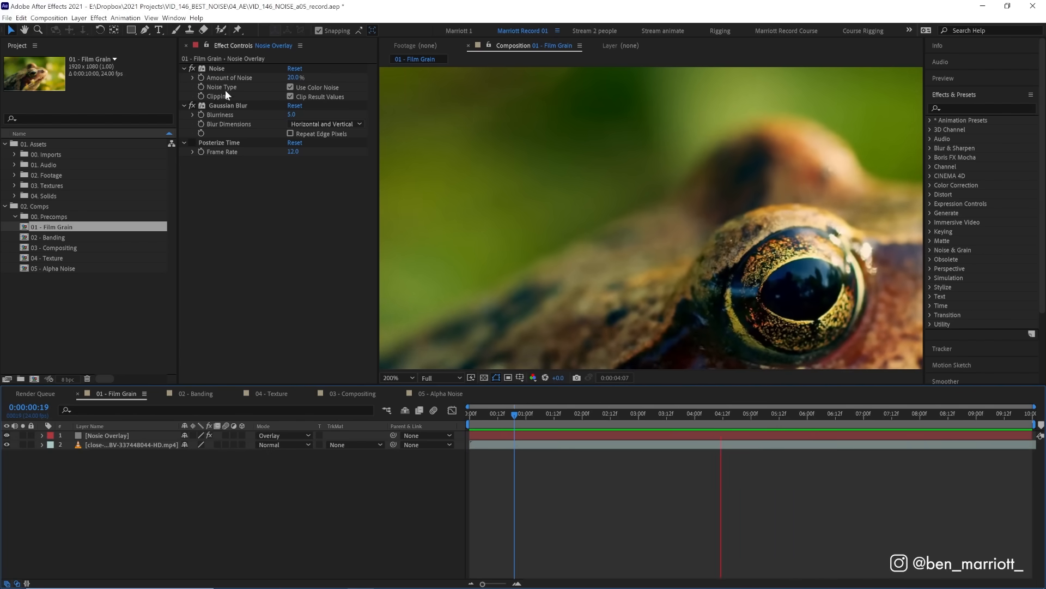
Swap the solid's effects for Noise HLS Auto with its Noise type set to Grain.
key("space")
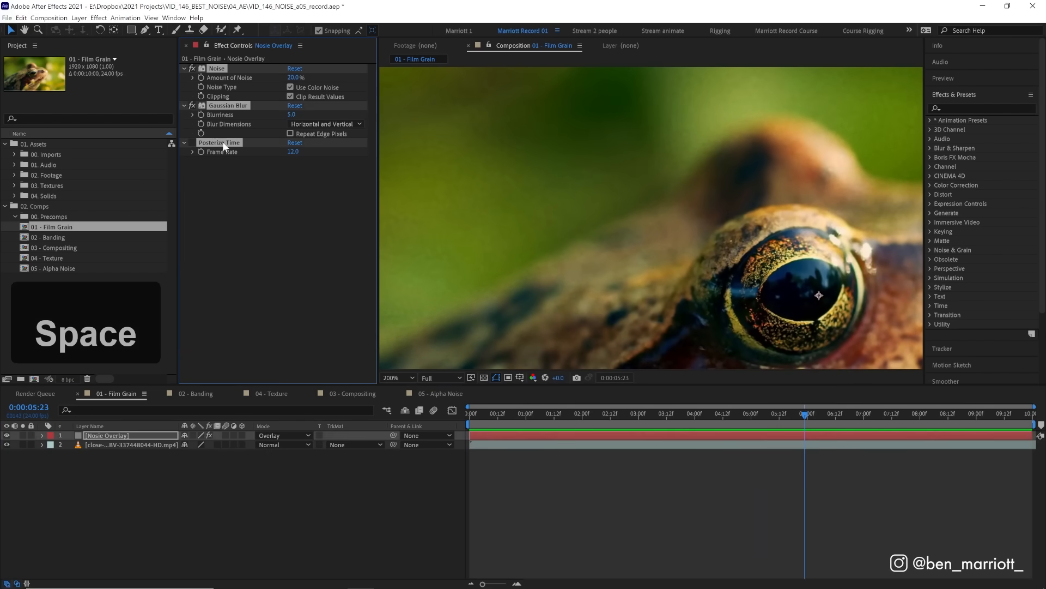
type("Nois")
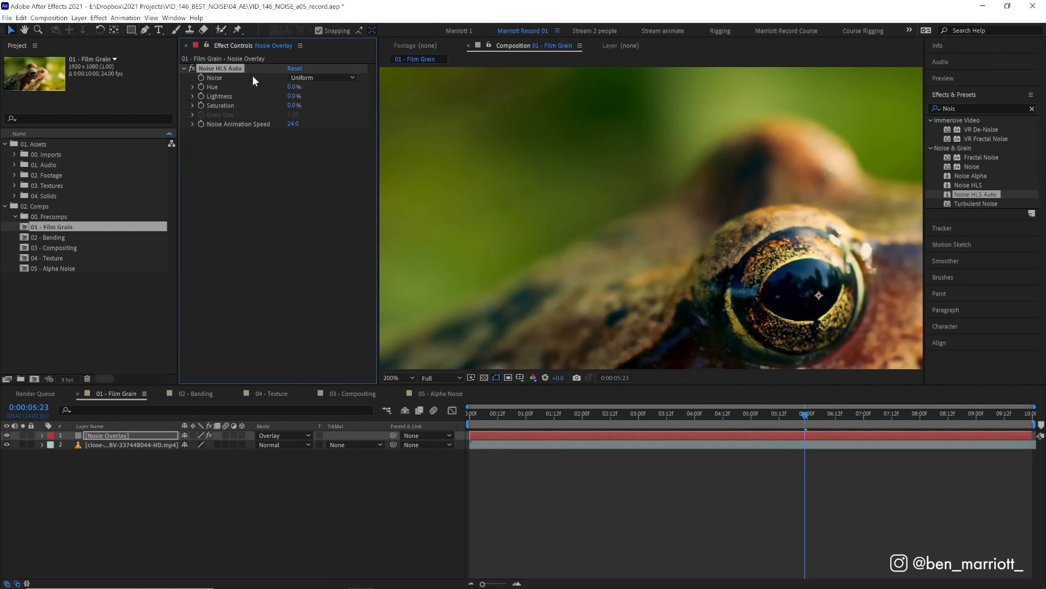
left_click(320, 77)
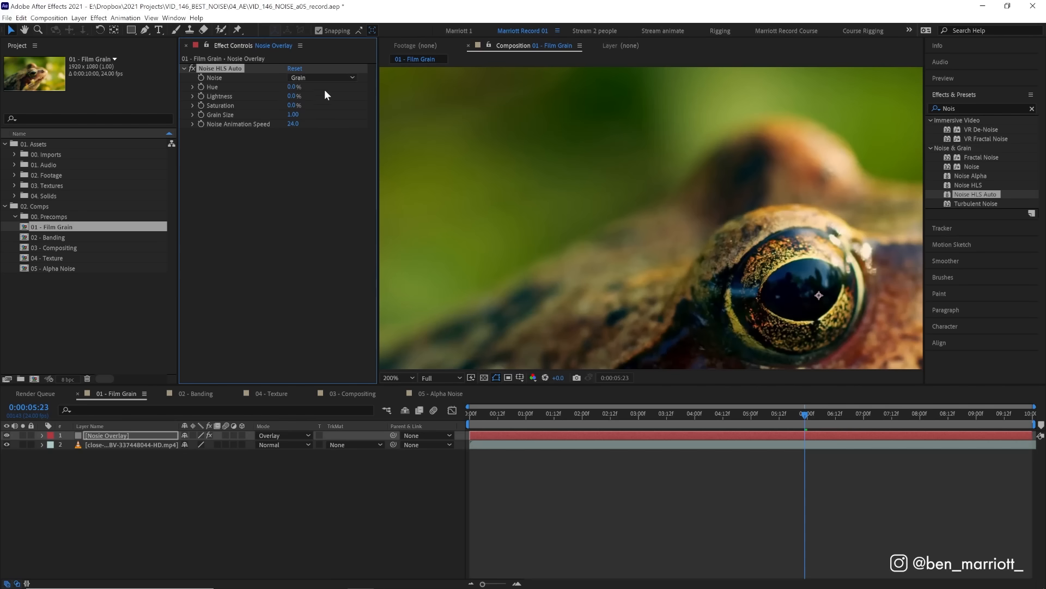
left_click_drag(295, 96, 304, 96)
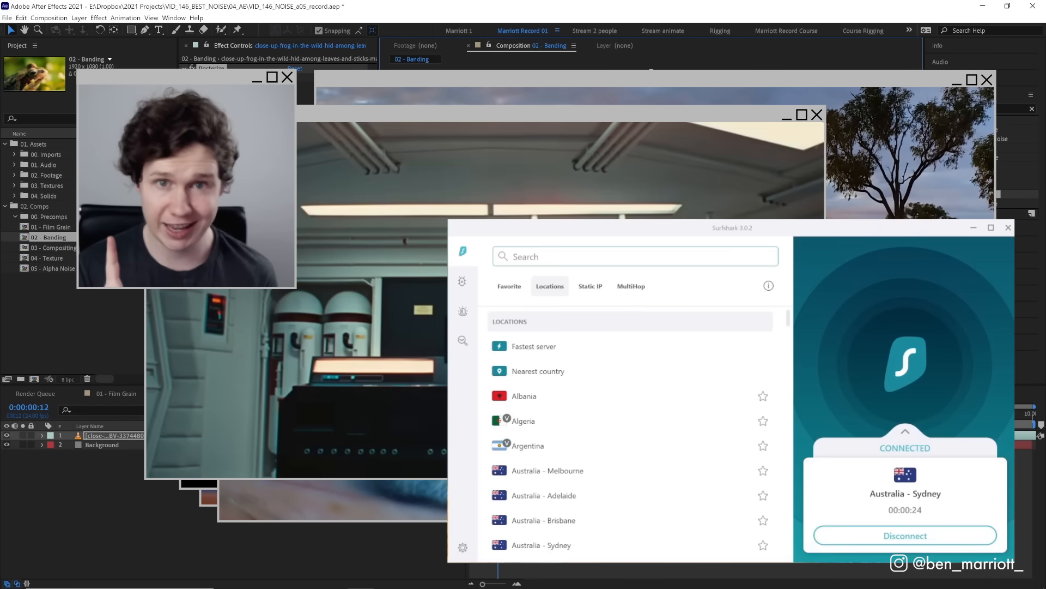
Search Surfshark for Japan and connect to a Japan - Tokyo server.
type("Japan")
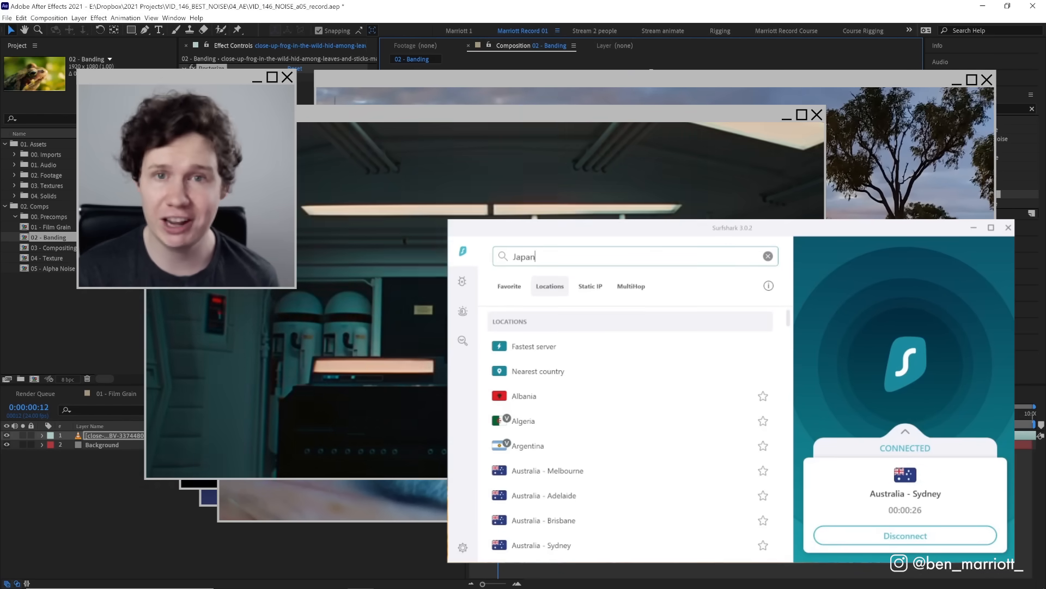
left_click(521, 326)
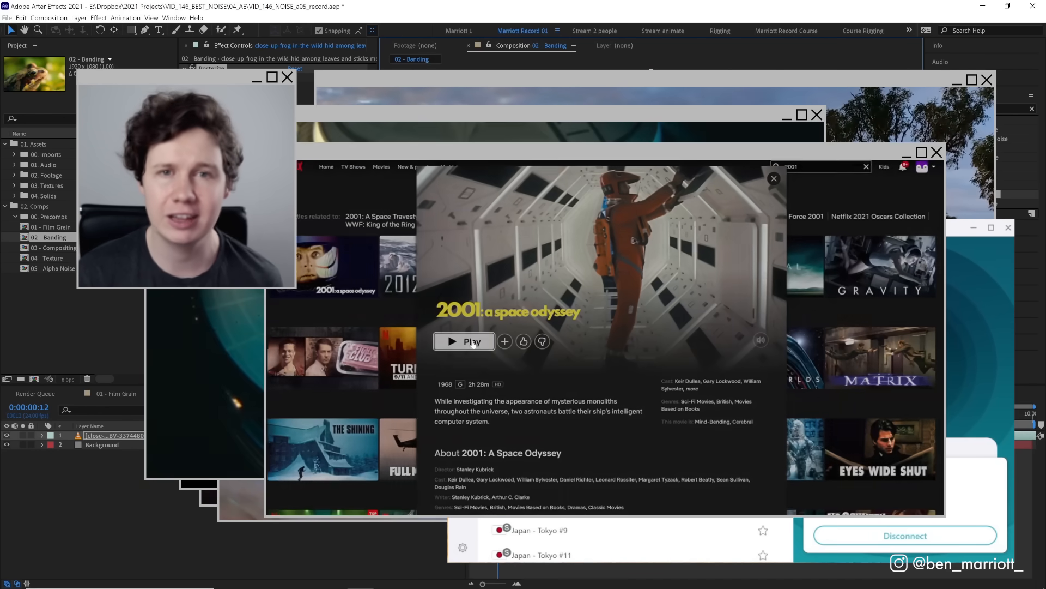
left_click(464, 341)
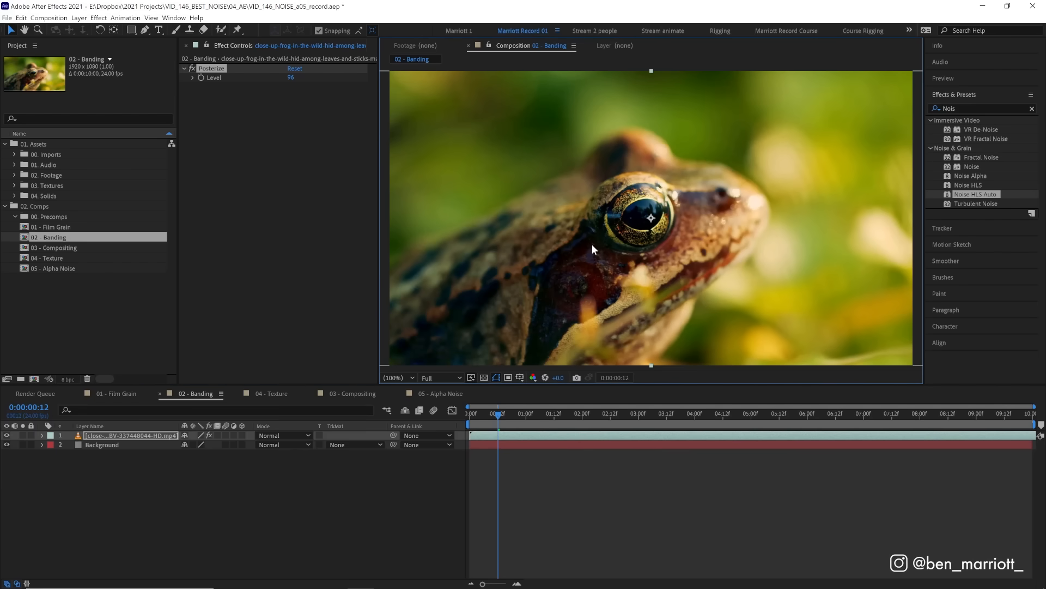
mouse_move(589, 252)
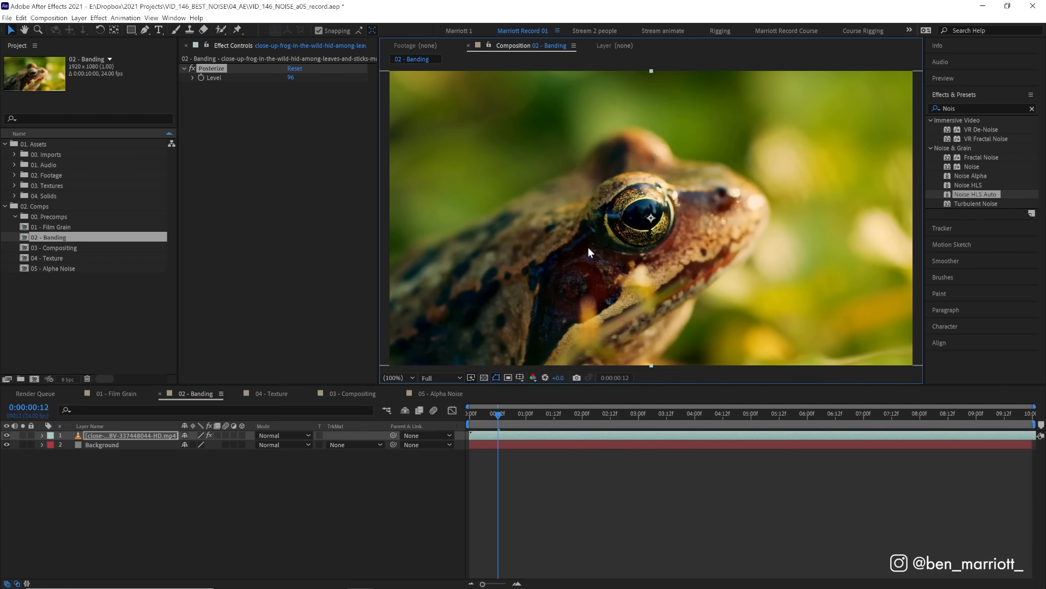
mouse_move(620, 149)
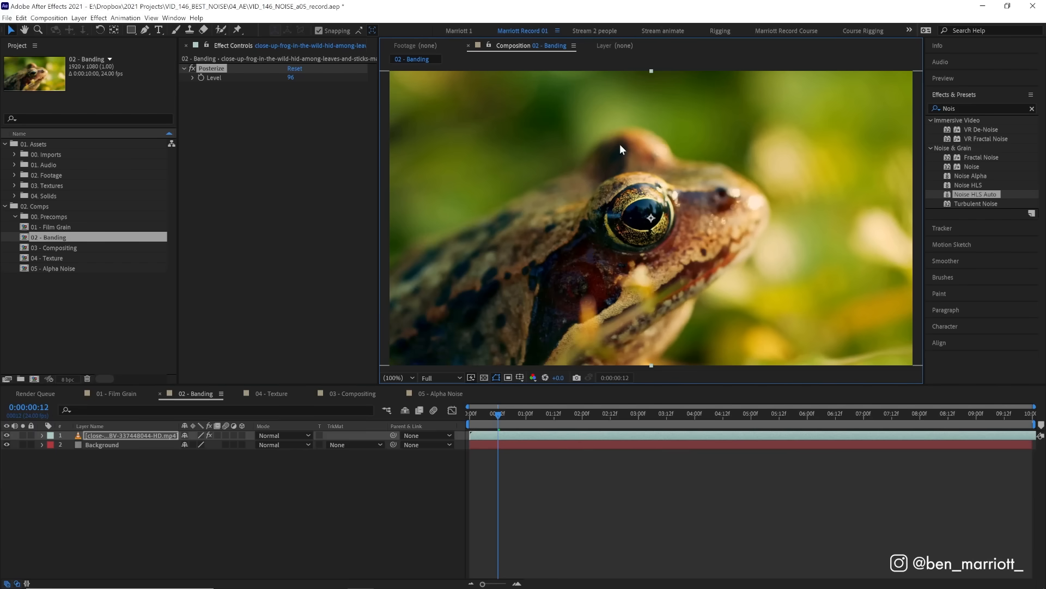
mouse_move(570, 144)
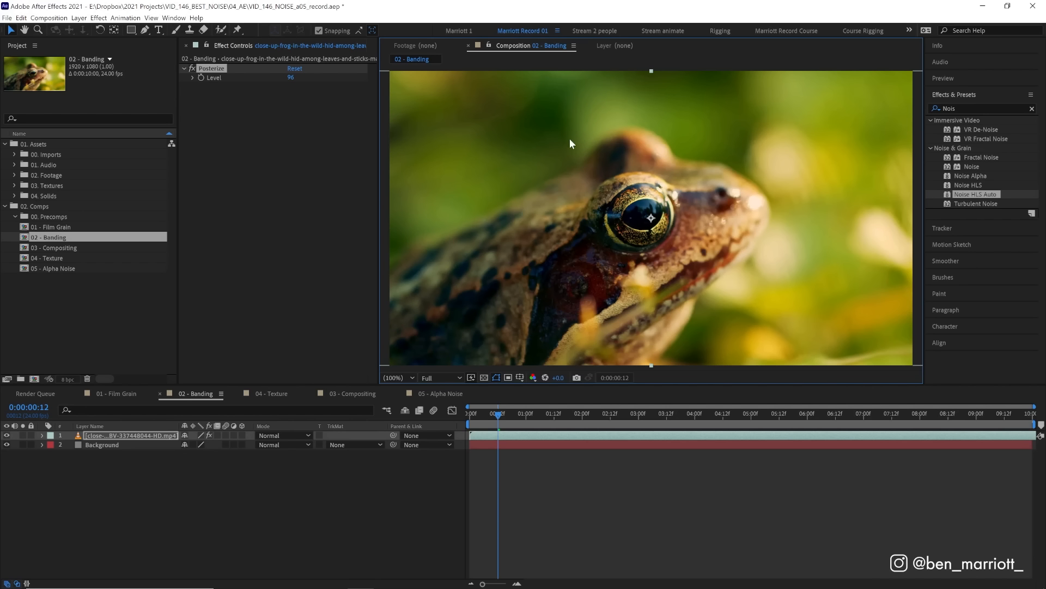
mouse_move(528, 169)
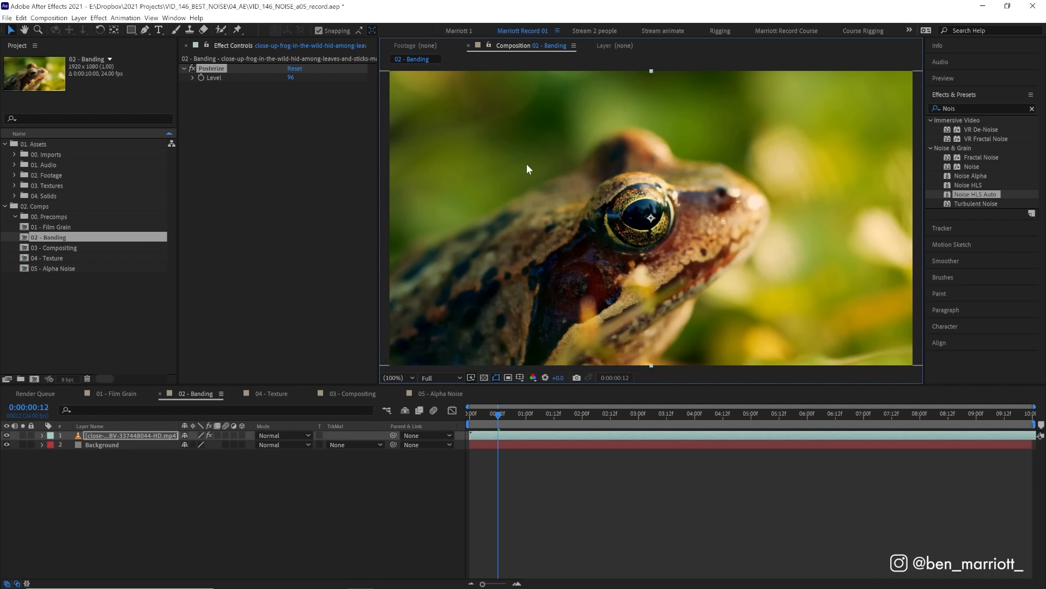
mouse_move(492, 176)
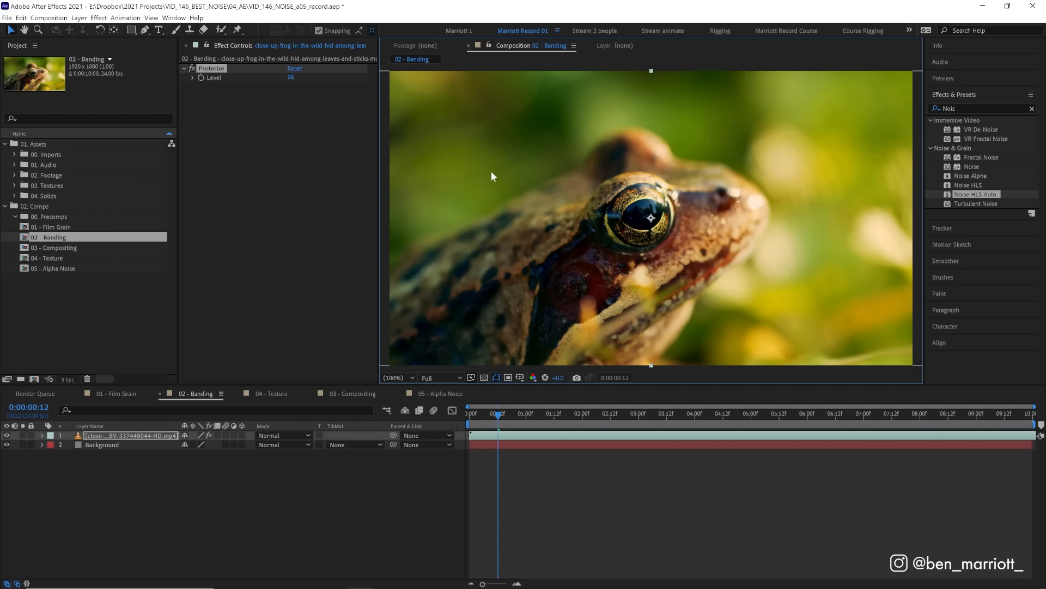
mouse_move(272, 87)
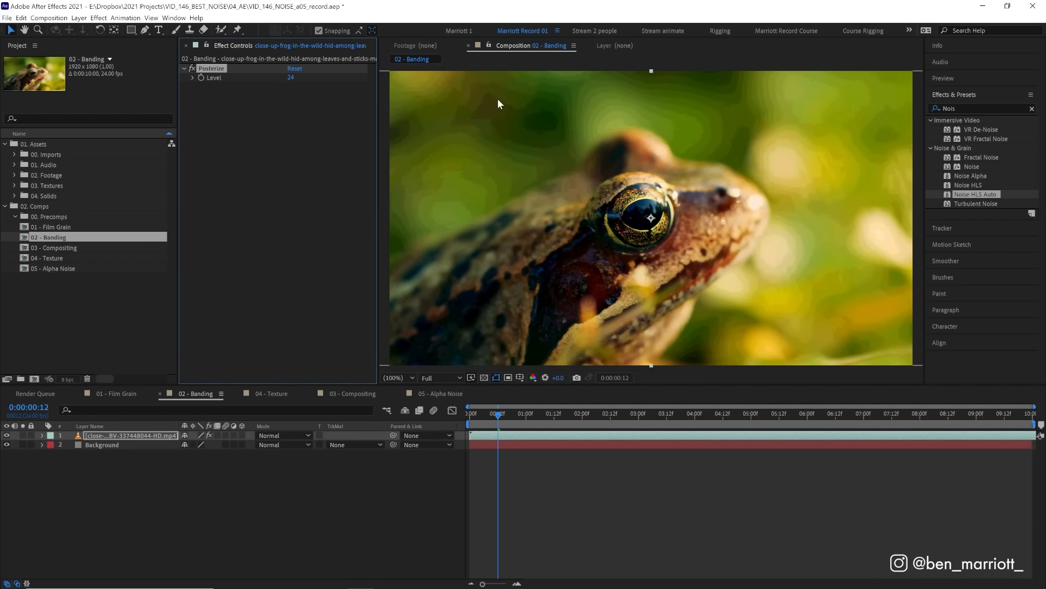
mouse_move(594, 143)
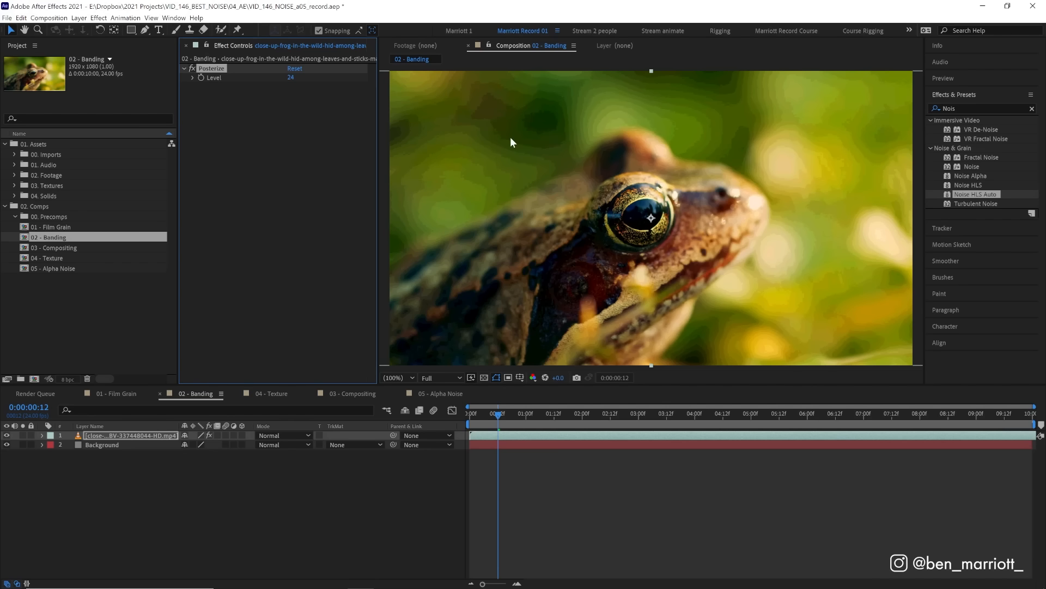
mouse_move(530, 135)
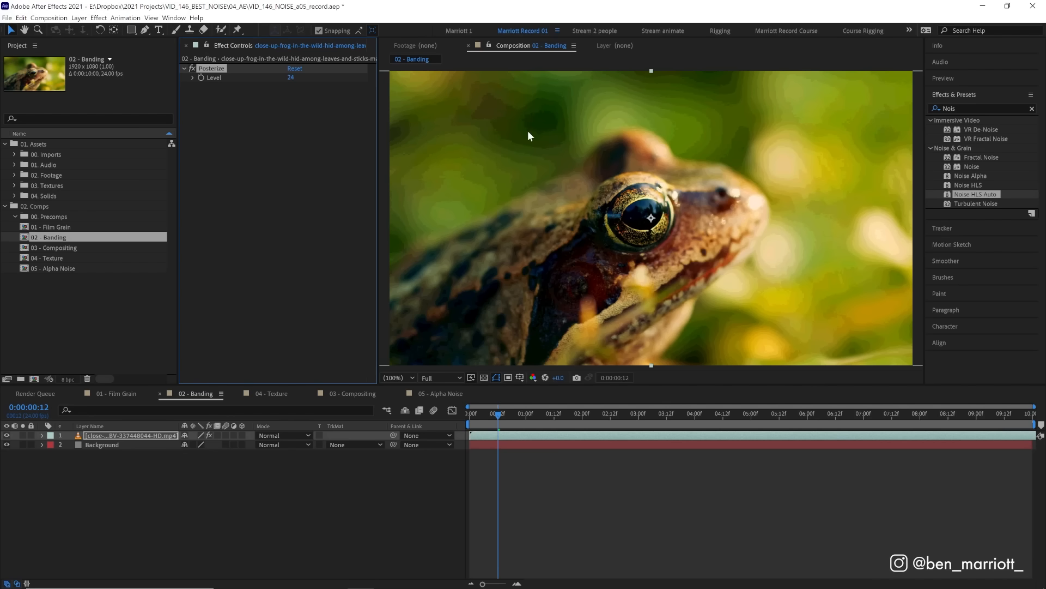
mouse_move(509, 186)
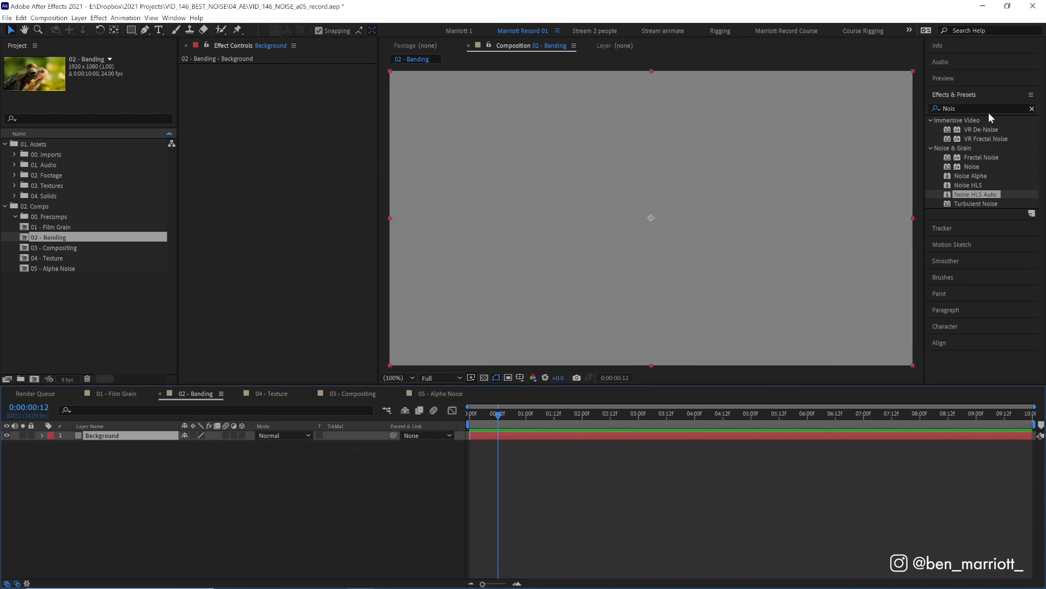
Apply Gradient Ramp to Background with a near-black grey End Color, viewed at full size.
type("grad")
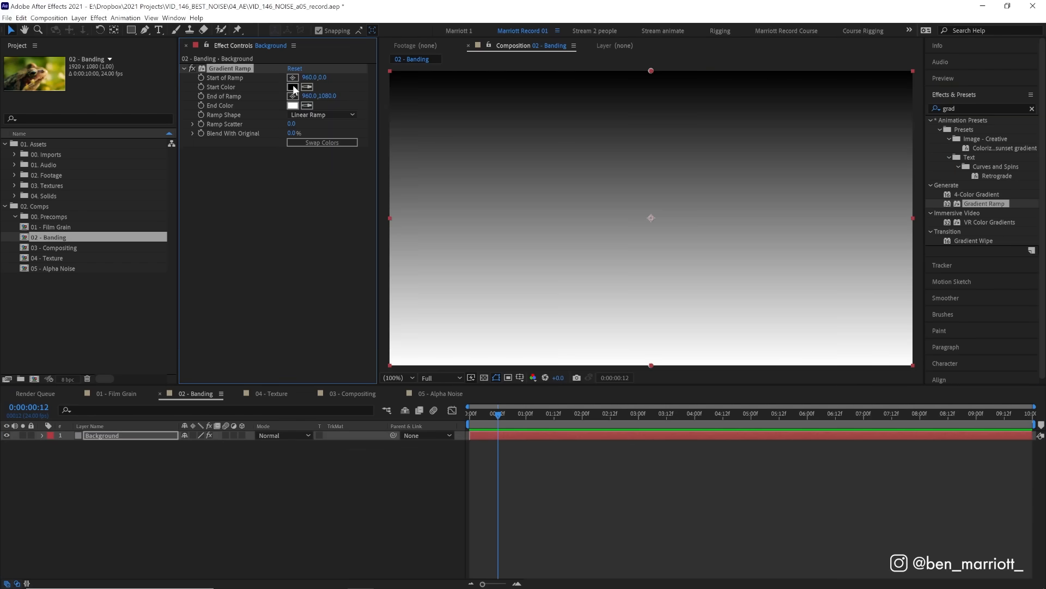
left_click(292, 105)
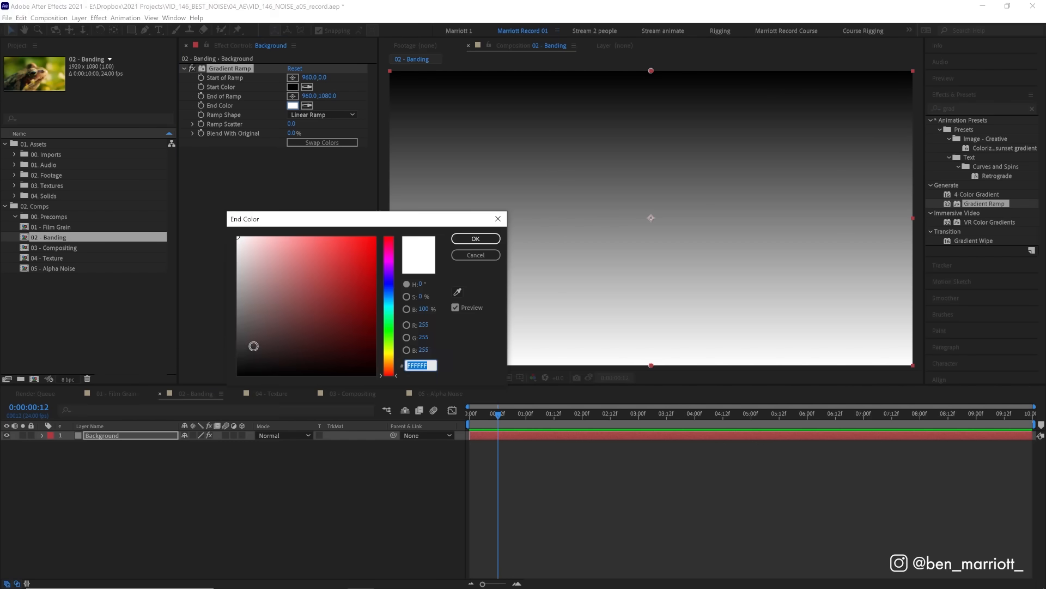
left_click(474, 238)
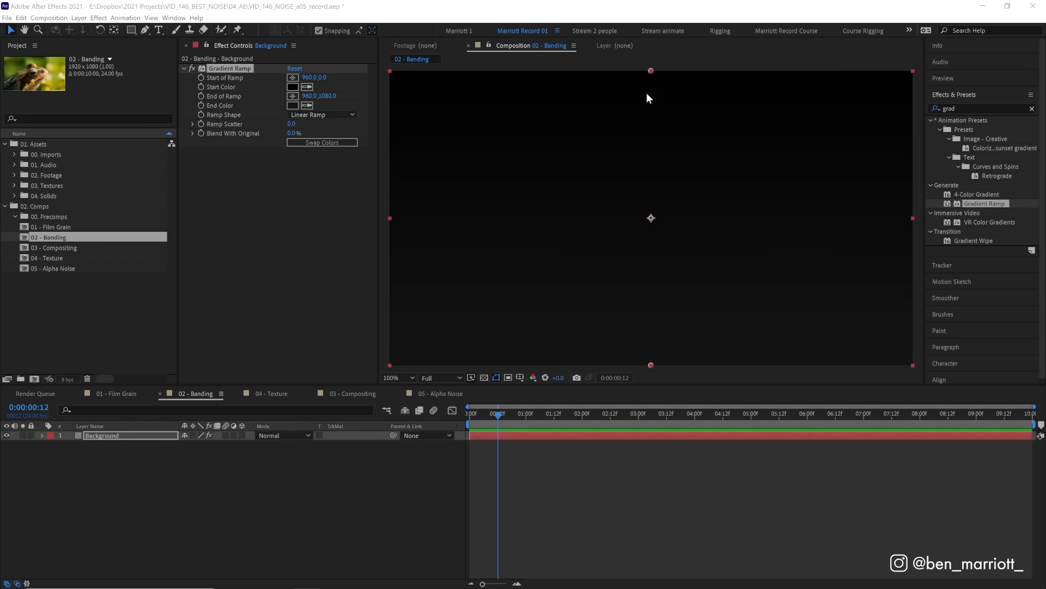
mouse_move(705, 166)
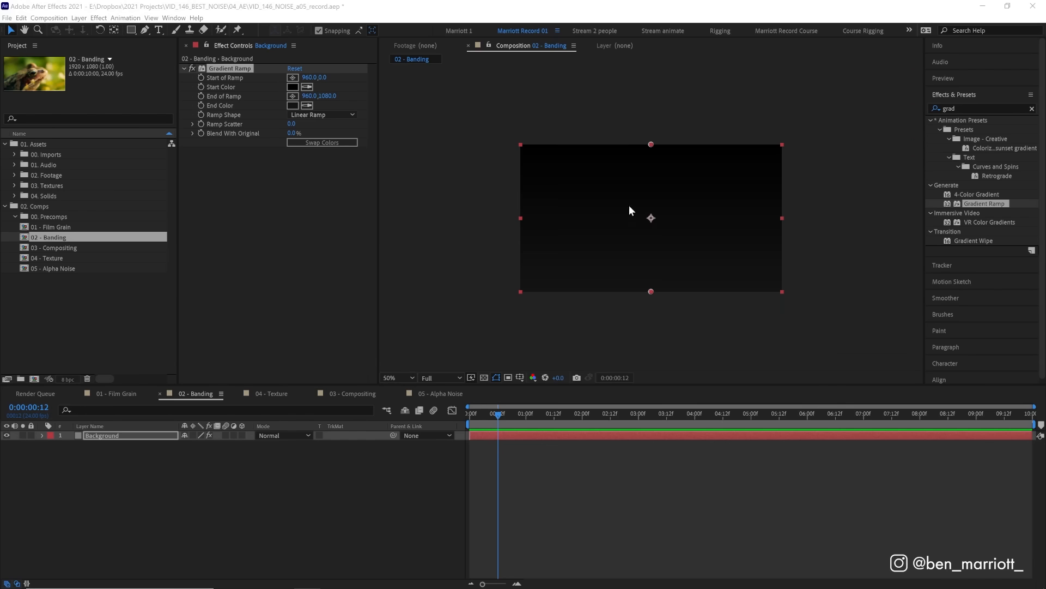
left_click(390, 377)
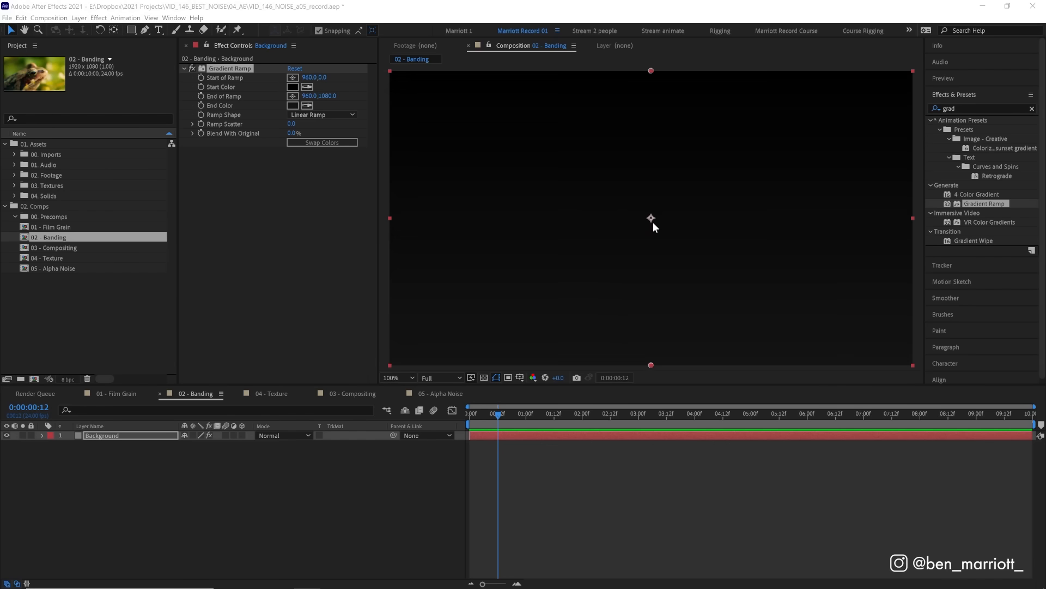
mouse_move(497, 145)
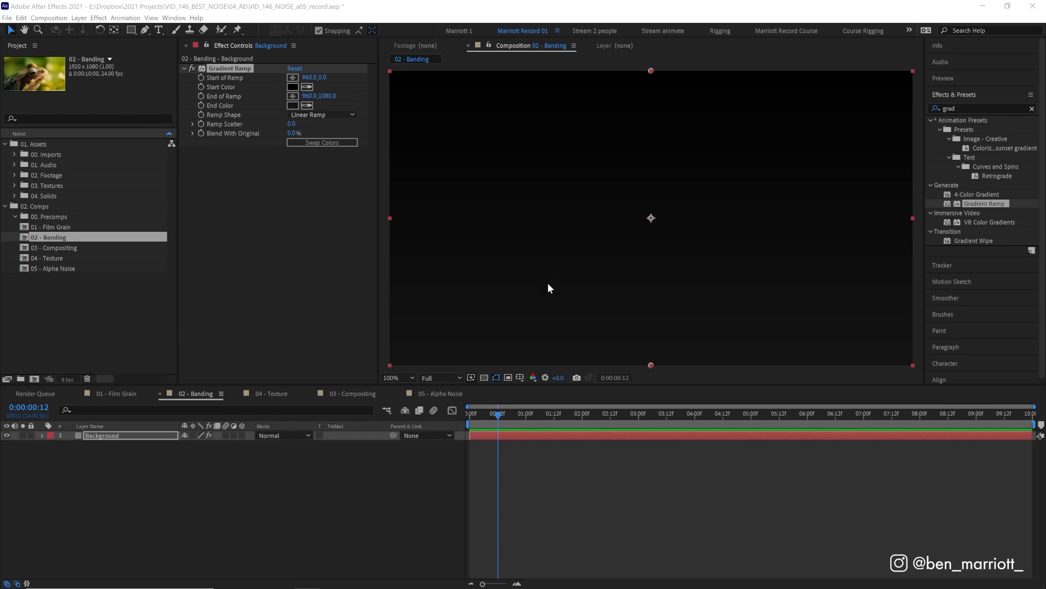
mouse_move(626, 212)
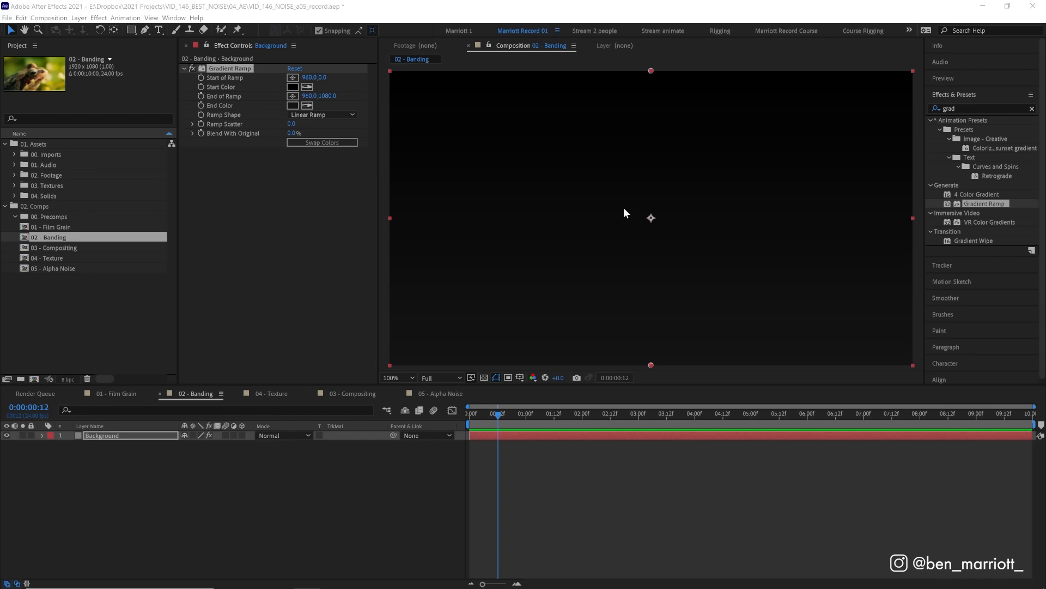
mouse_move(588, 230)
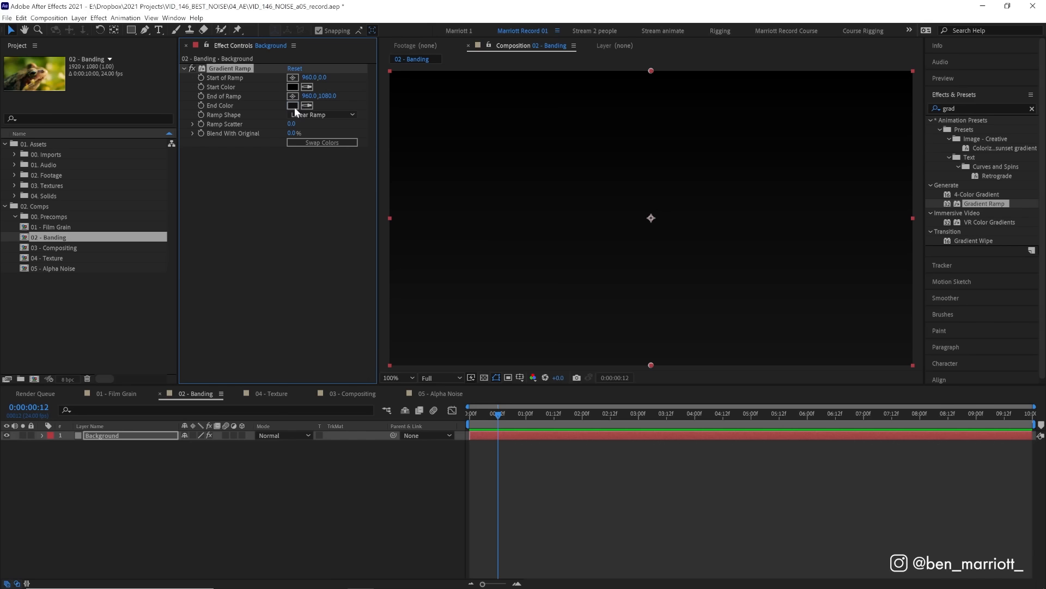
Re-choose the Gradient Ramp end colour, dragging it down to near black and confirming.
left_click(292, 104)
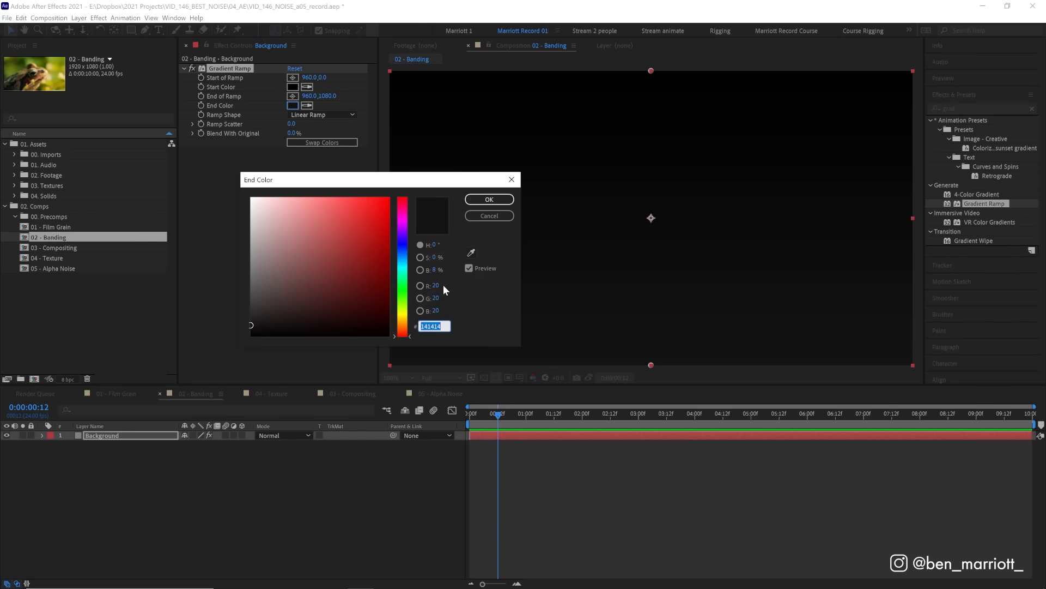
mouse_move(446, 315)
type("FFFFFF")
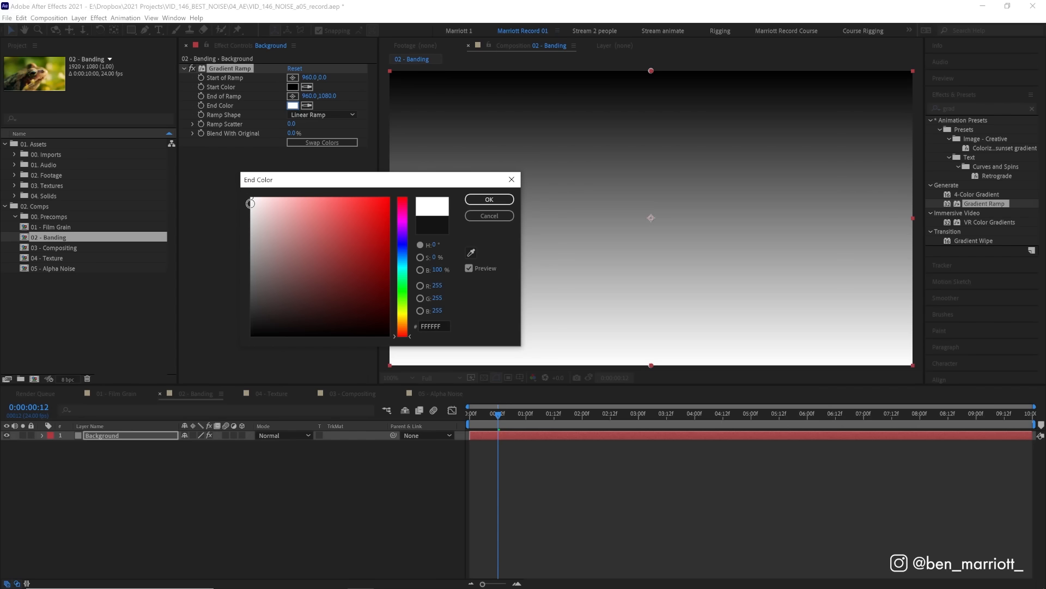
left_click_drag(251, 203, 242, 292)
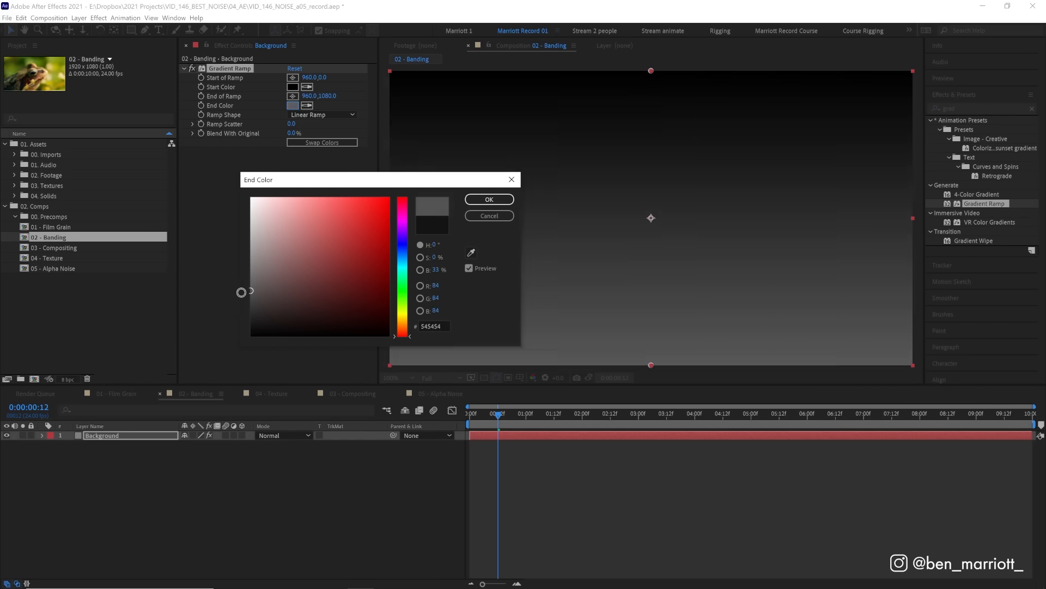
left_click_drag(242, 292, 251, 325)
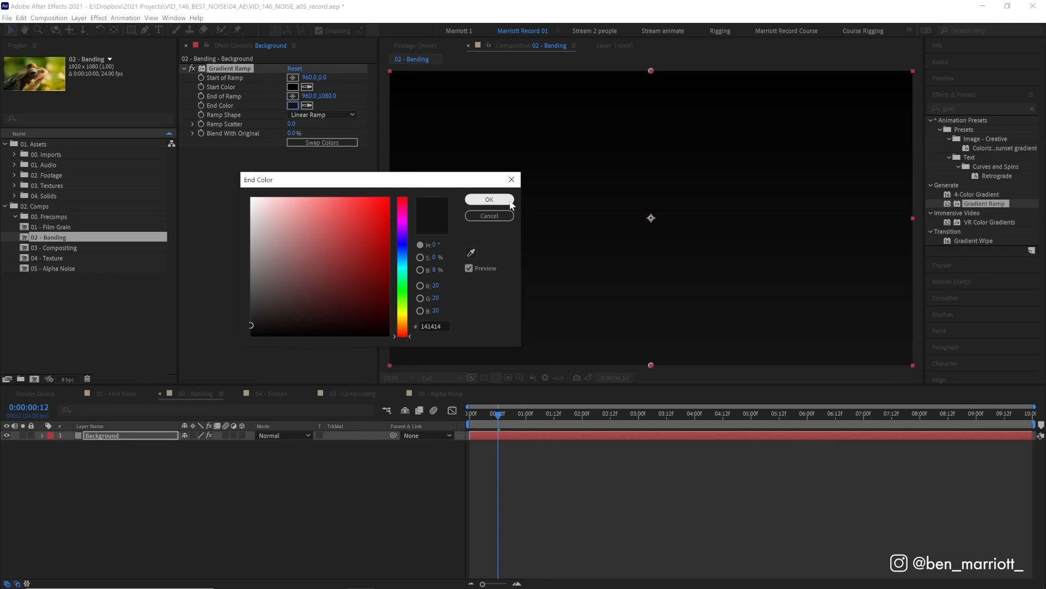
left_click(488, 198)
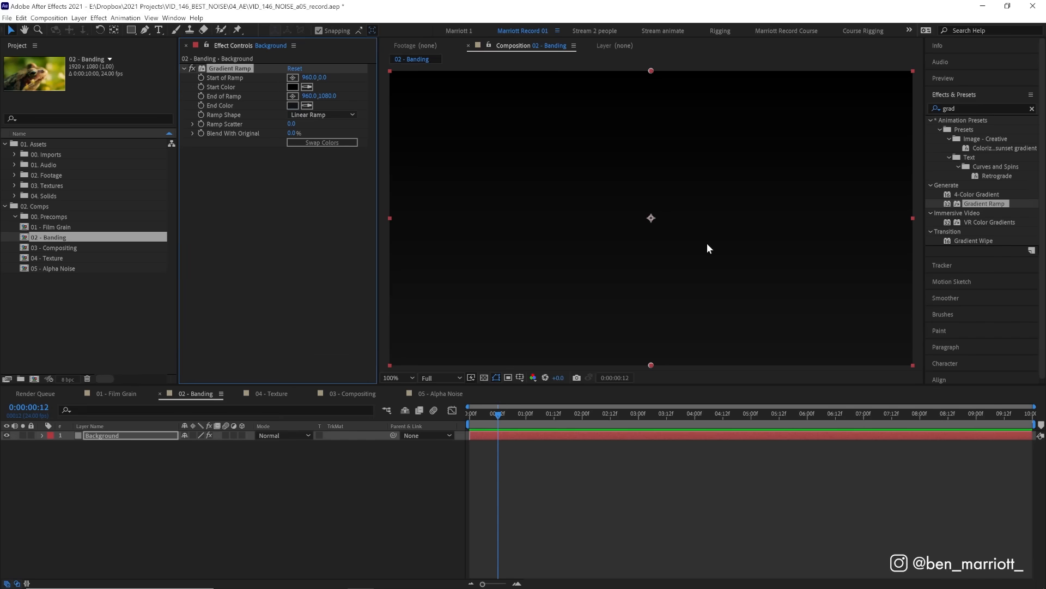
mouse_move(742, 210)
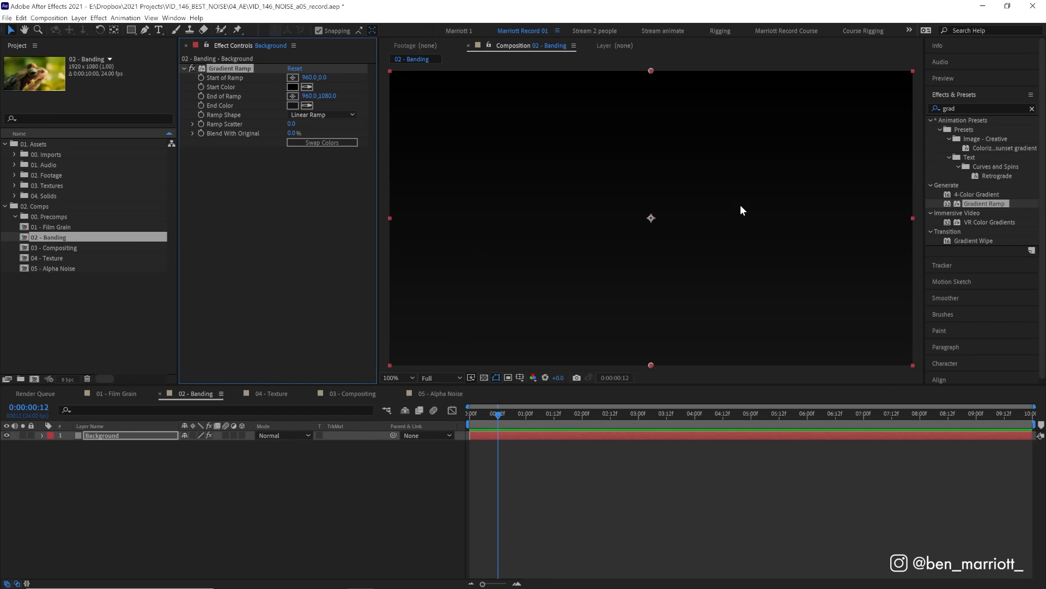
mouse_move(593, 198)
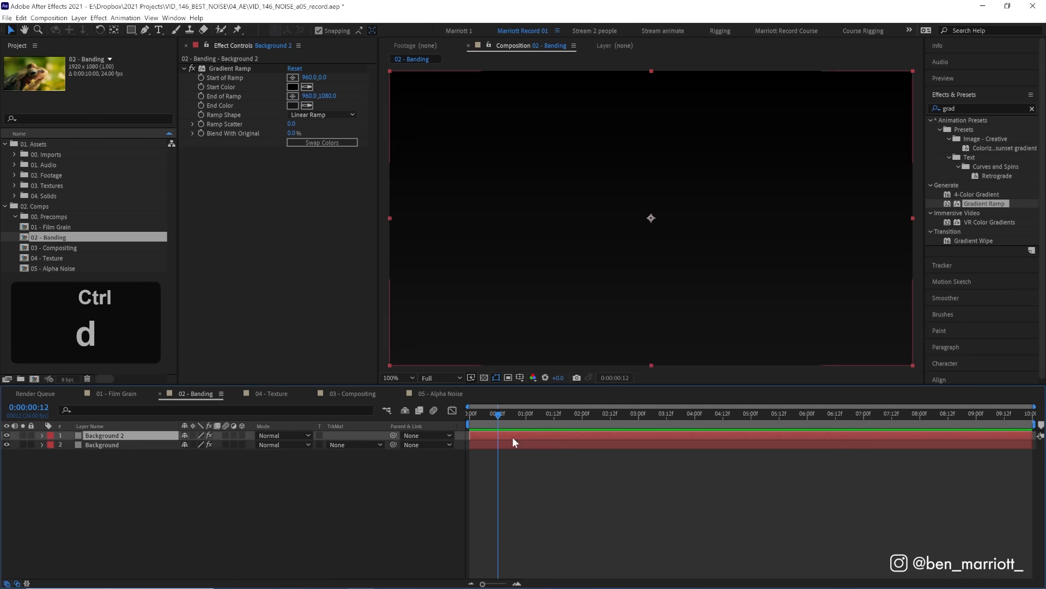
Recolour the duplicated Background 2 gradient to start in red and end in yellow.
left_click(292, 88)
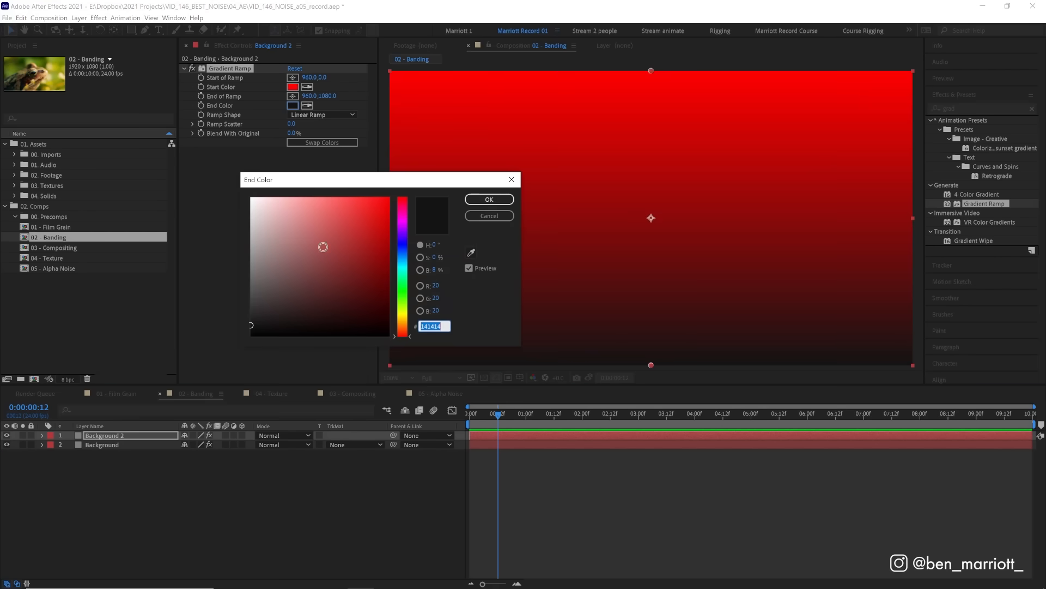
left_click(489, 199)
type("noise")
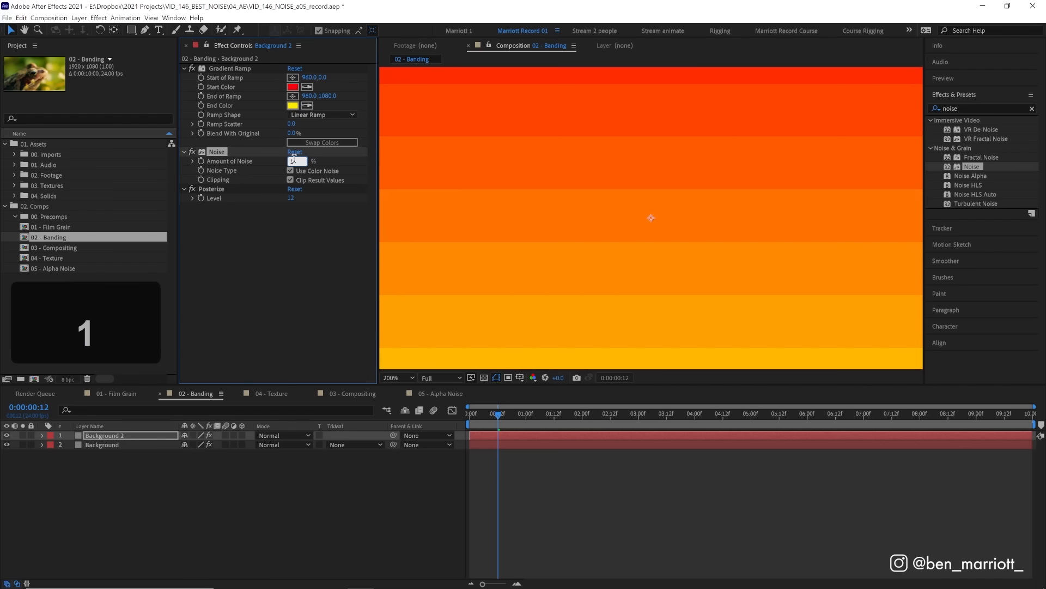
Set Noise Amount to 1% on the red-to-yellow gradient, inspect it at full view, then scrub the noise higher.
type("1.0")
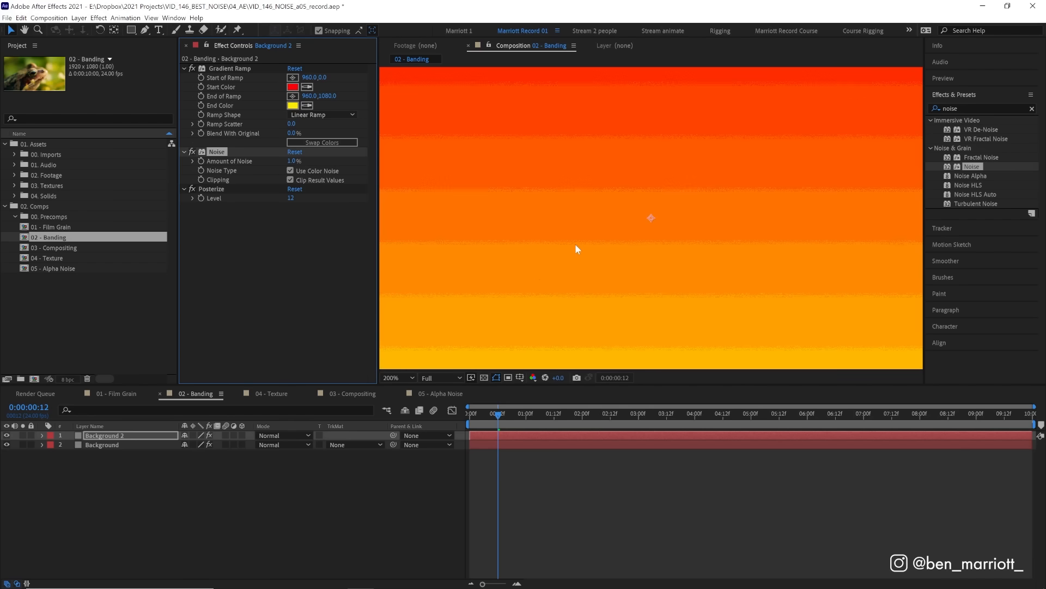
left_click(292, 162)
type("3")
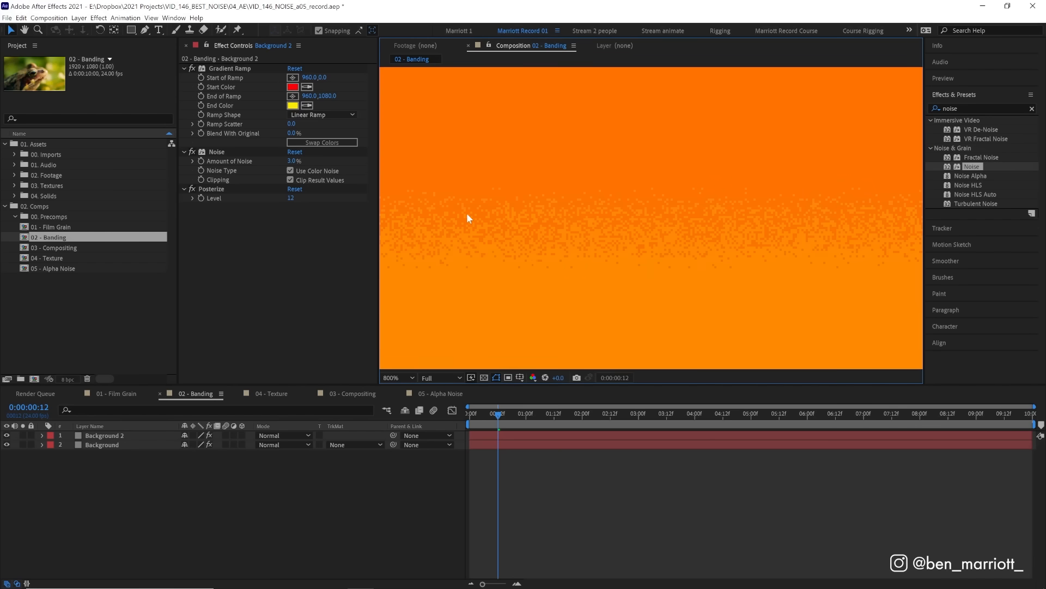
mouse_move(578, 217)
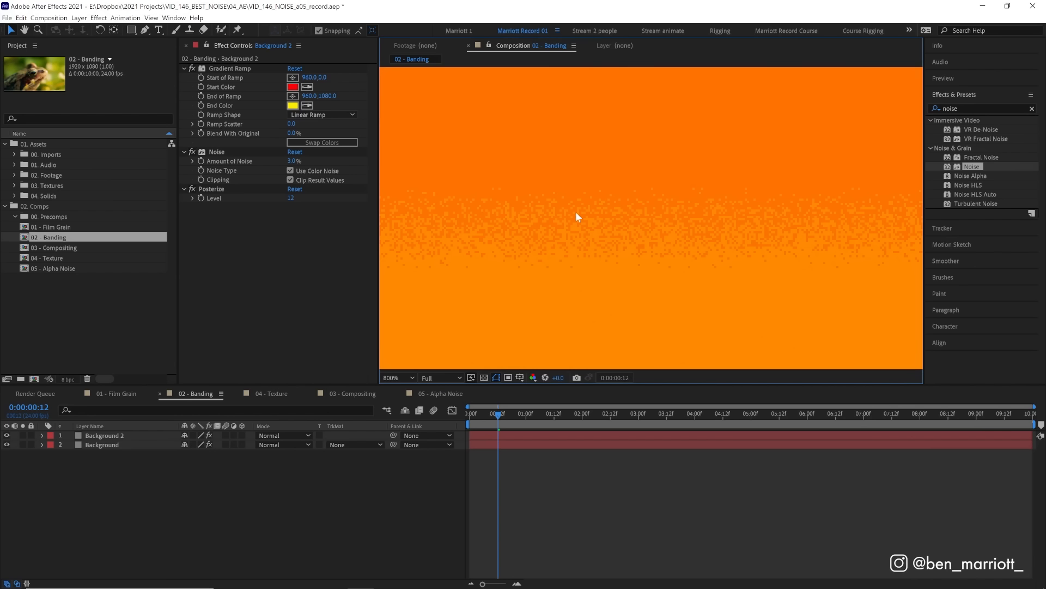
mouse_move(596, 137)
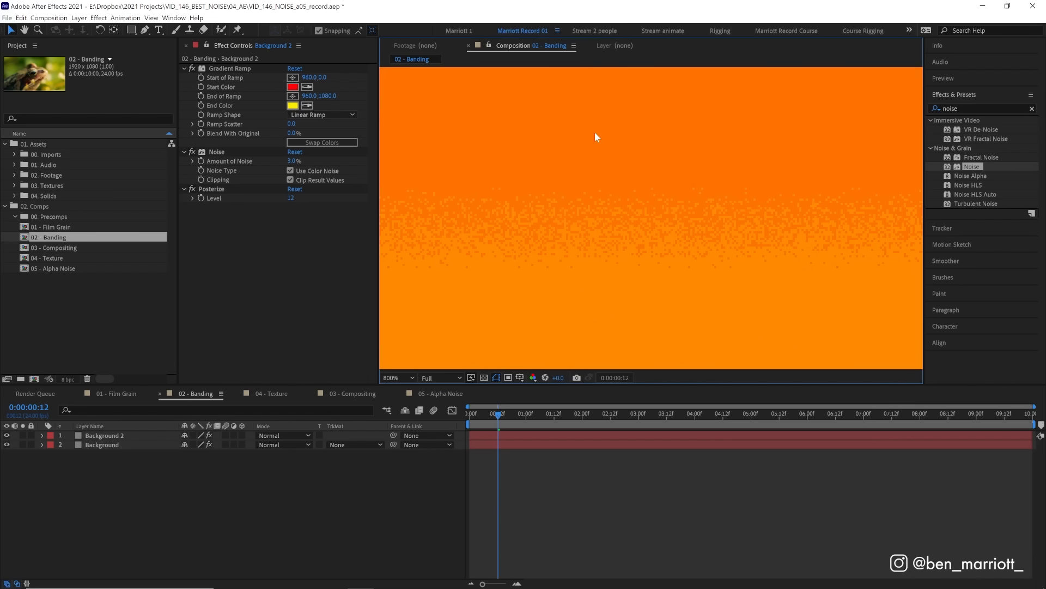
mouse_move(645, 296)
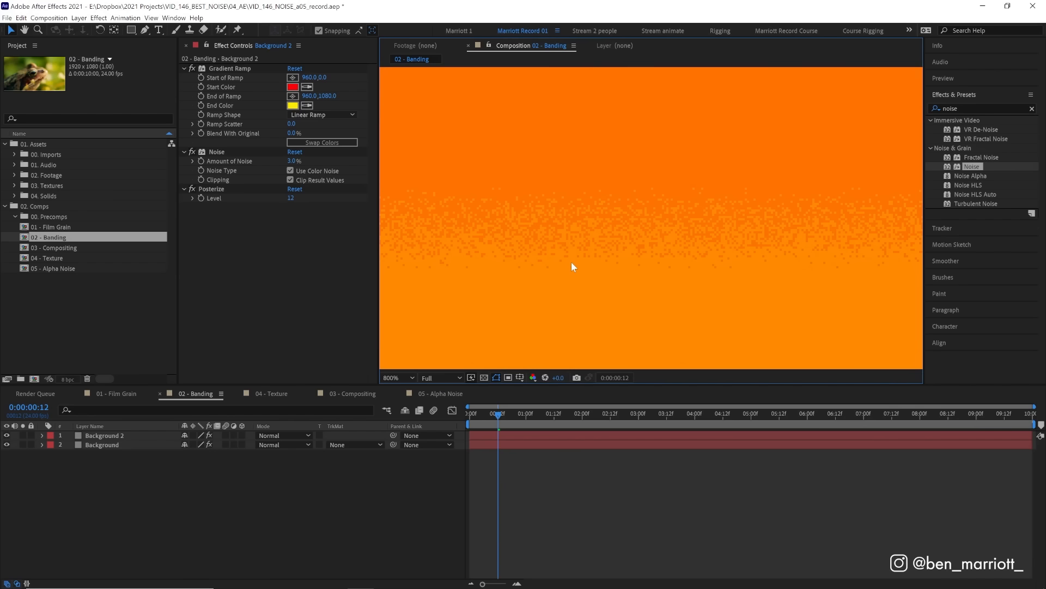
mouse_move(567, 175)
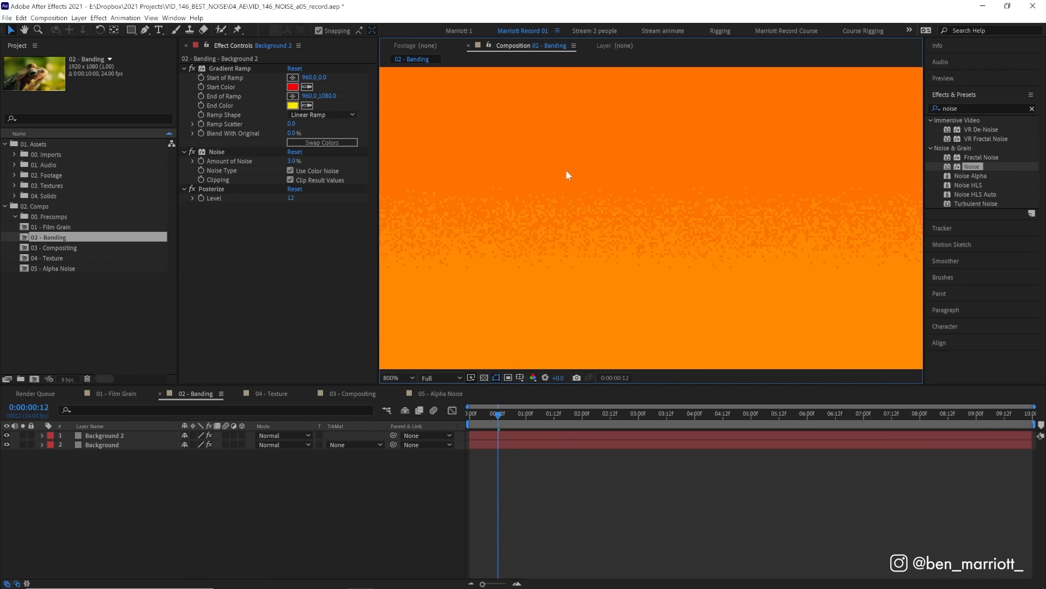
mouse_move(593, 216)
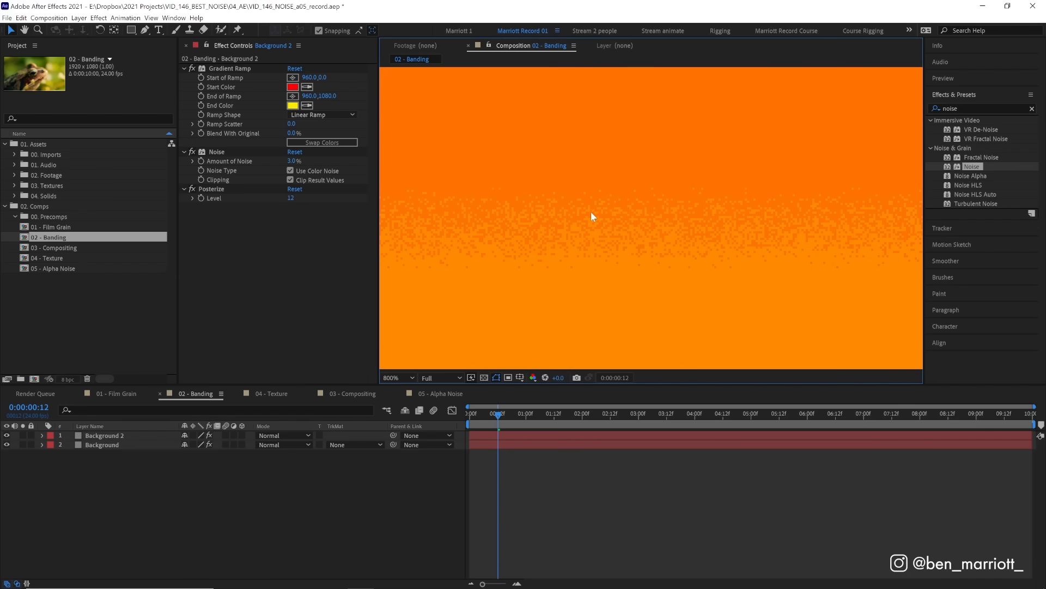
left_click(398, 377)
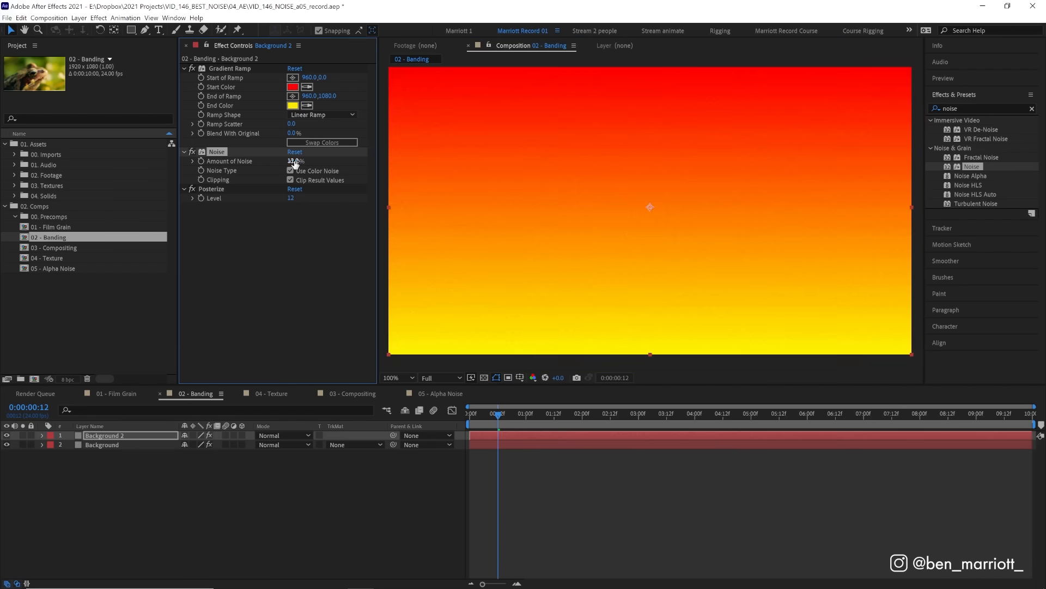
left_click_drag(295, 161, 295, 161)
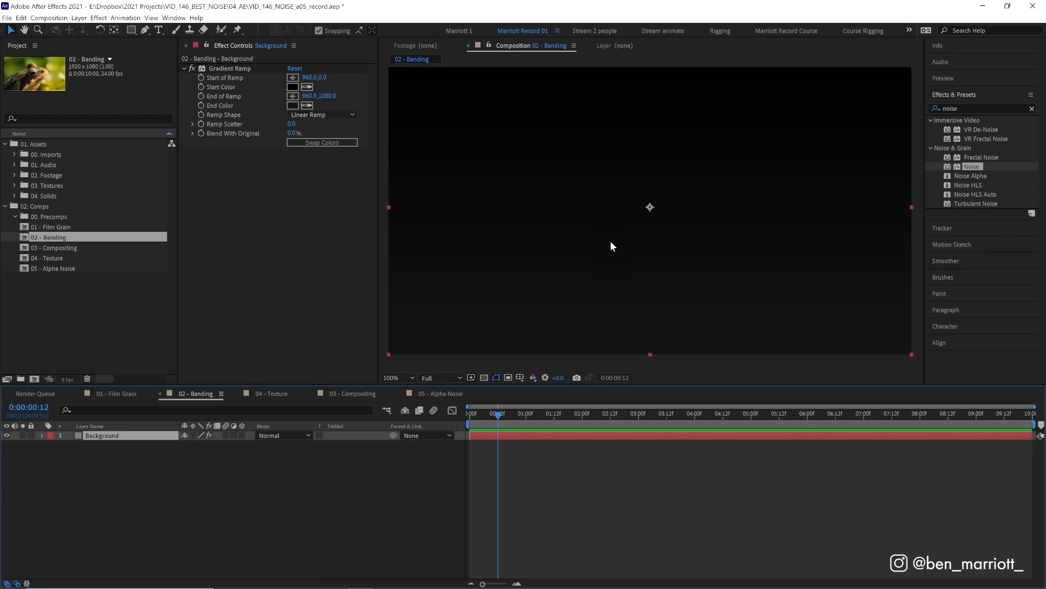
mouse_move(763, 141)
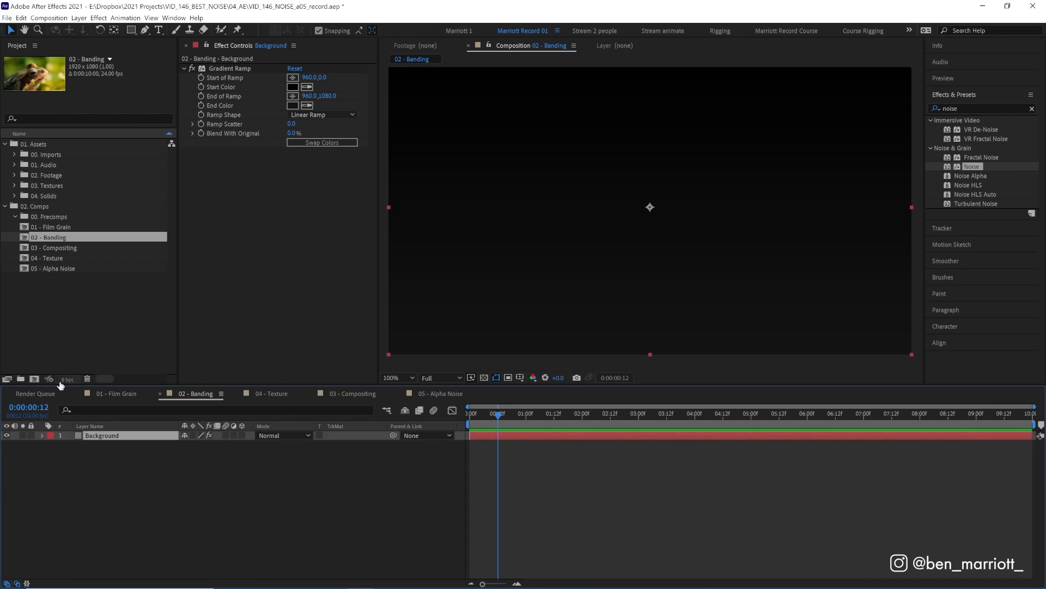
Switch the project to 16 bits per channel and give the dark Background gradient 1% Noise.
left_click(67, 378)
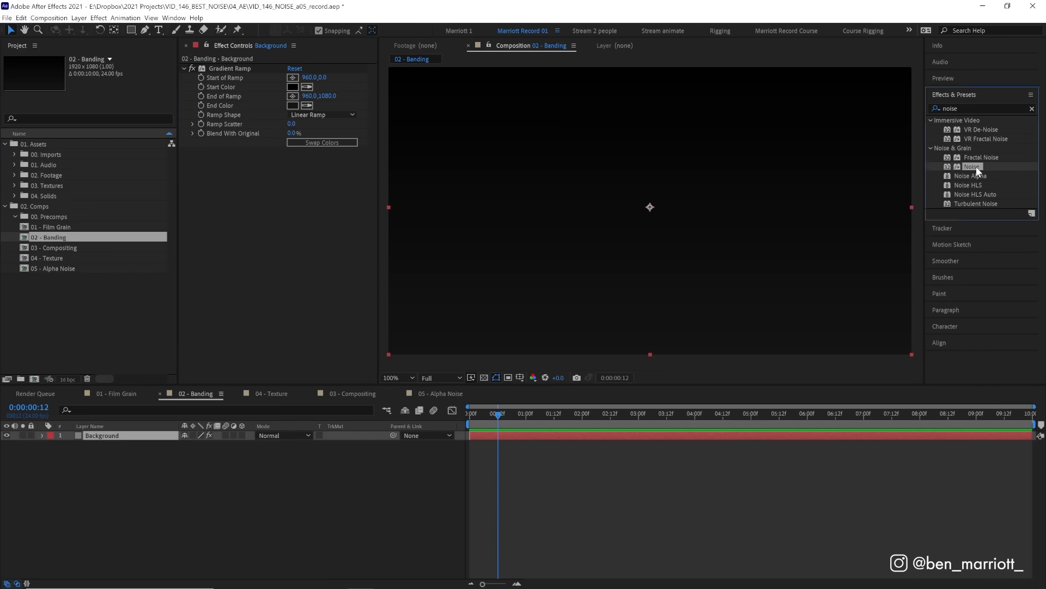
double_click(972, 166)
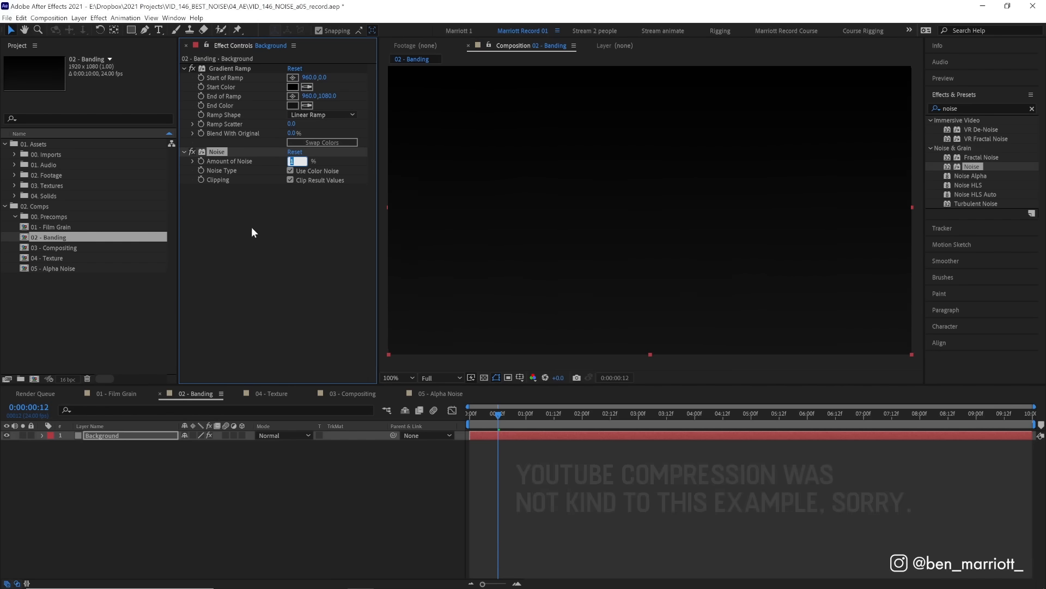
type("1.0")
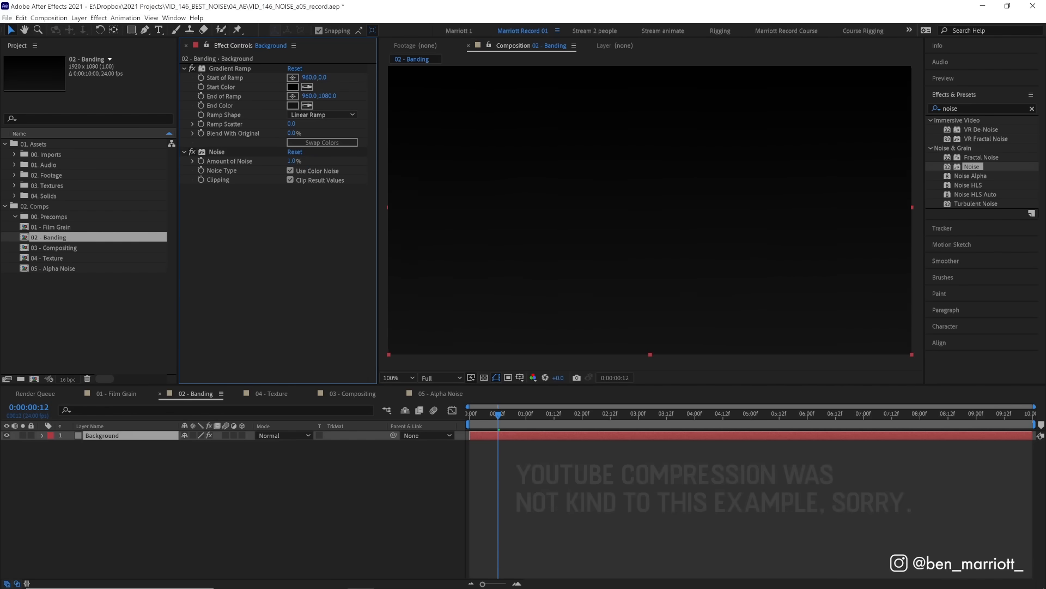
double_click(54, 247)
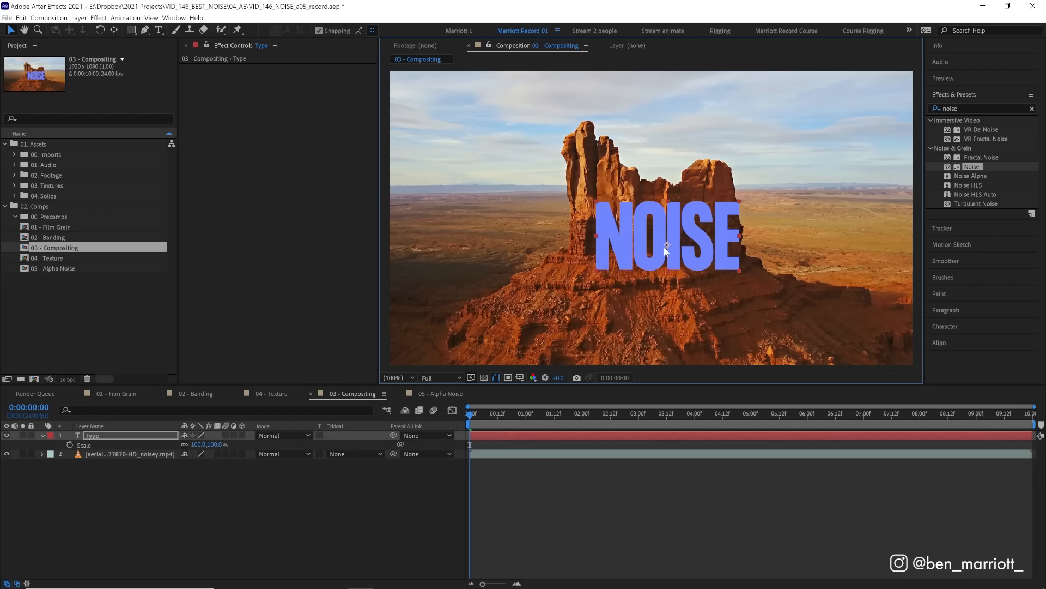
Select the noisy aerial desert footage layer beneath the NOISE title.
left_click(130, 454)
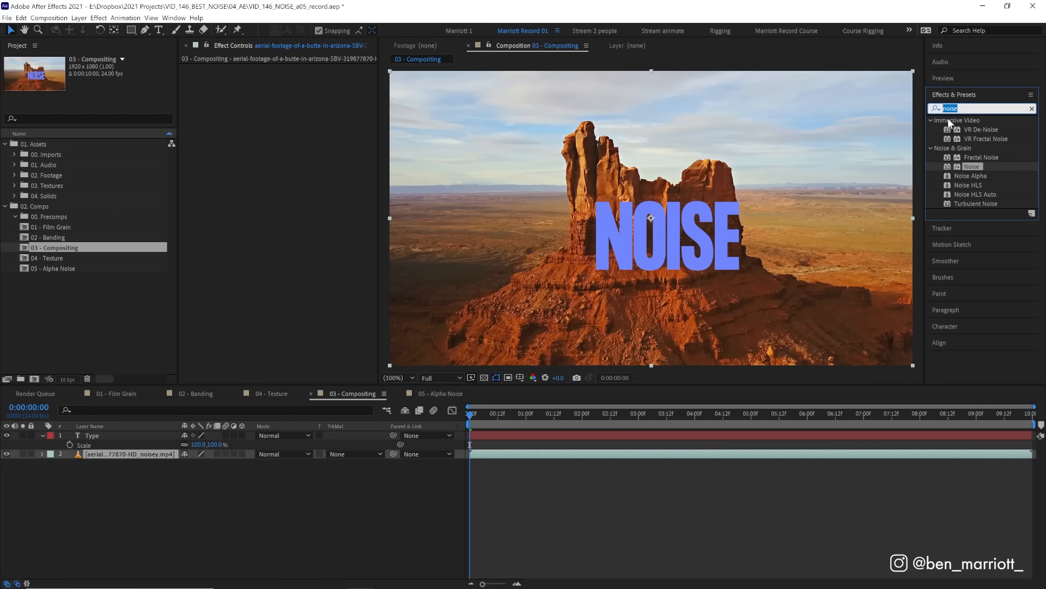
Search '3D ca' in Effects & Presets to find the 3D Camera Tracker for the footage.
type("3D ca")
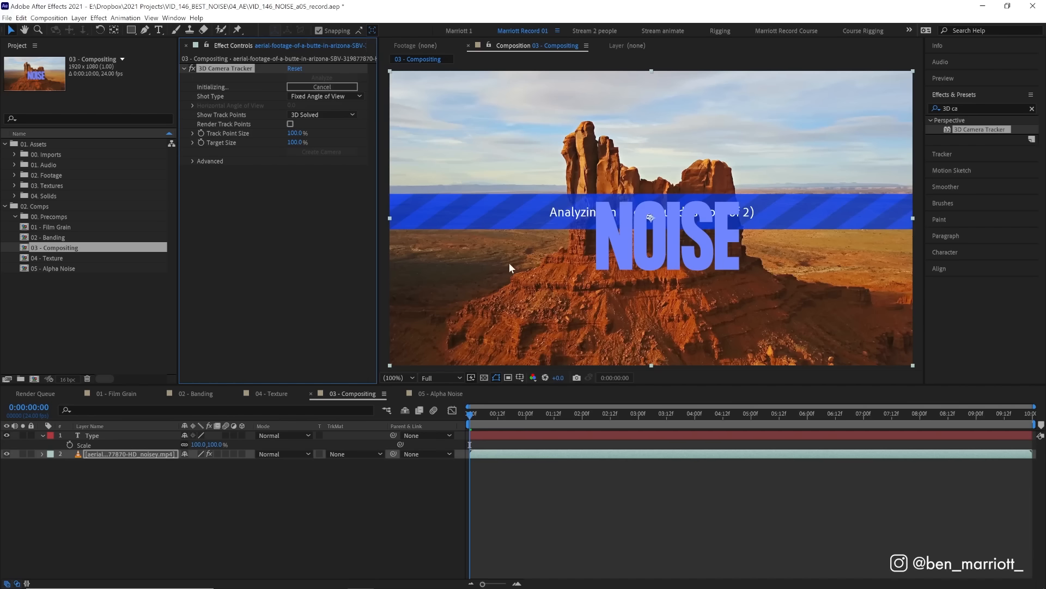
mouse_move(604, 211)
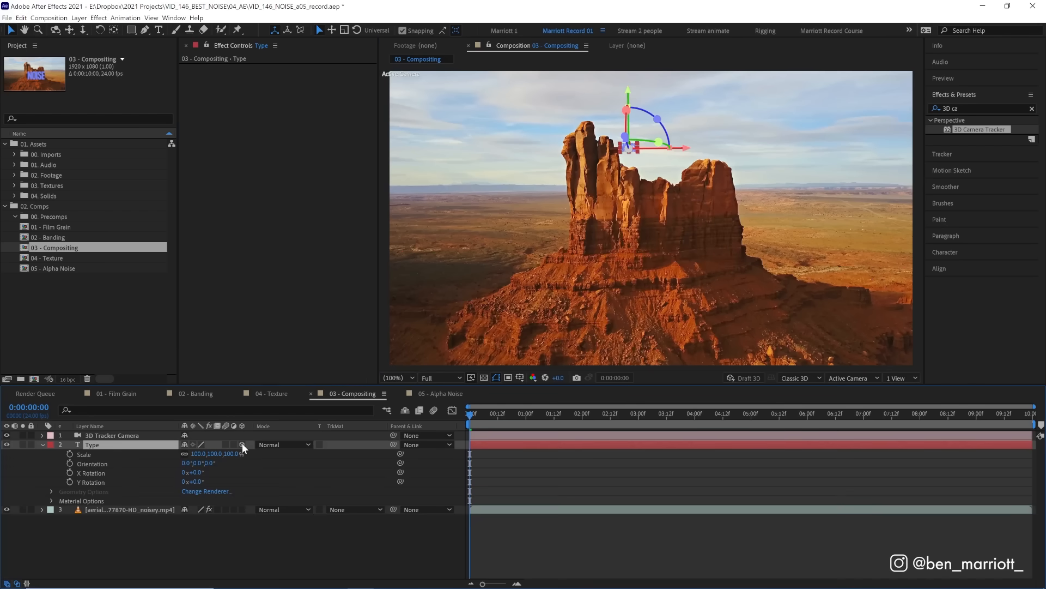
Make the NOISE Type layer 3D and preview it moving with the tracked footage.
left_click(475, 413)
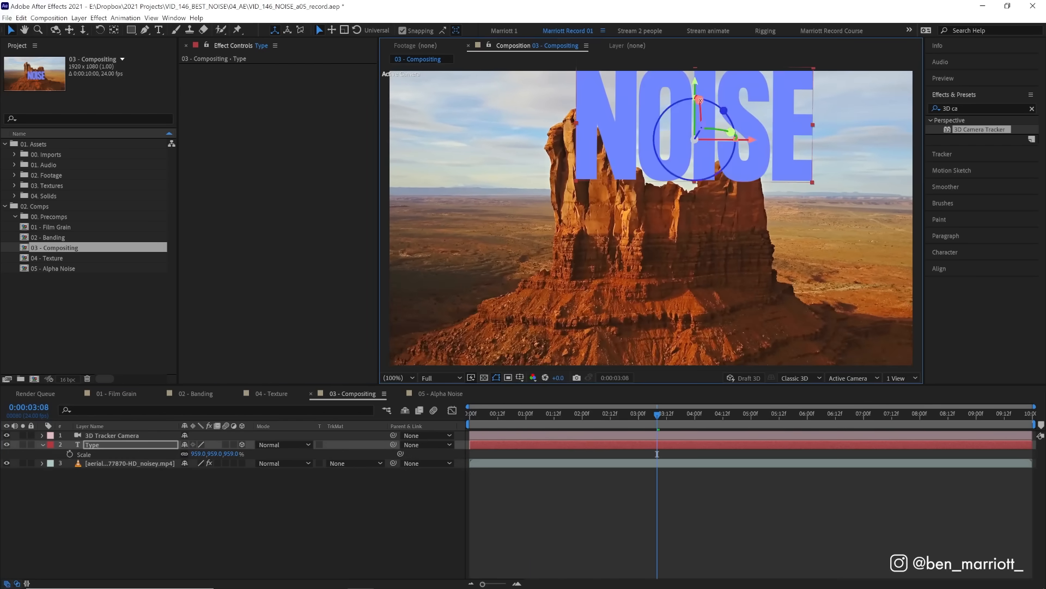
key("space")
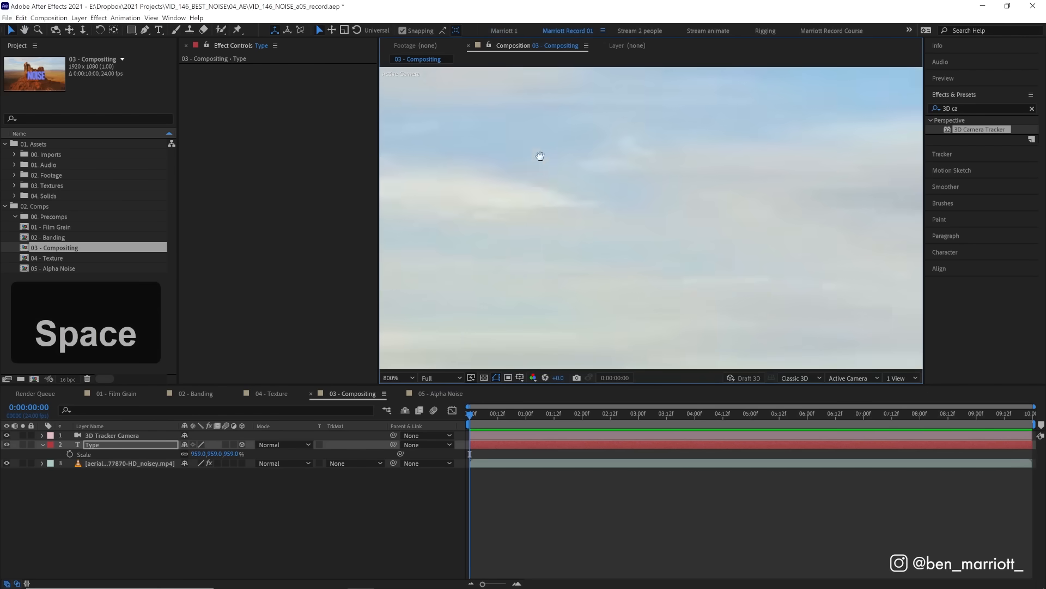
Select the Type layer and preview the enlarged NOISE text sitting beside the butte's peak.
left_click(707, 413)
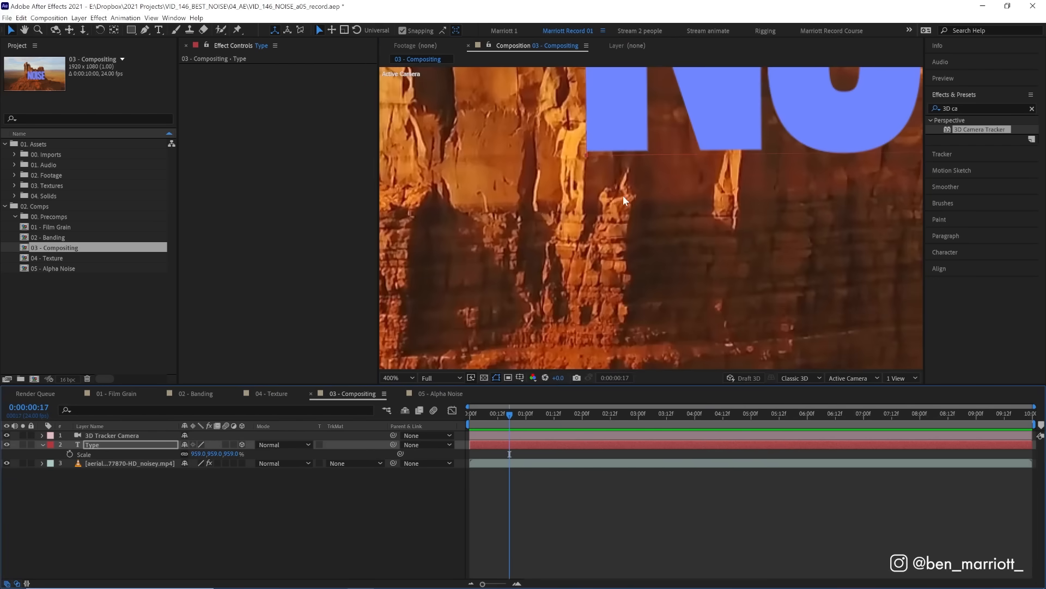
key("space")
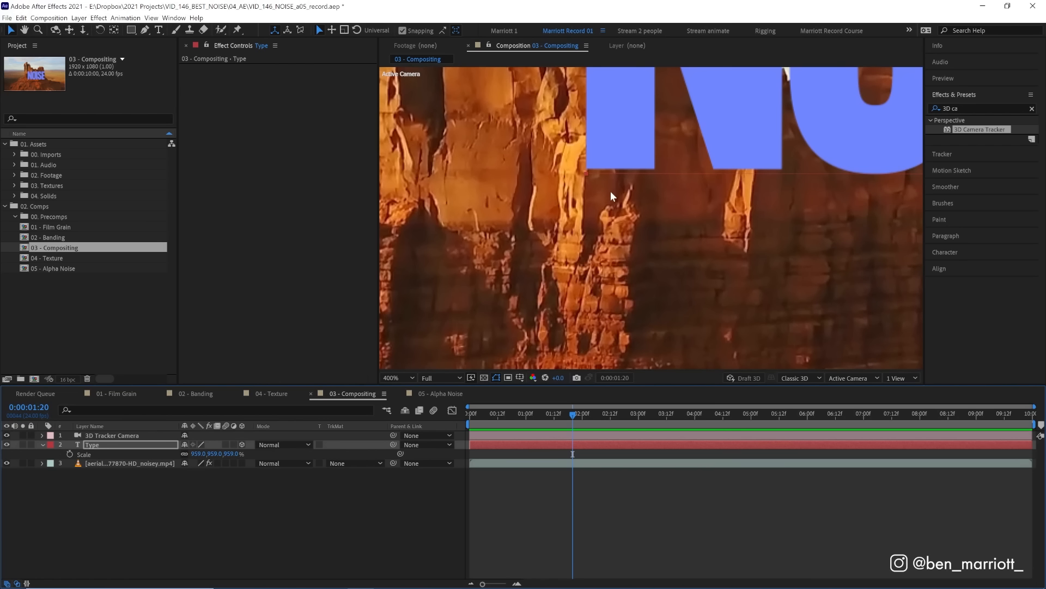
key("space")
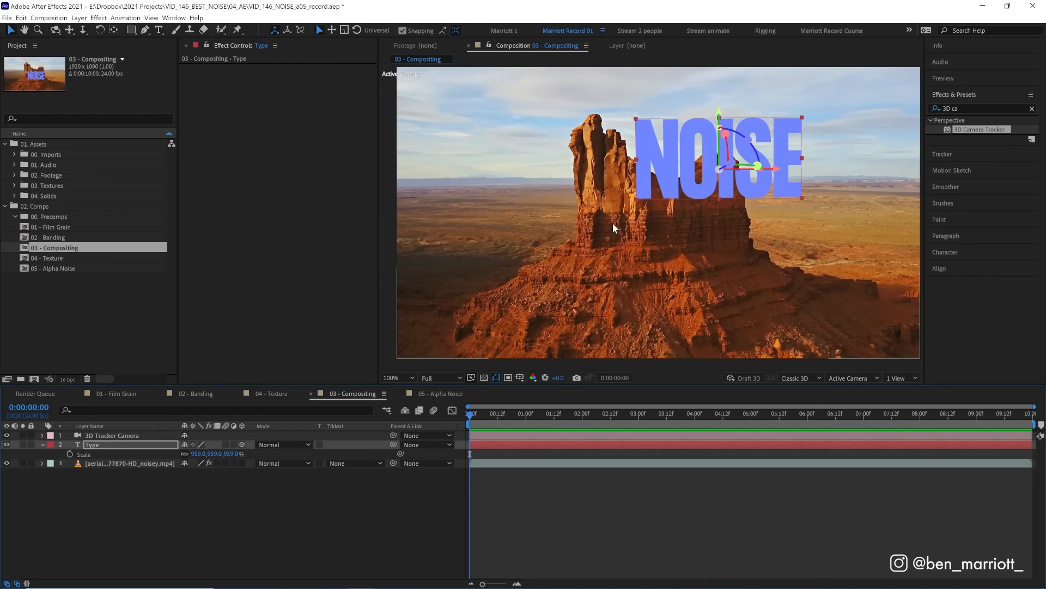
mouse_move(670, 212)
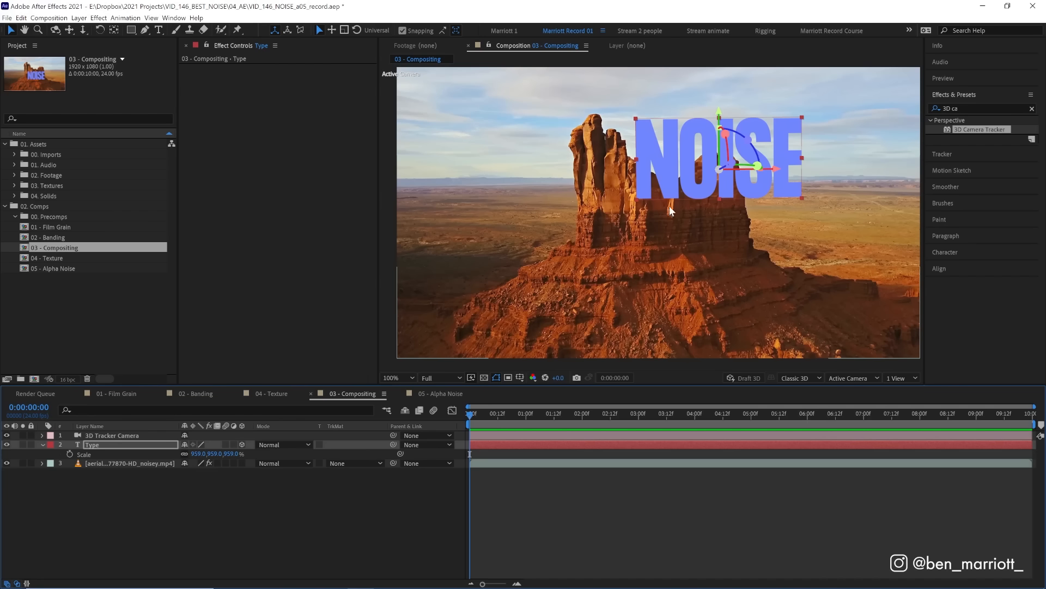
mouse_move(661, 209)
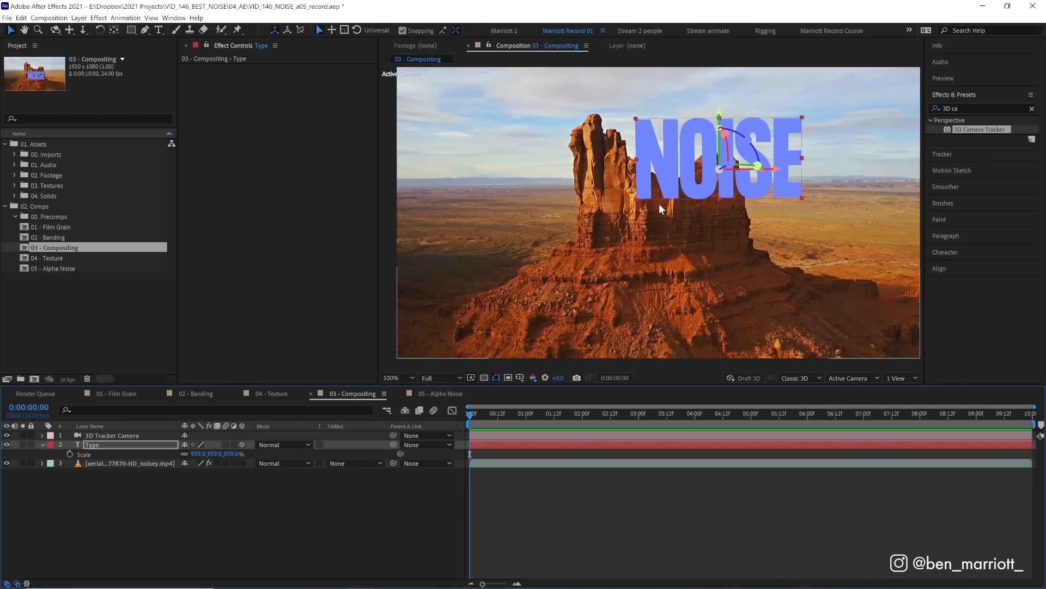
mouse_move(671, 213)
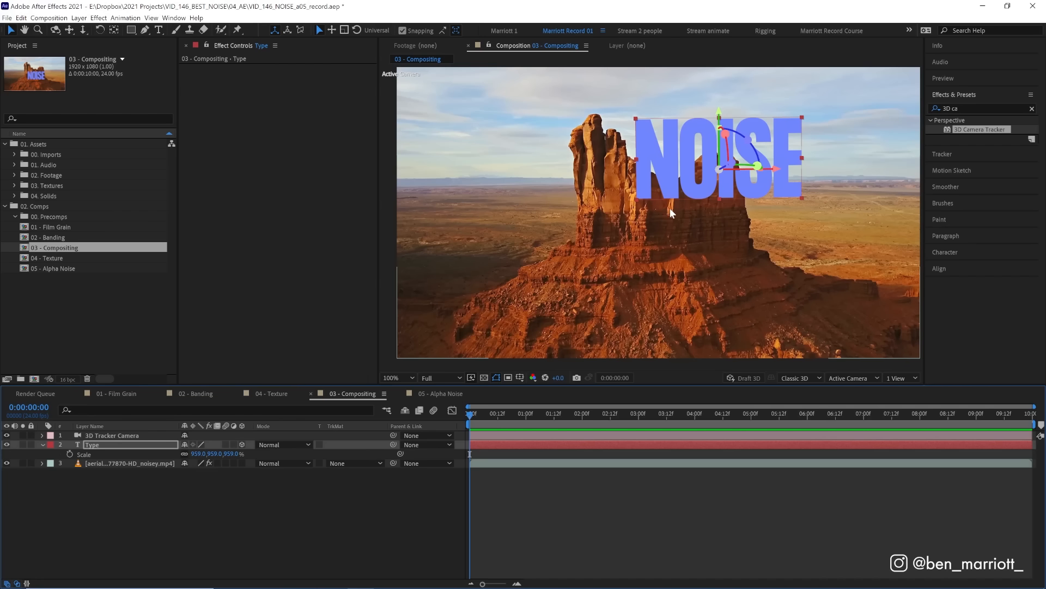
mouse_move(652, 203)
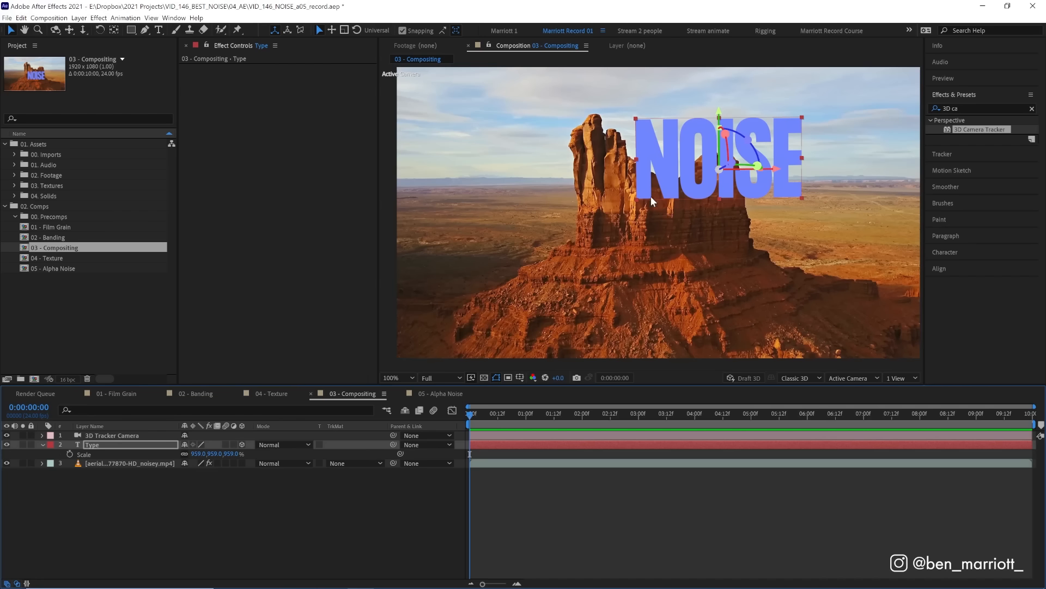
mouse_move(959, 147)
type("match")
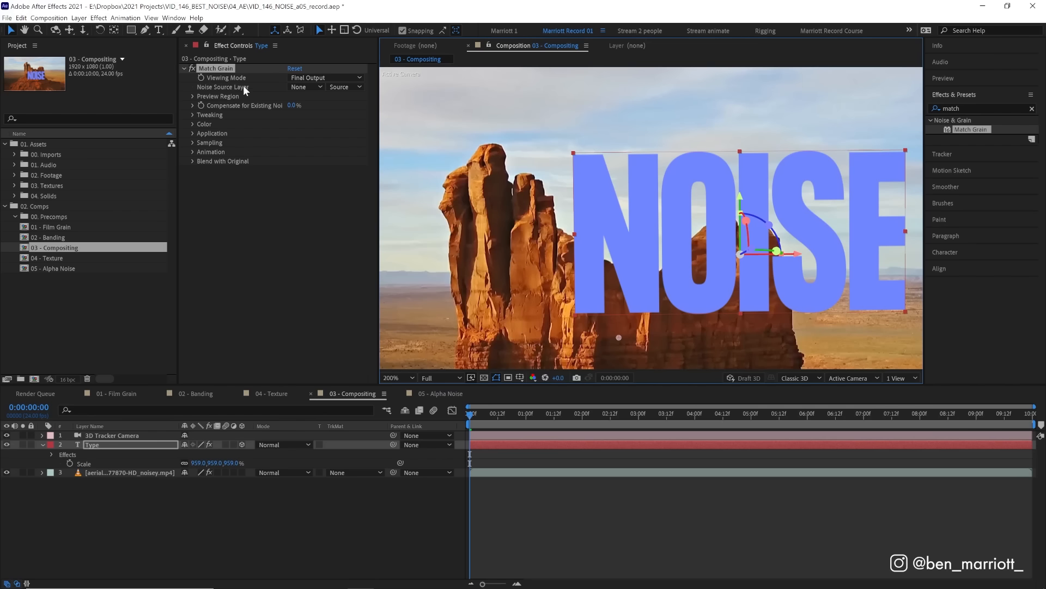
Set Match Grain's Noise Source Layer to the aerial footage so the text grain matches it.
left_click(305, 87)
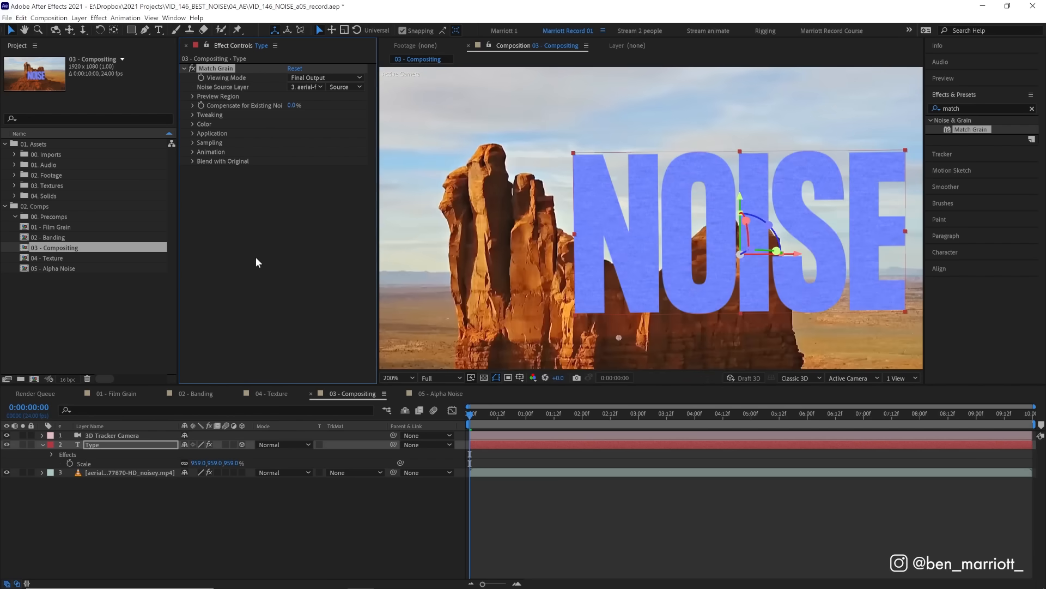
mouse_move(277, 132)
type("noise")
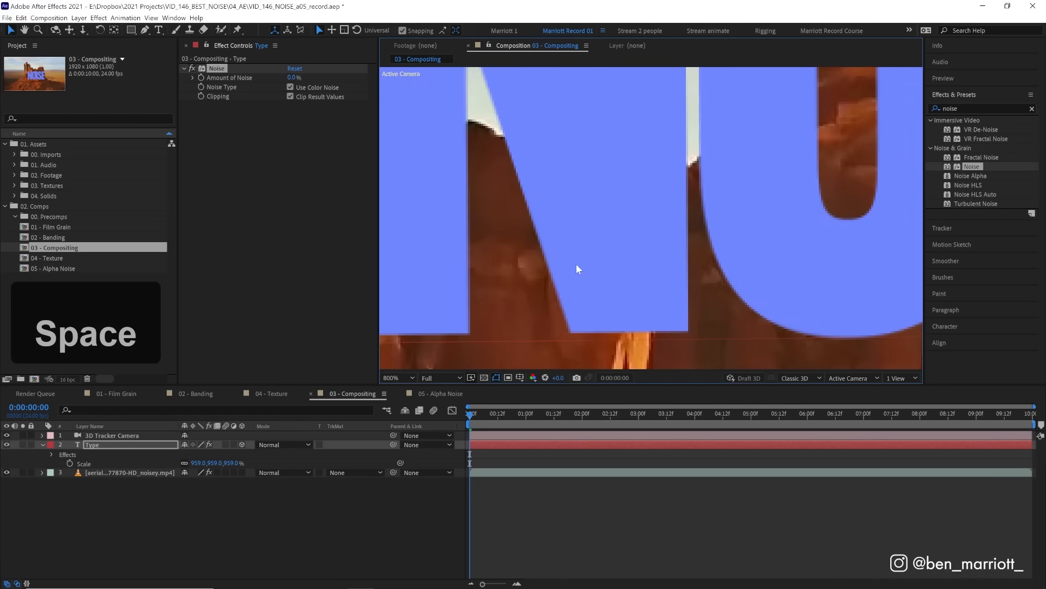
Set Amount of Noise to 2% on the Type layer and check it at a later frame.
left_click(296, 77)
type("2")
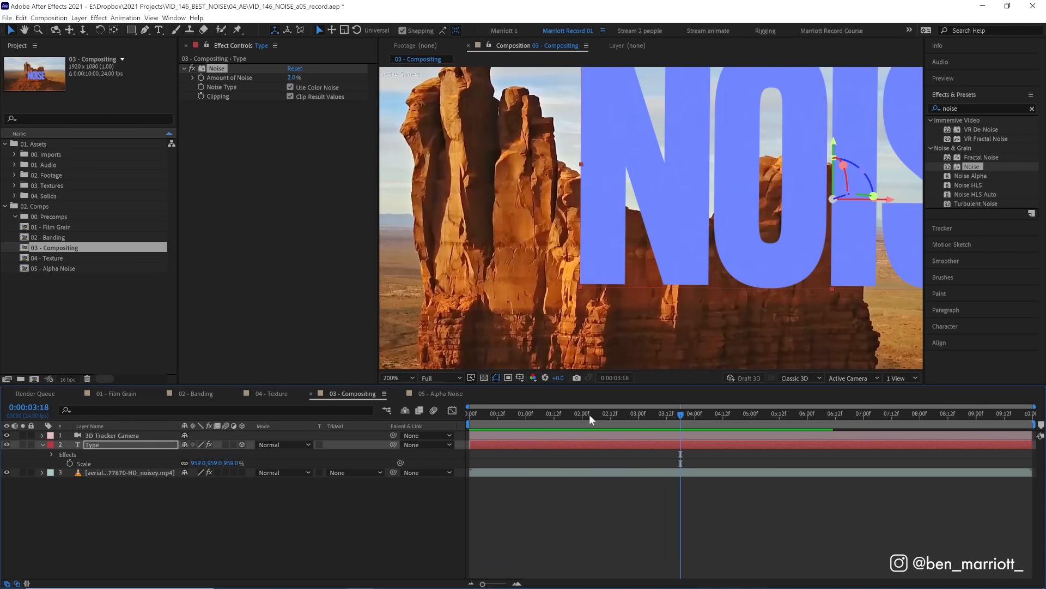
left_click(521, 413)
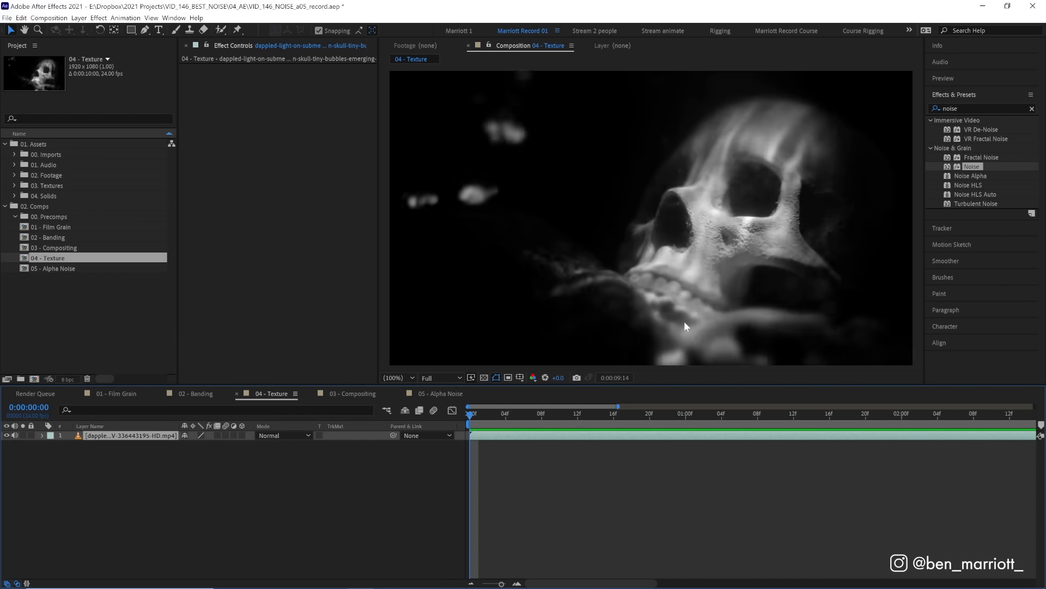
Apply Noise HLS Auto to the skull footage with its Noise type set to Grain.
left_click(749, 413)
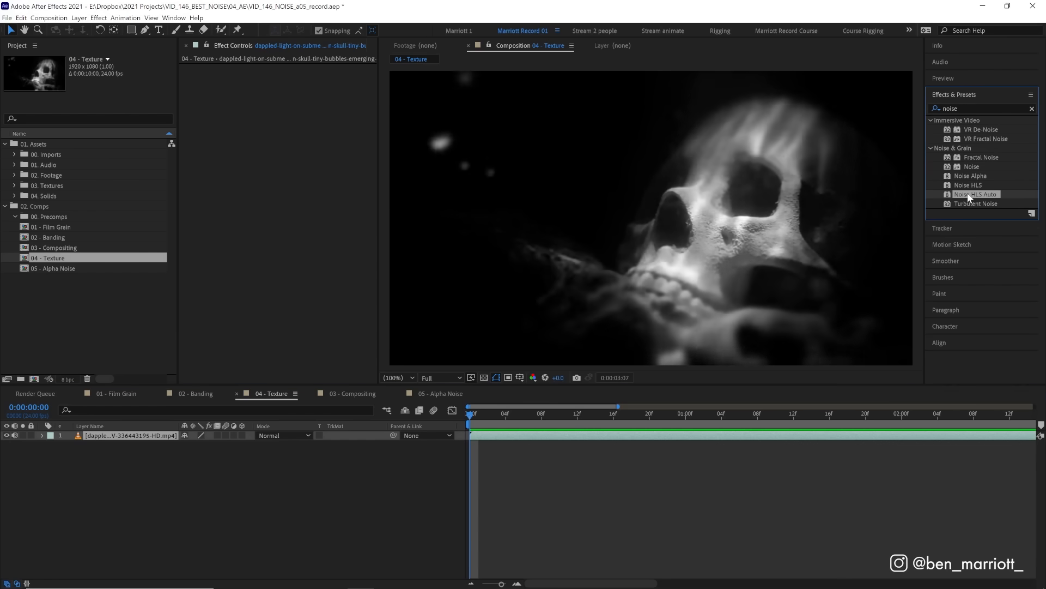
double_click(977, 194)
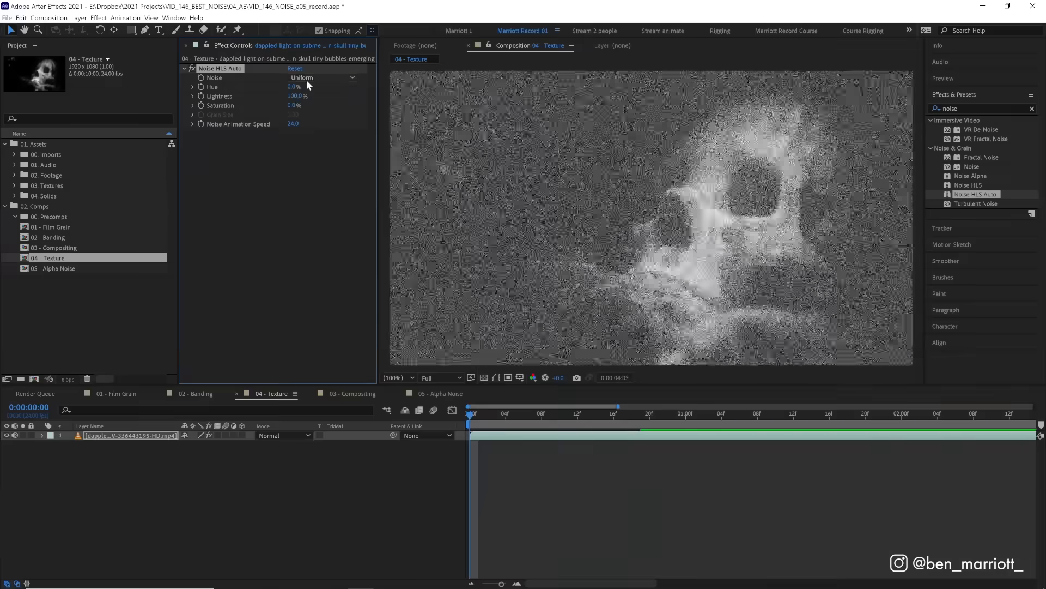
left_click(323, 78)
type("tint")
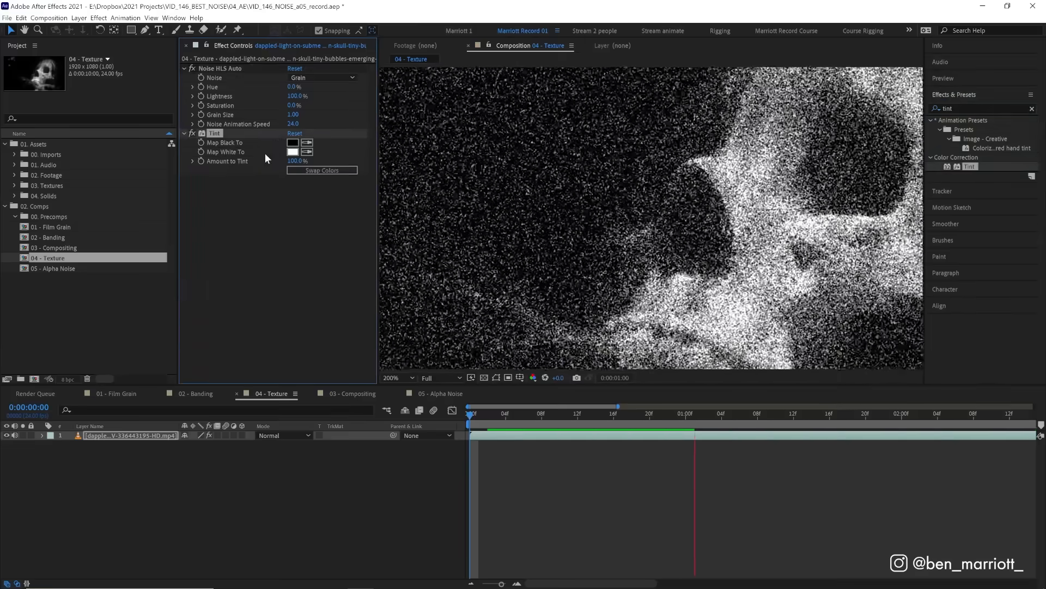
Set Tint's Map White To colour to red FF0000 so the skull's bright areas turn red.
left_click(292, 152)
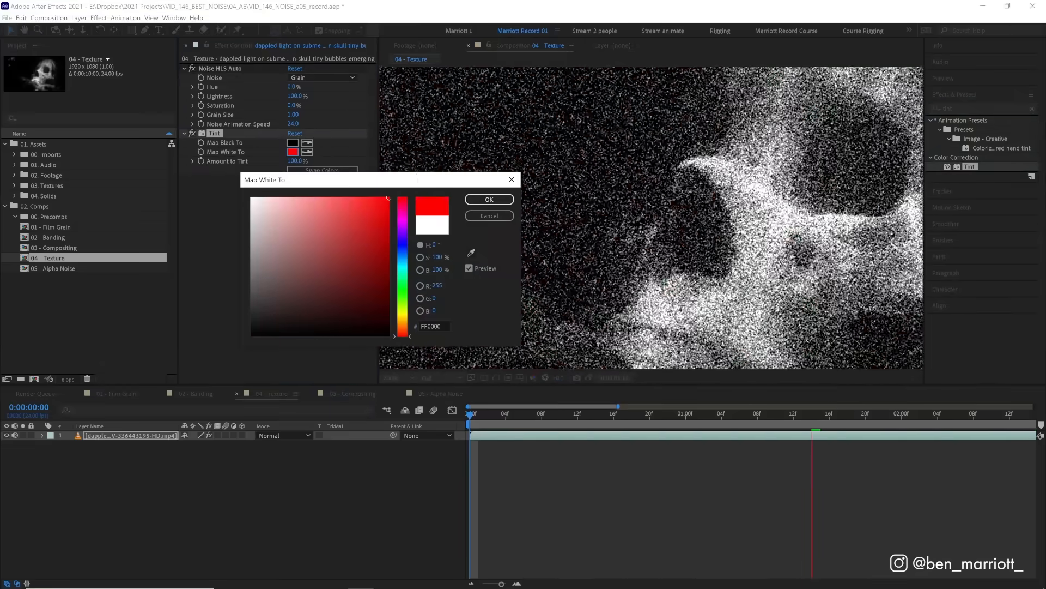
left_click(489, 198)
type("level")
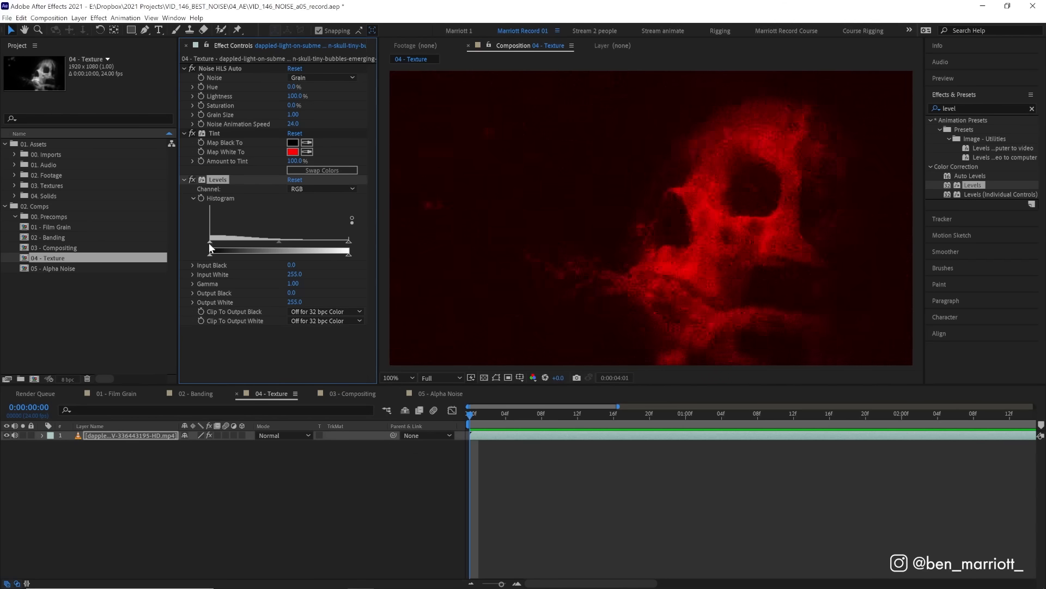
Raise the Levels Input Black to about 136 so only the skull's brightest parts show.
left_click_drag(211, 241, 285, 241)
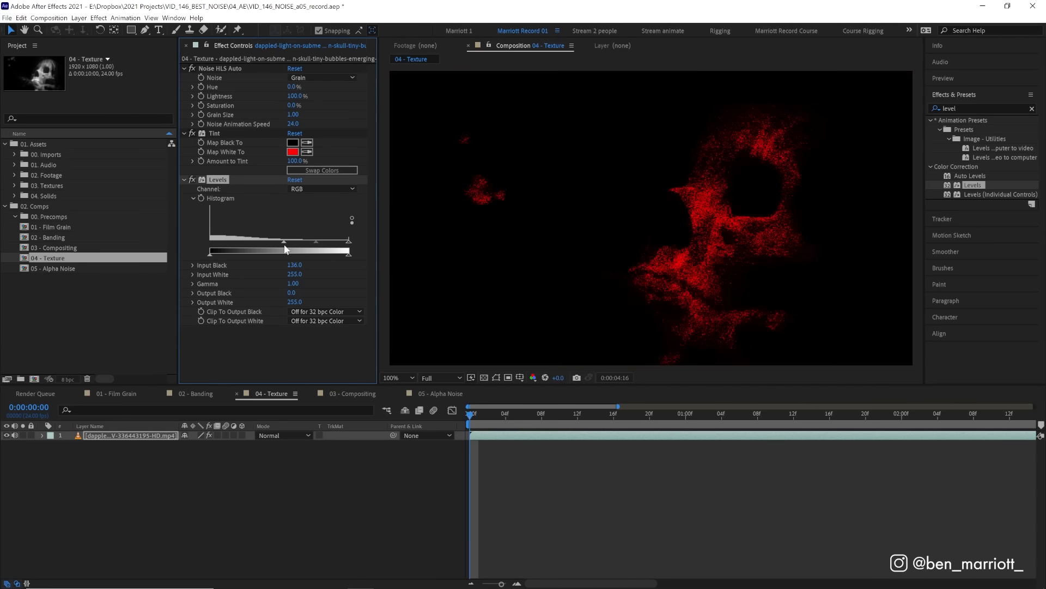
left_click_drag(284, 251, 297, 251)
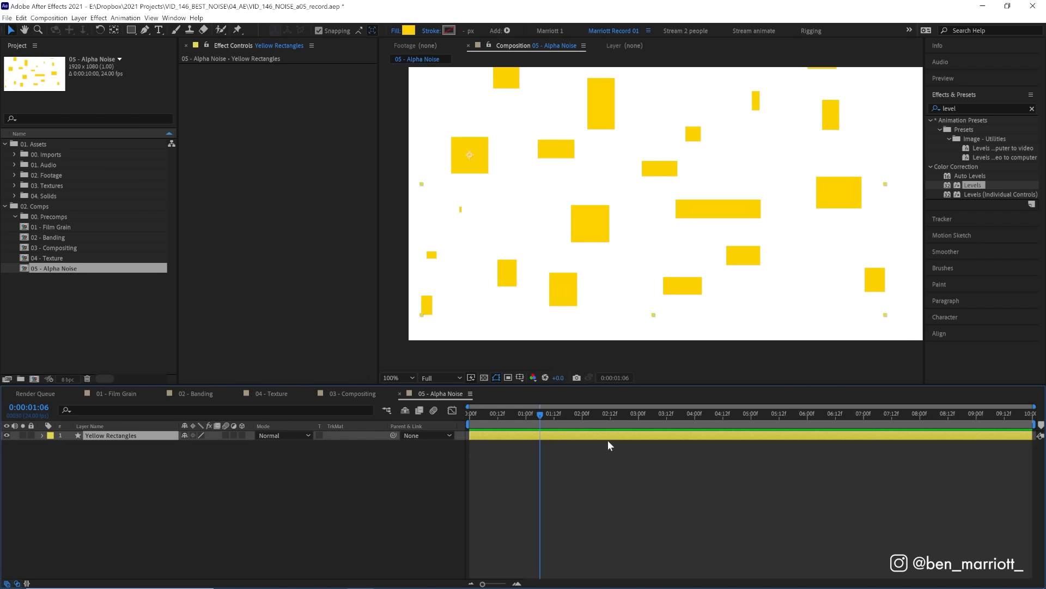
mouse_move(572, 276)
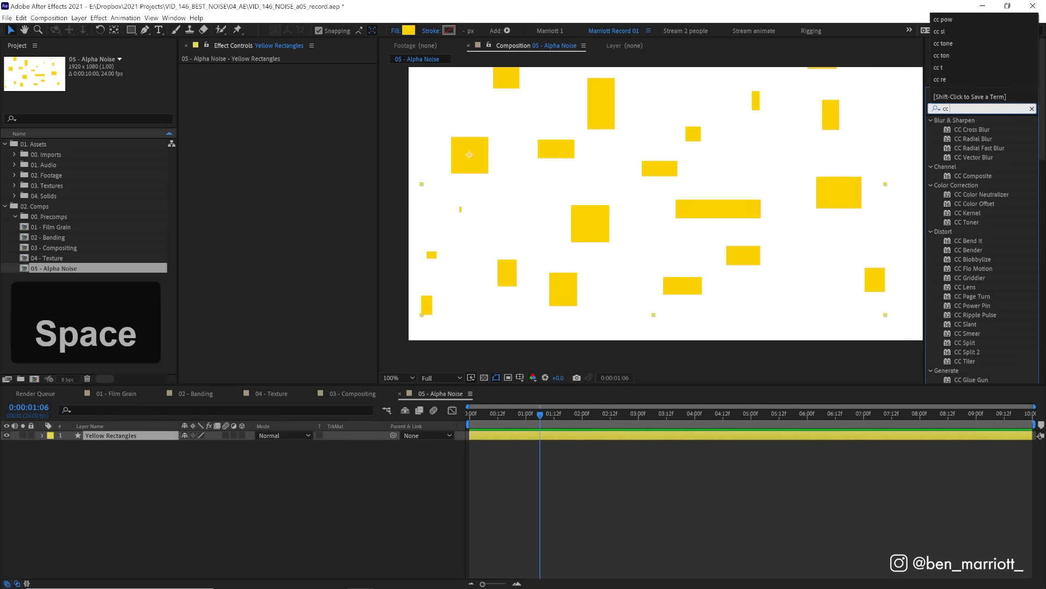
Apply CC Radial Fast Blur with Zoom set to Brightest and its Center near the frame middle.
double_click(980, 138)
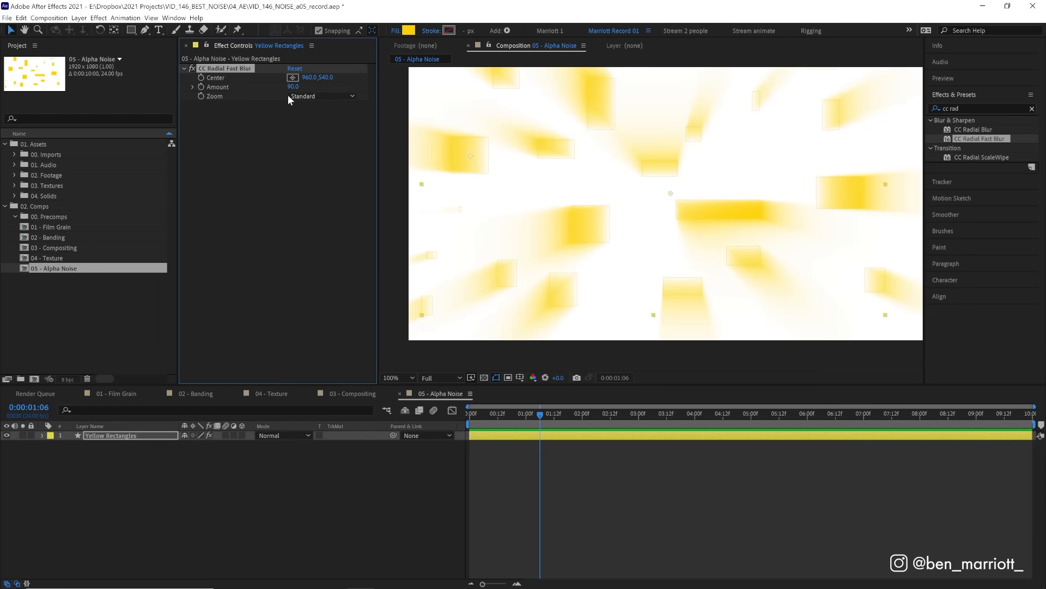
left_click(322, 96)
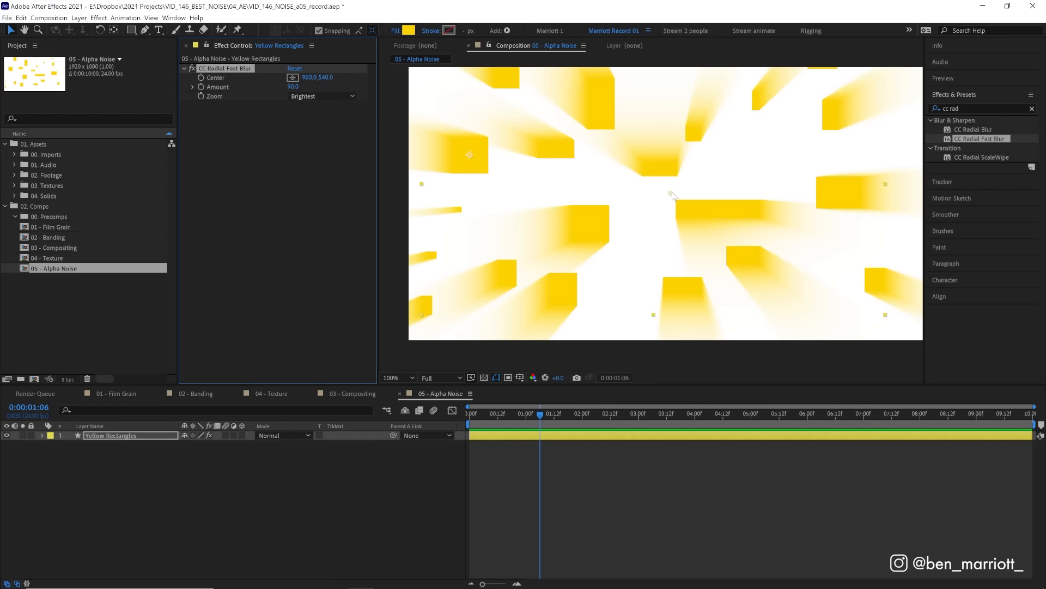
left_click_drag(673, 196, 521, 221)
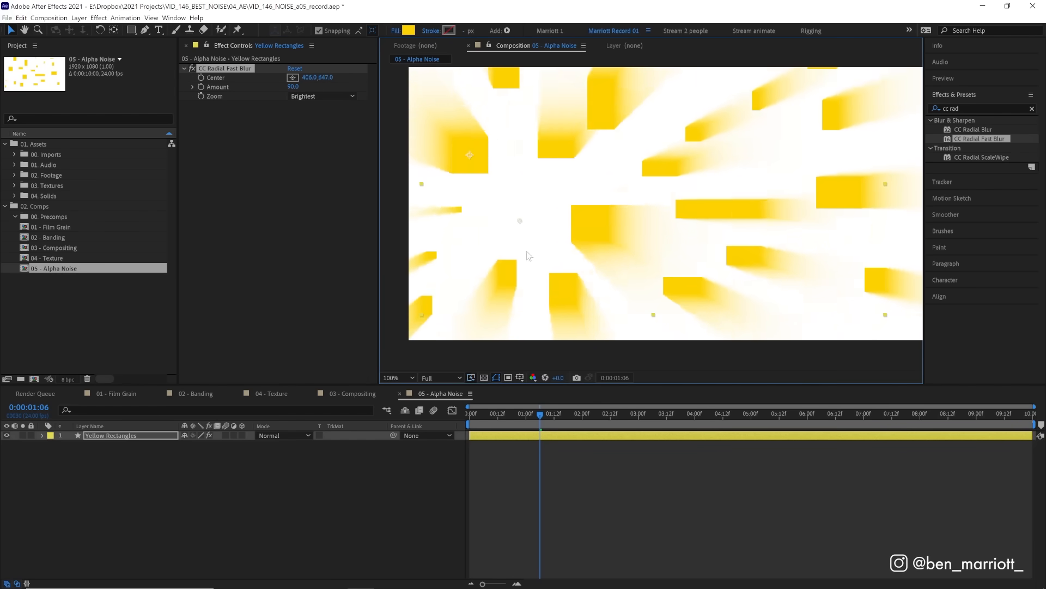
left_click_drag(469, 154, 566, 114)
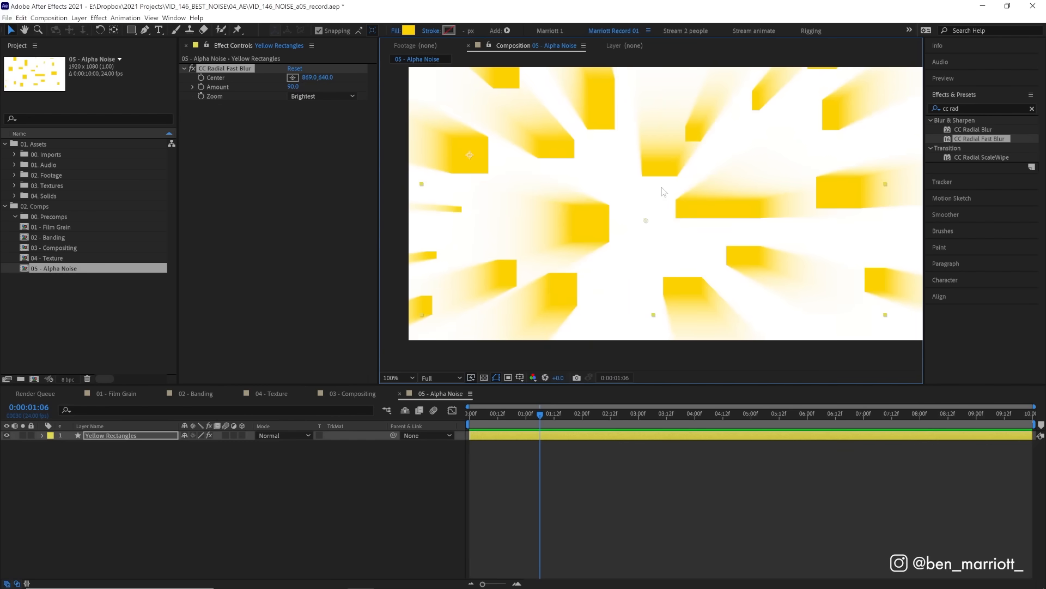
mouse_move(651, 224)
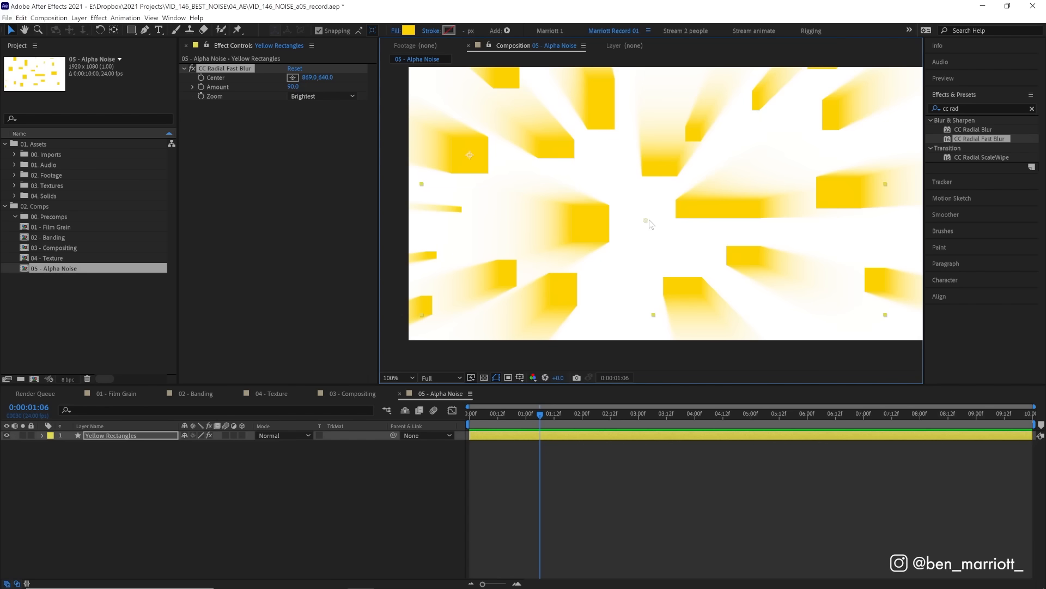
left_click_drag(648, 222, 637, 207)
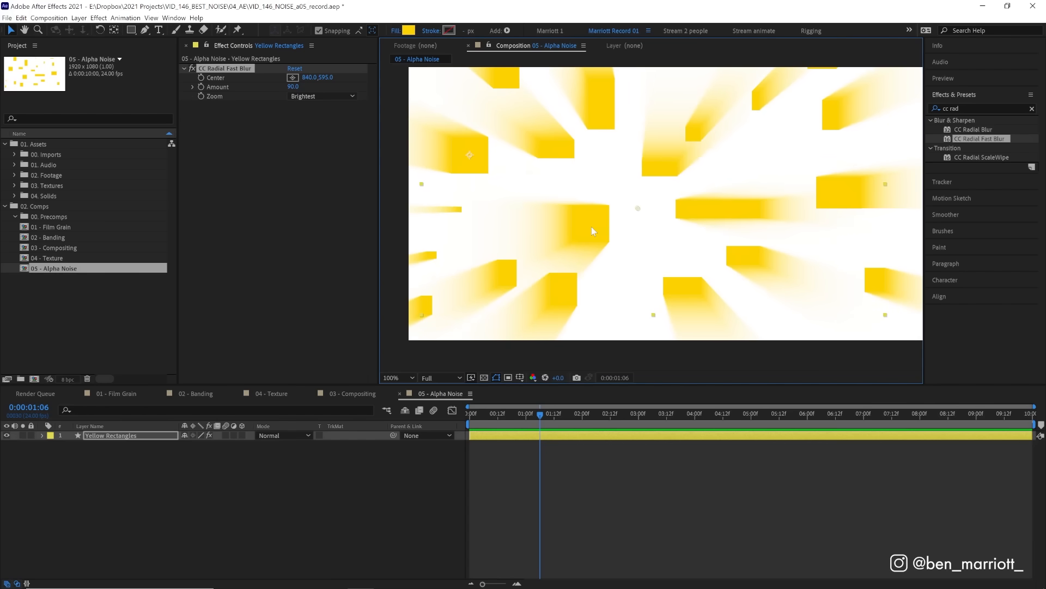
mouse_move(971, 106)
type("noise")
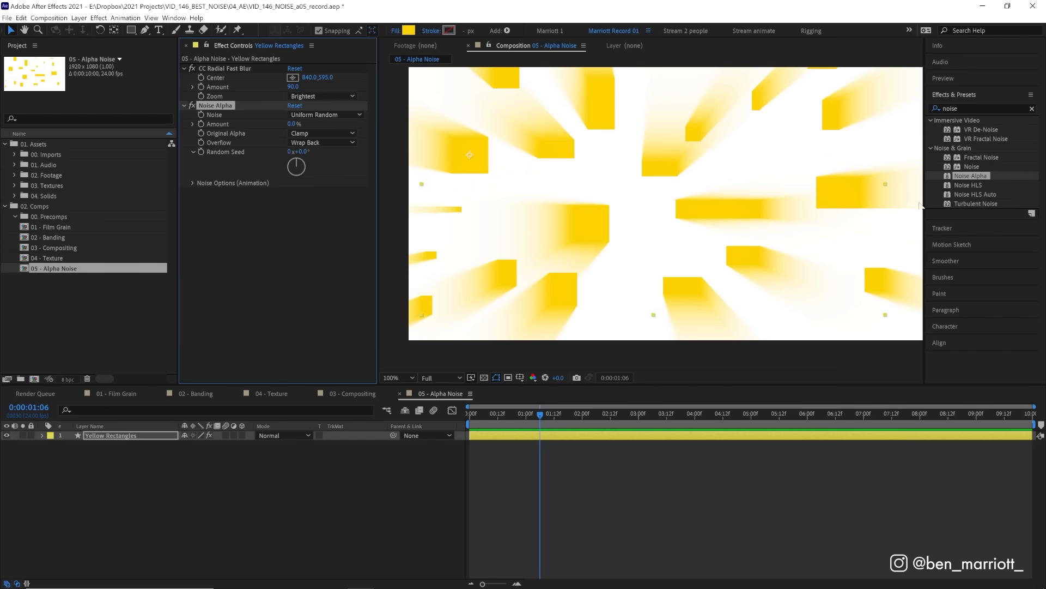
mouse_move(444, 306)
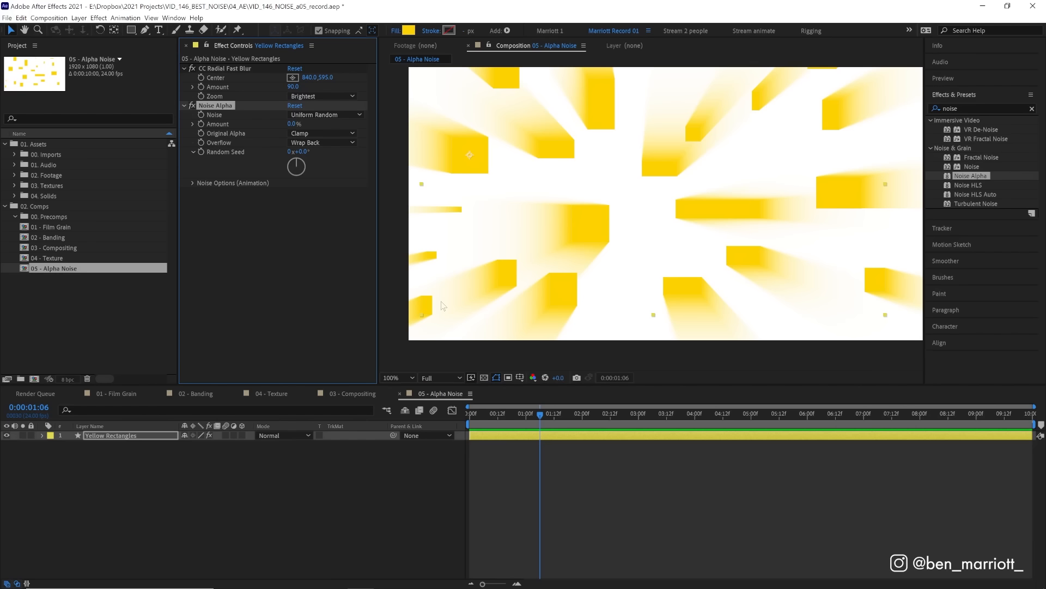
mouse_move(498, 372)
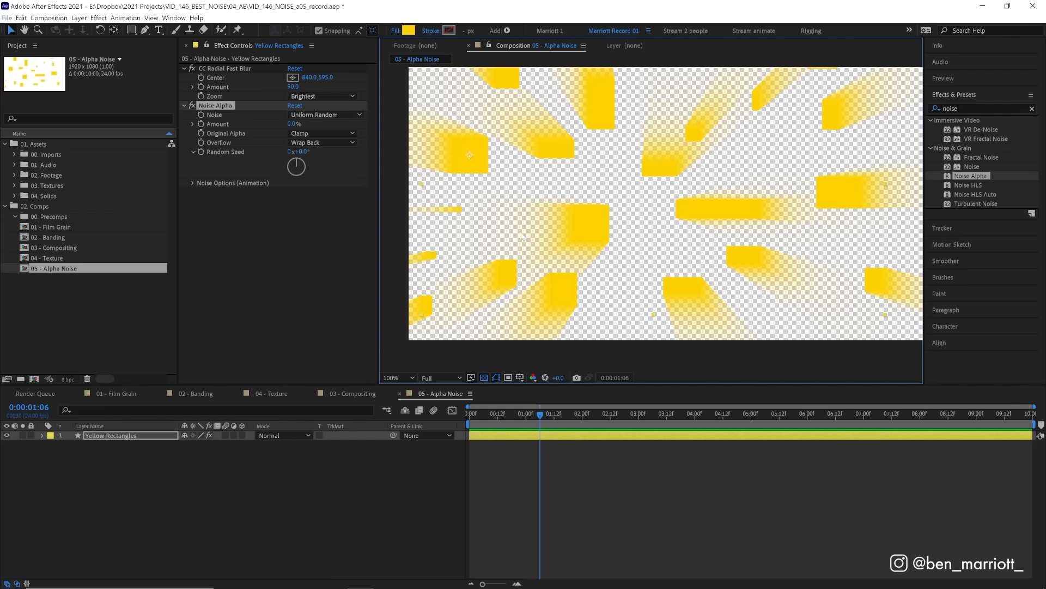
Apply Noise Alpha at 75% Amount with Original Alpha set to Edges.
left_click(484, 377)
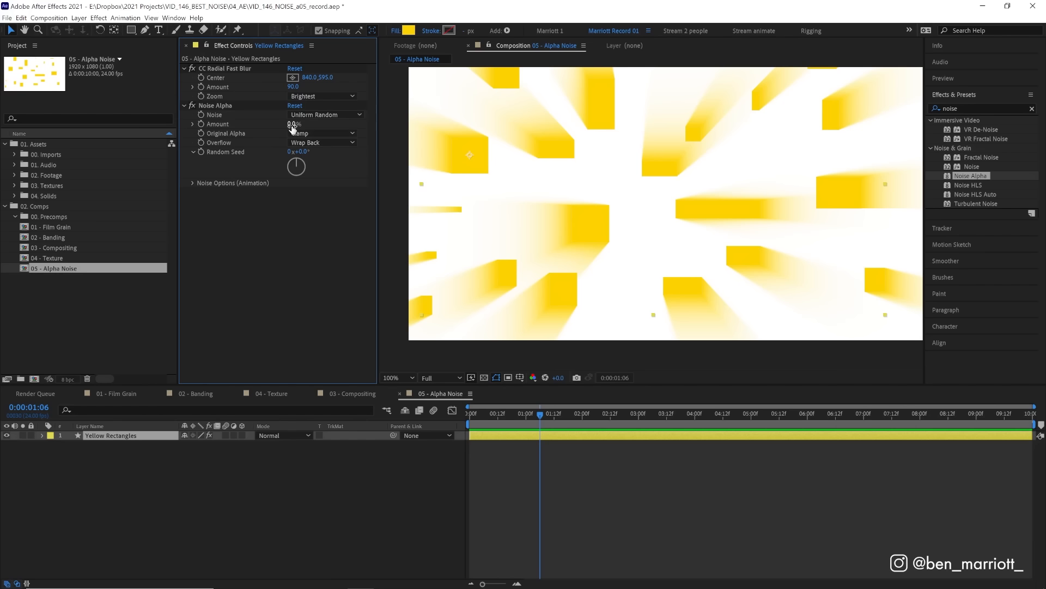
left_click_drag(294, 123, 322, 130)
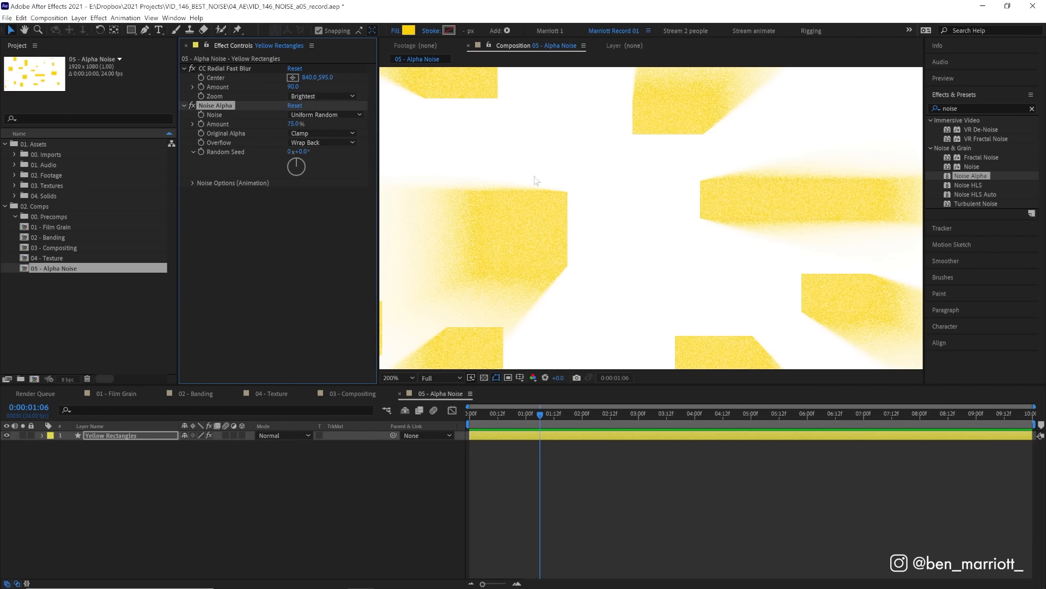
left_click(323, 133)
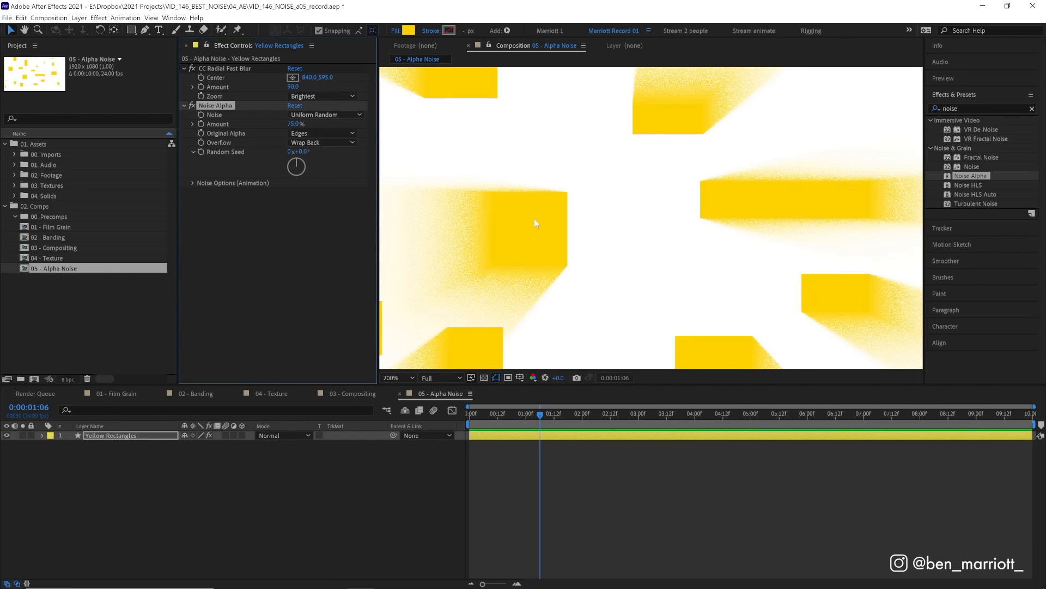
mouse_move(532, 221)
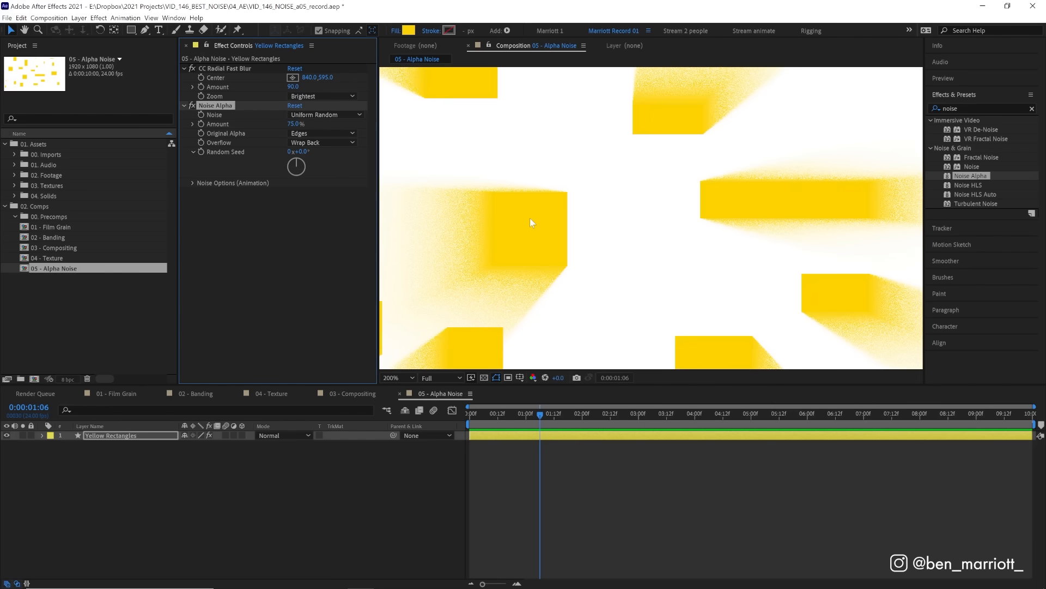